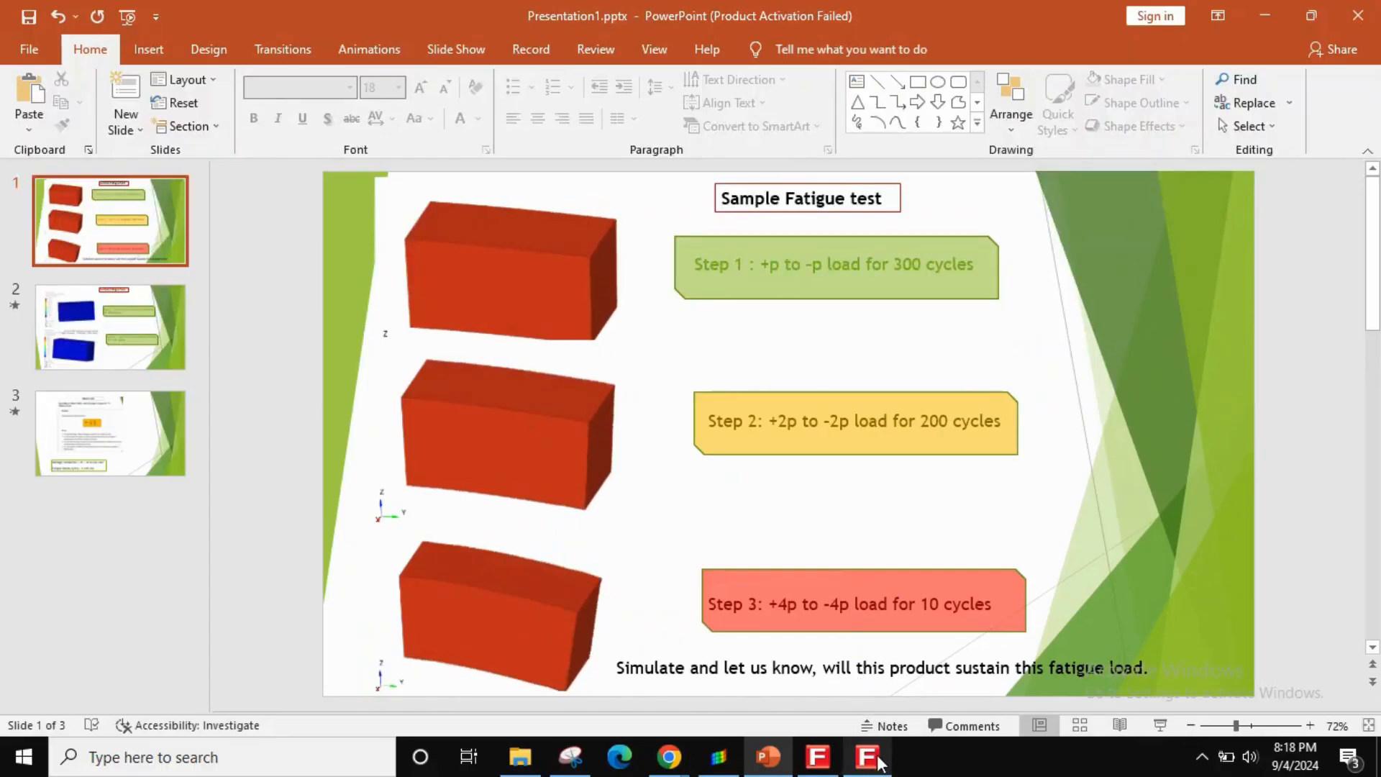
- Bring FEMFAT forward and view the default one-step spectrum under BASIC > Load Spectra
left_click(868, 756)
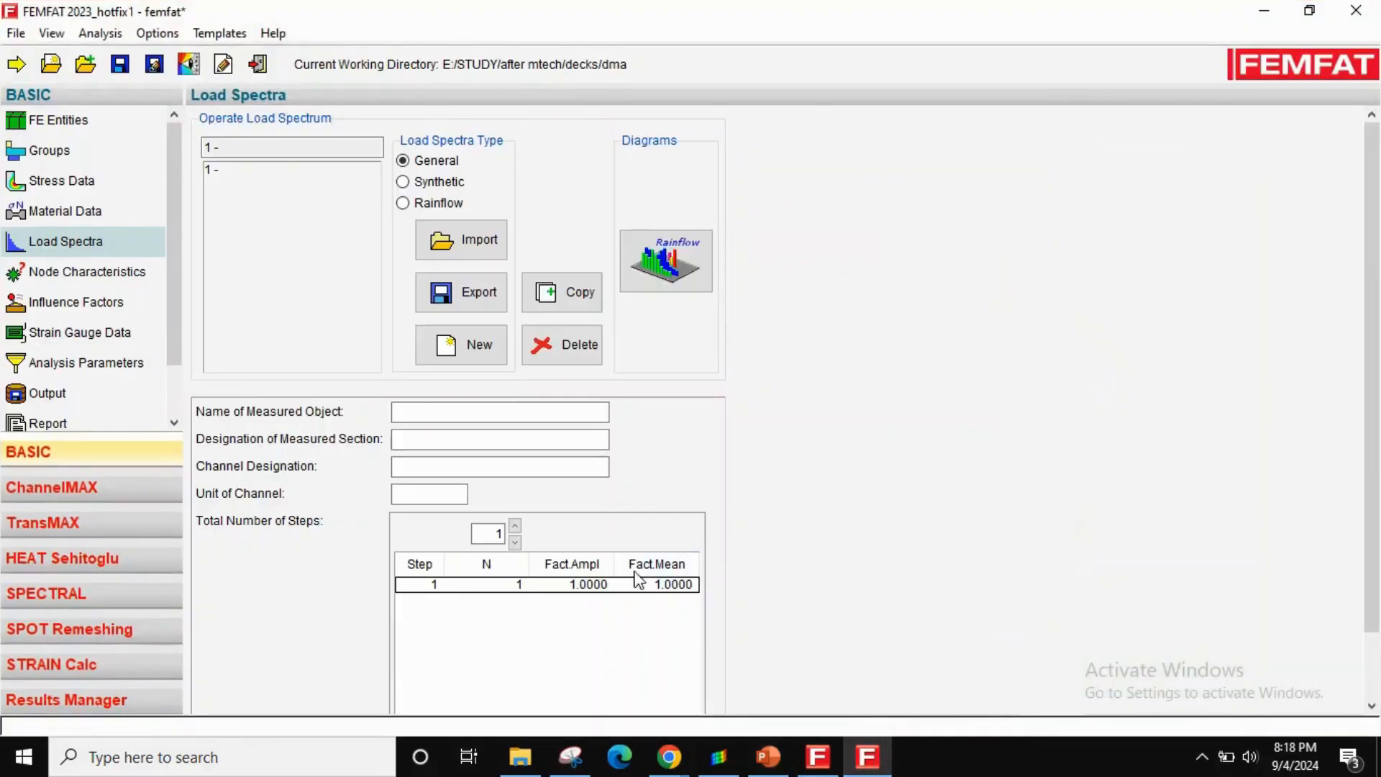
left_click(515, 526)
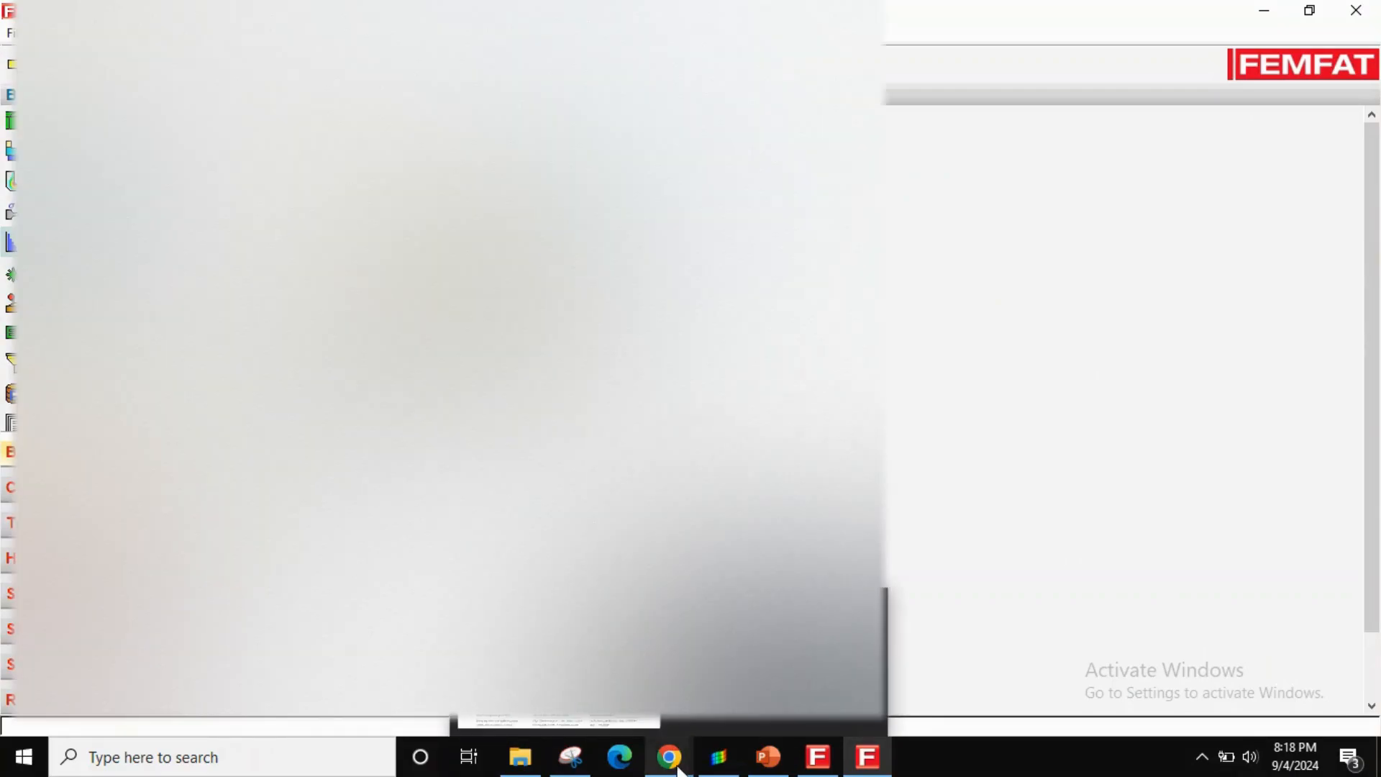
- Bring Chrome forward showing the YouTube results for the FEMFAT 108 cumulative damage video
left_click(668, 756)
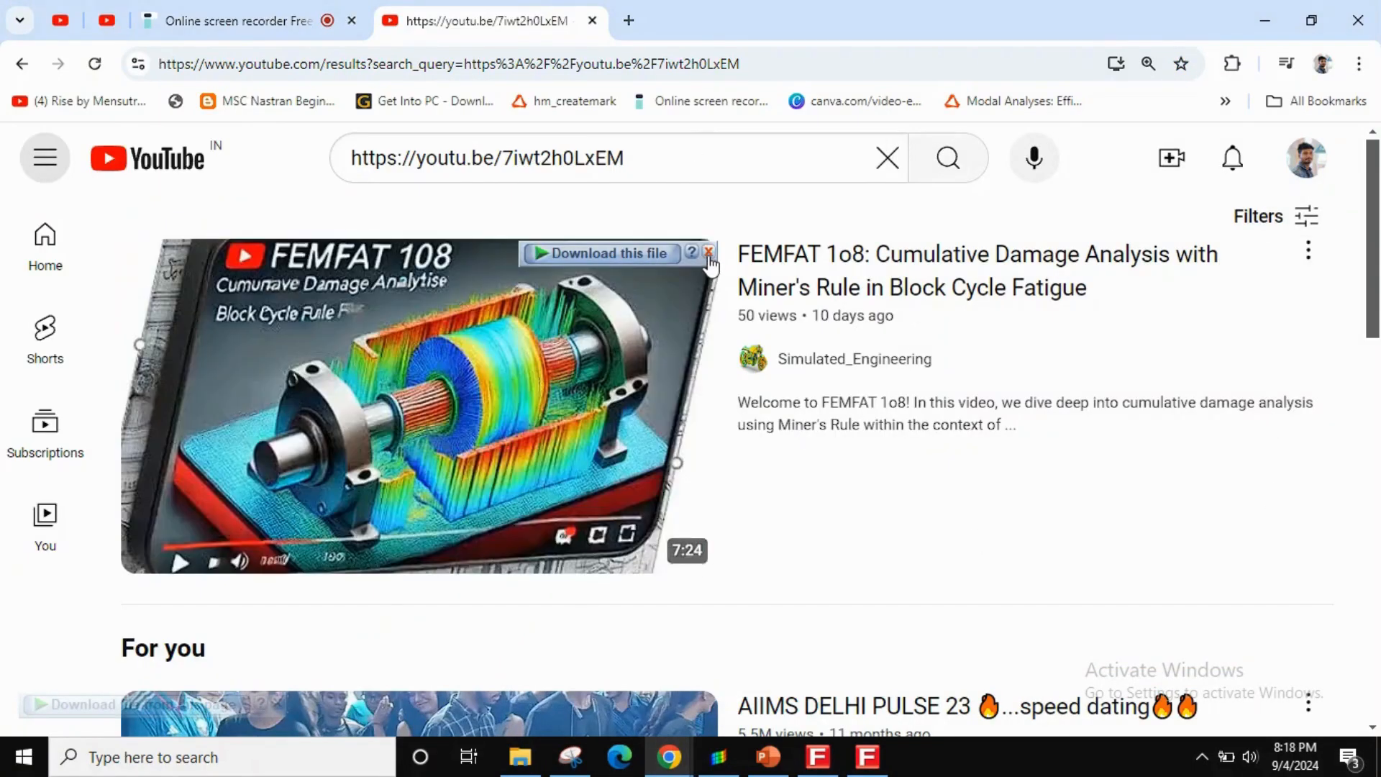
mouse_move(1116, 579)
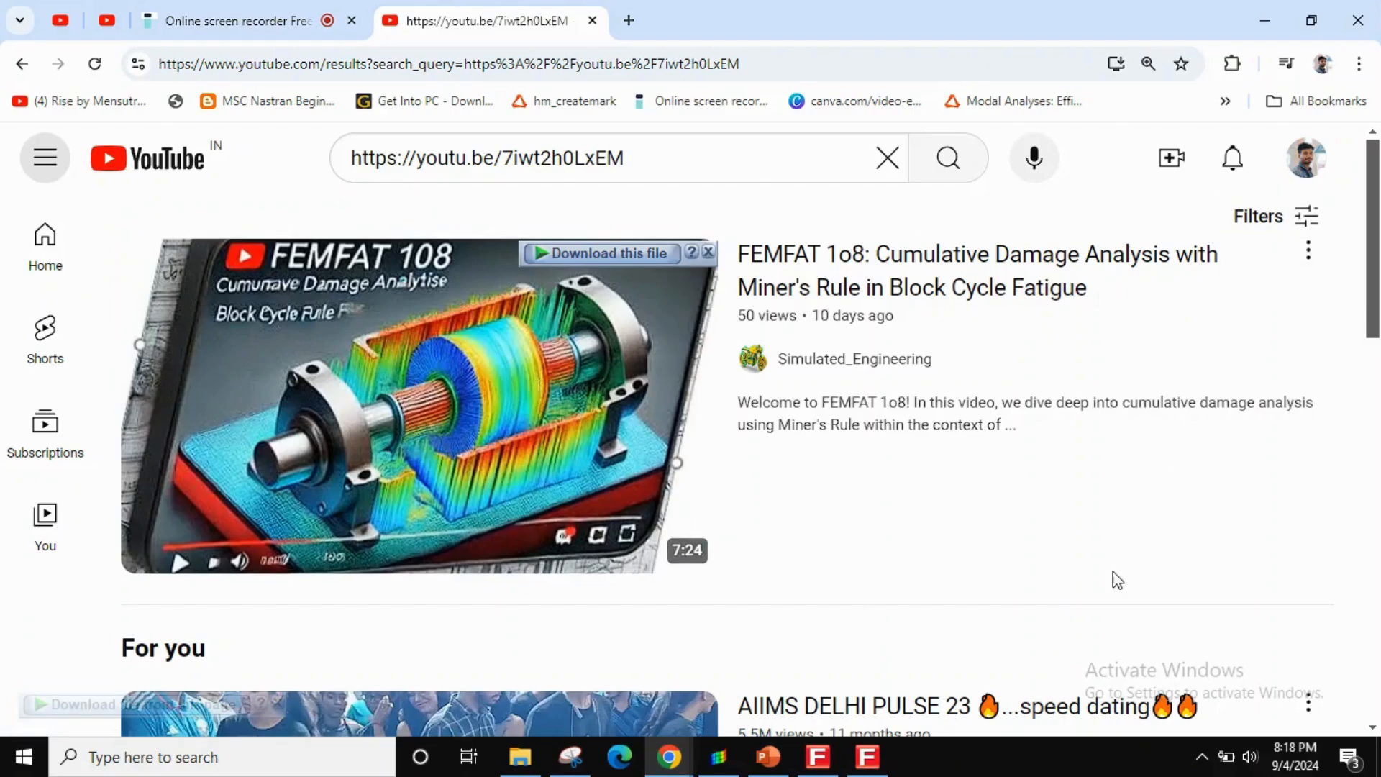
mouse_move(767, 757)
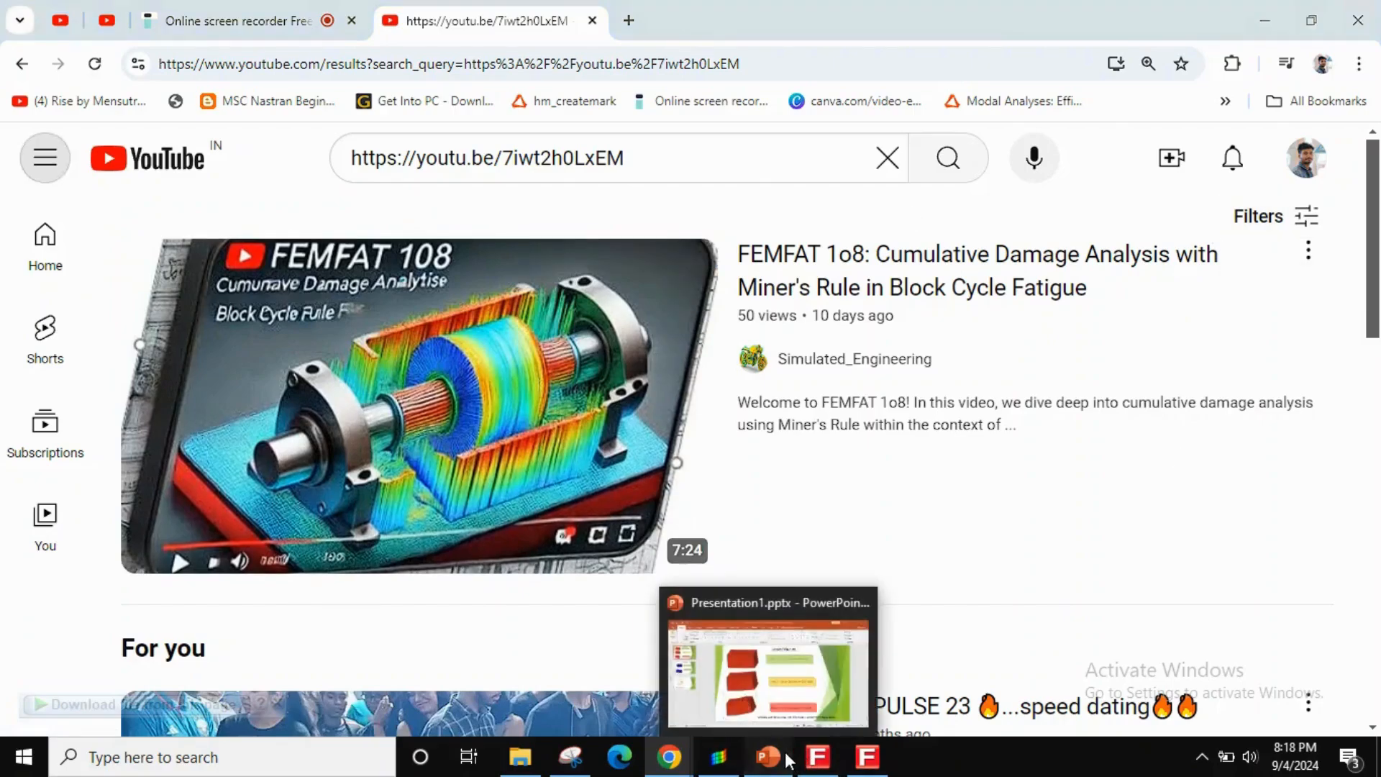
- Switch to the PowerPoint presentation describing the sample fatigue test
left_click(766, 669)
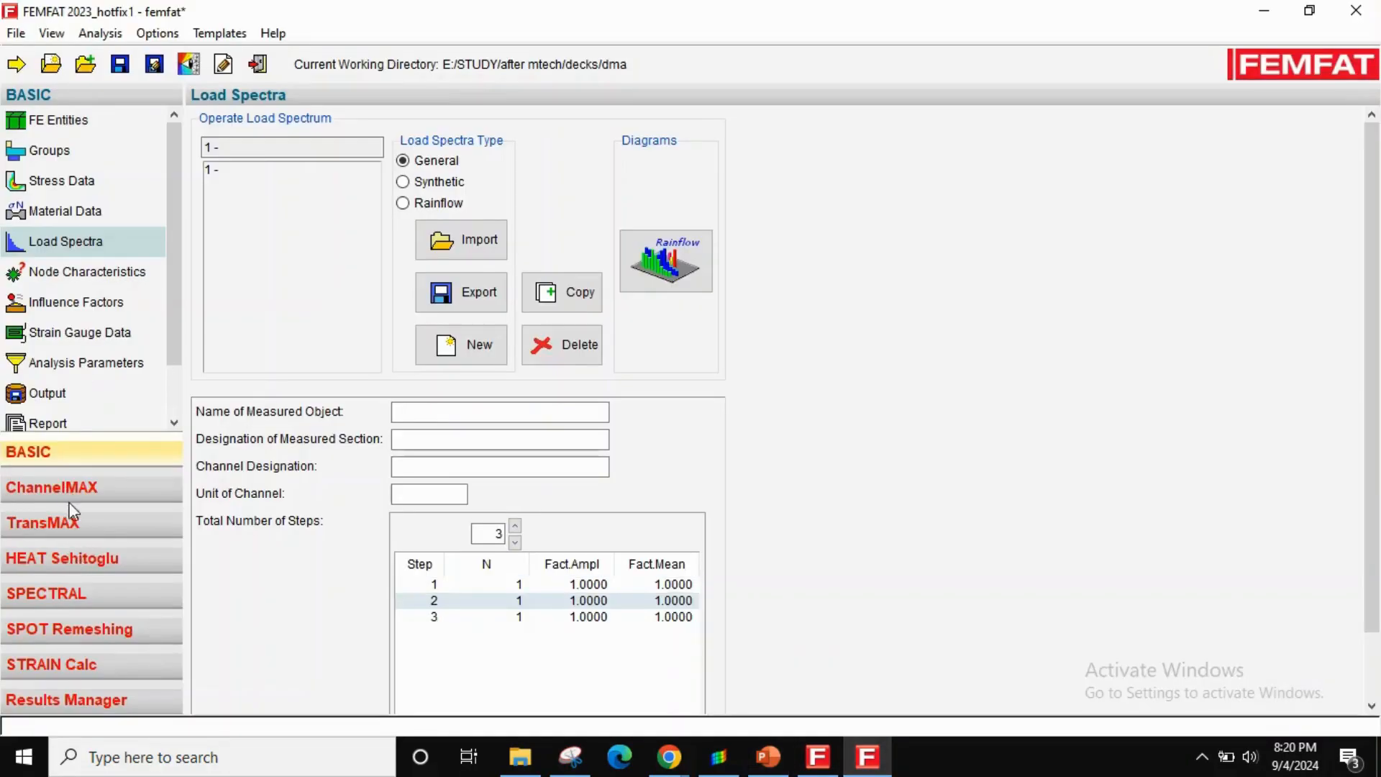
mouse_move(70, 459)
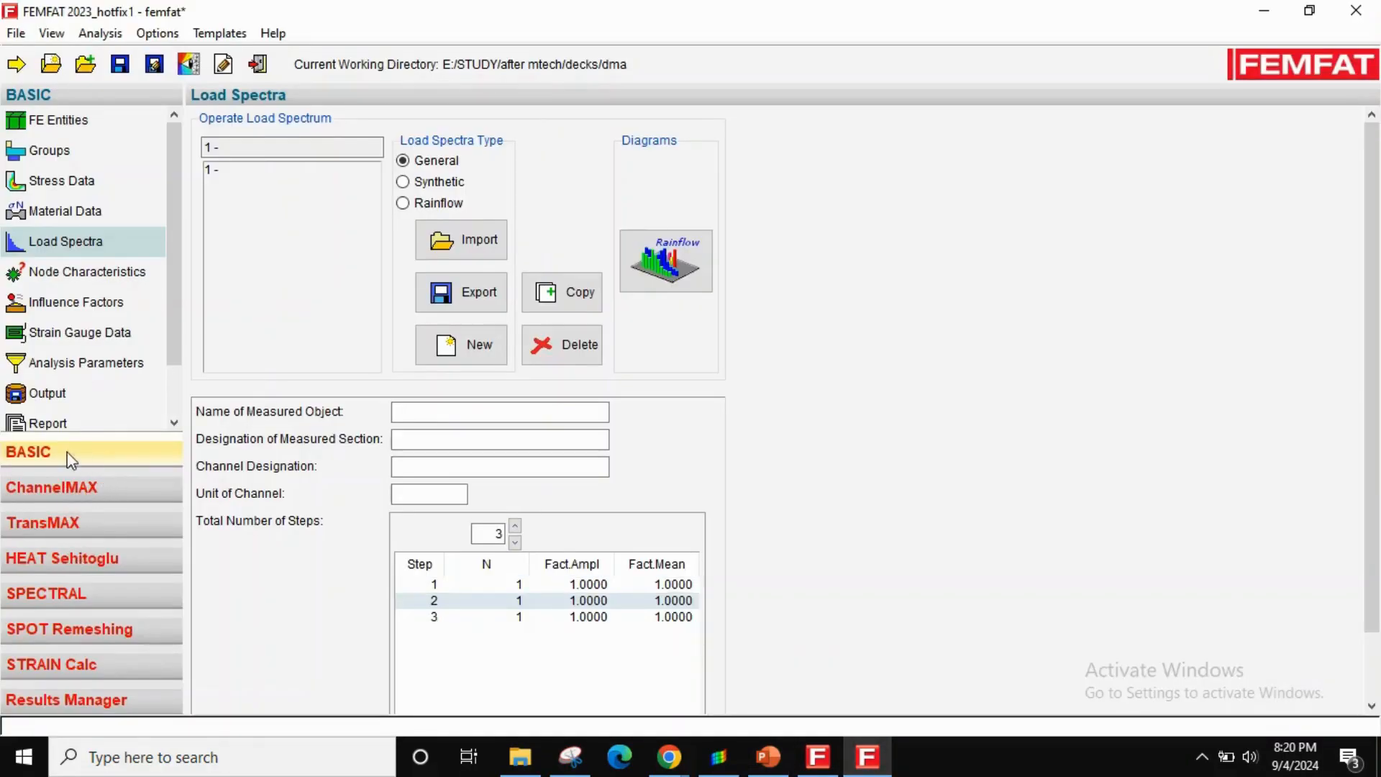
mouse_move(129, 465)
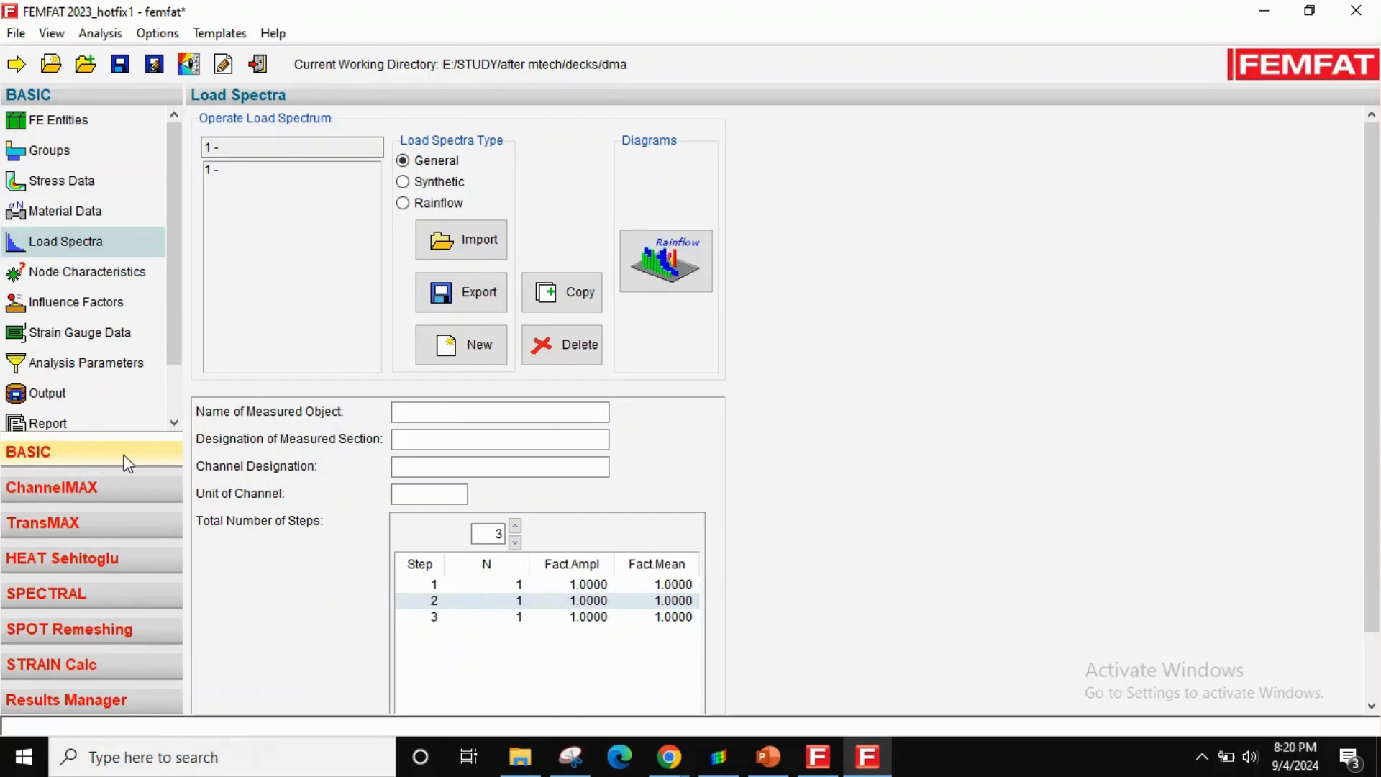
- Review the Stress Data settings and set the Output DMA file to veritical.dma
left_click(61, 181)
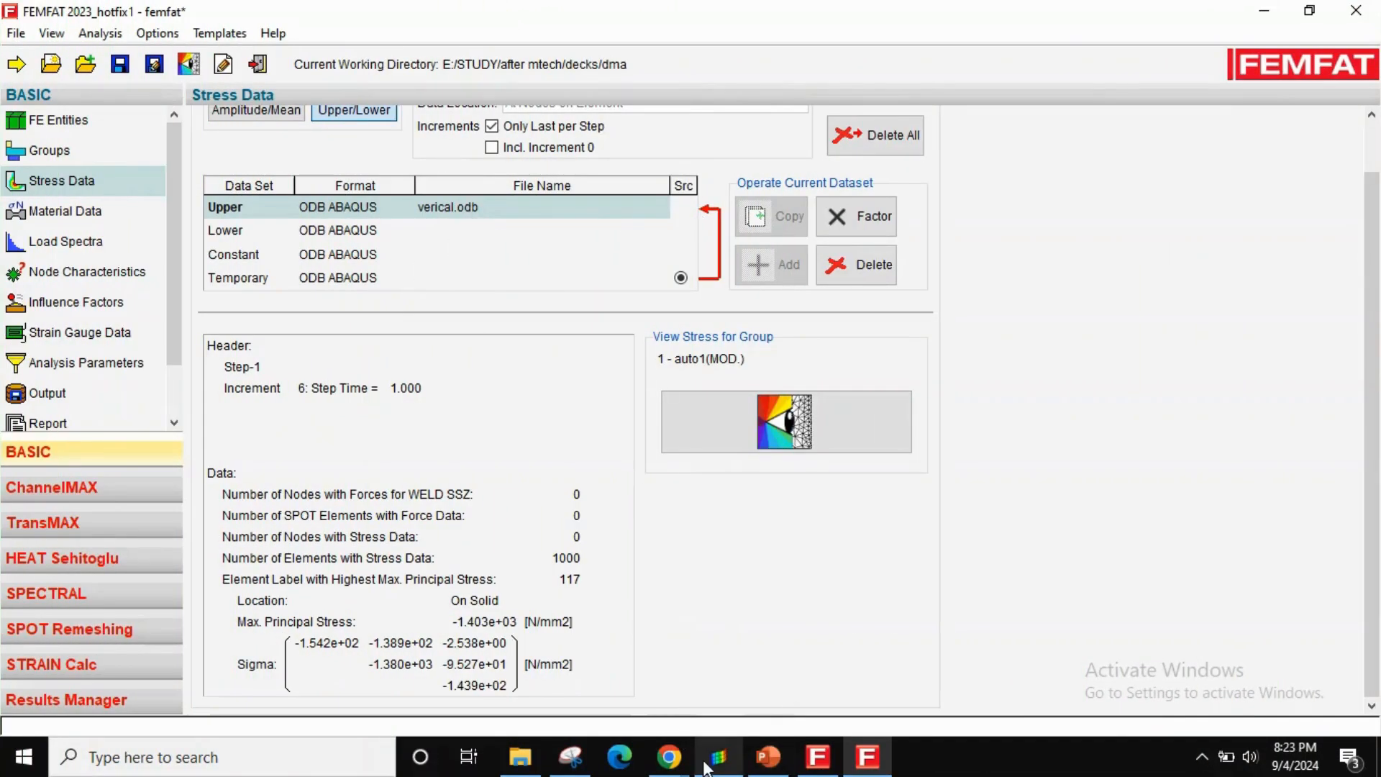
left_click(767, 757)
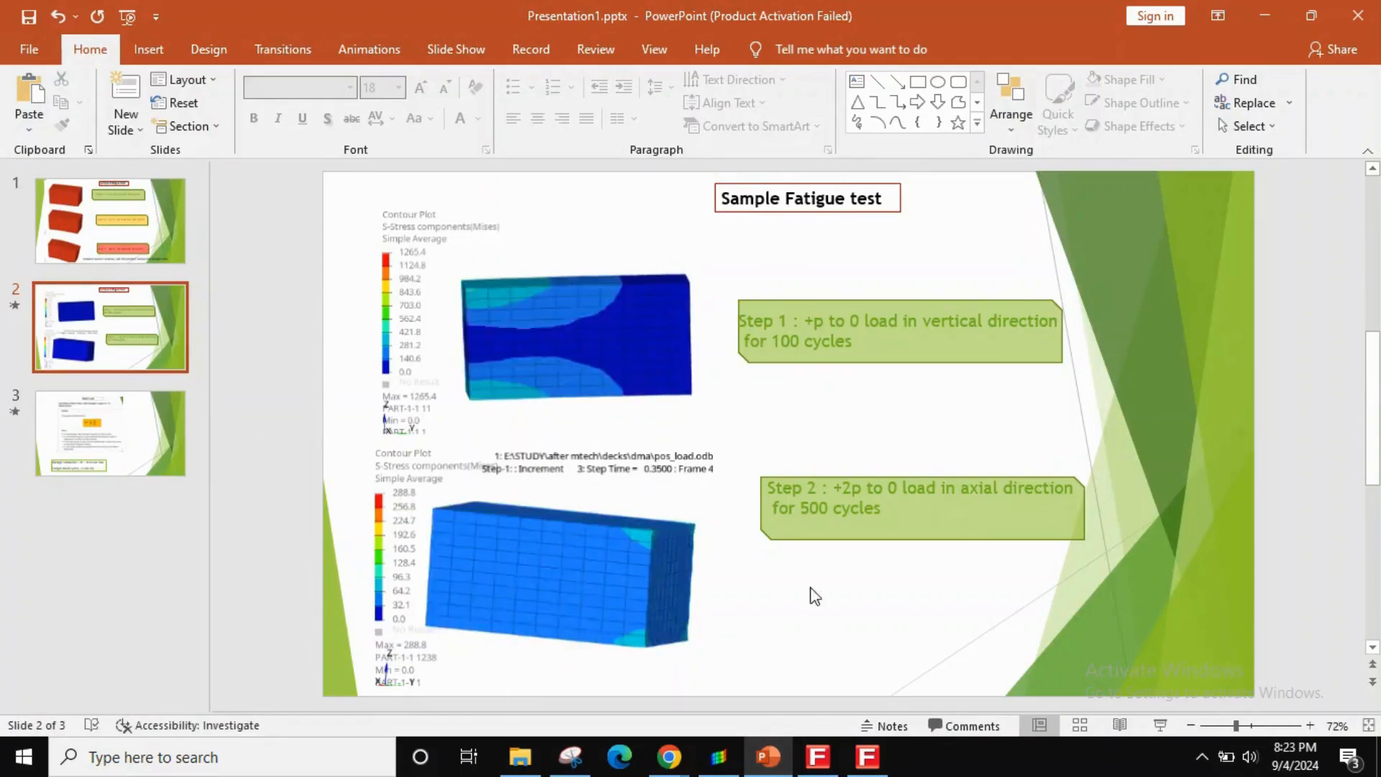
left_click(866, 757)
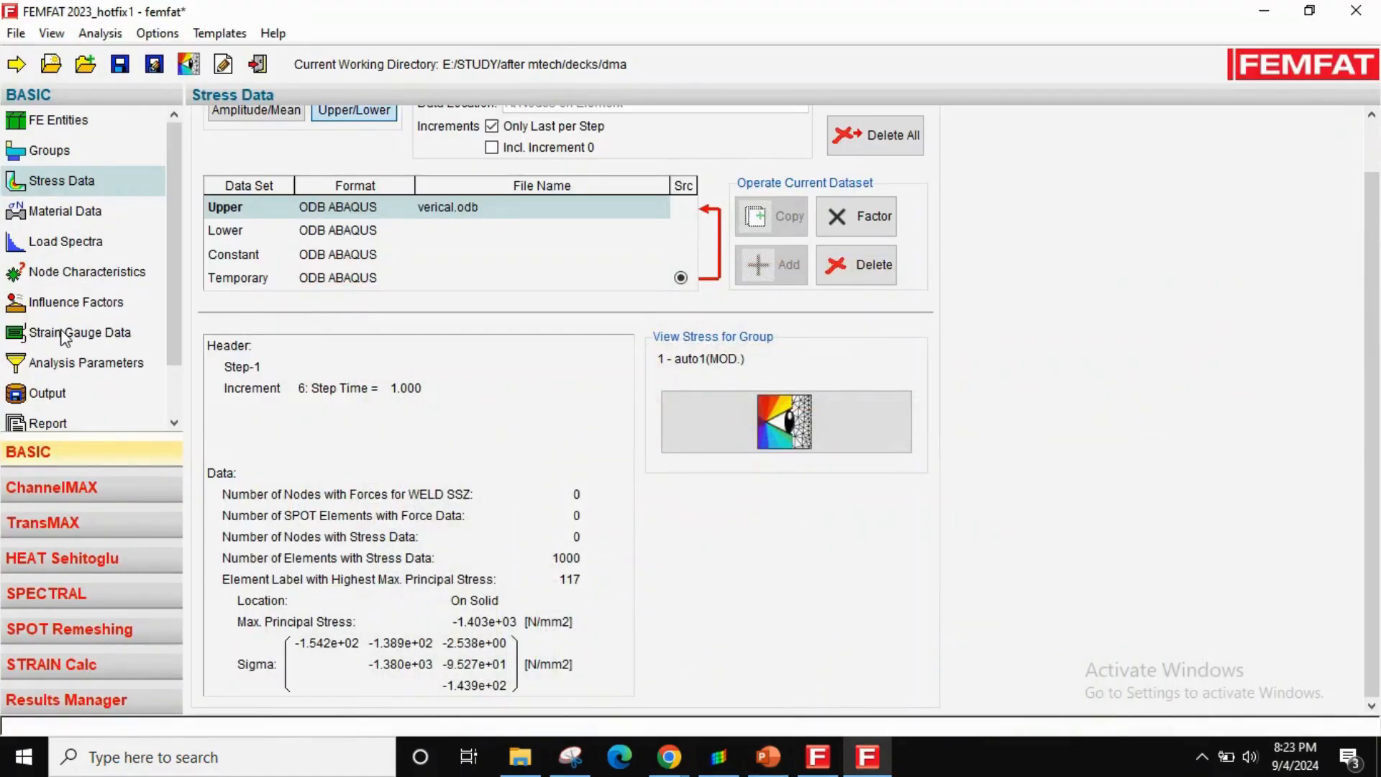
left_click(46, 393)
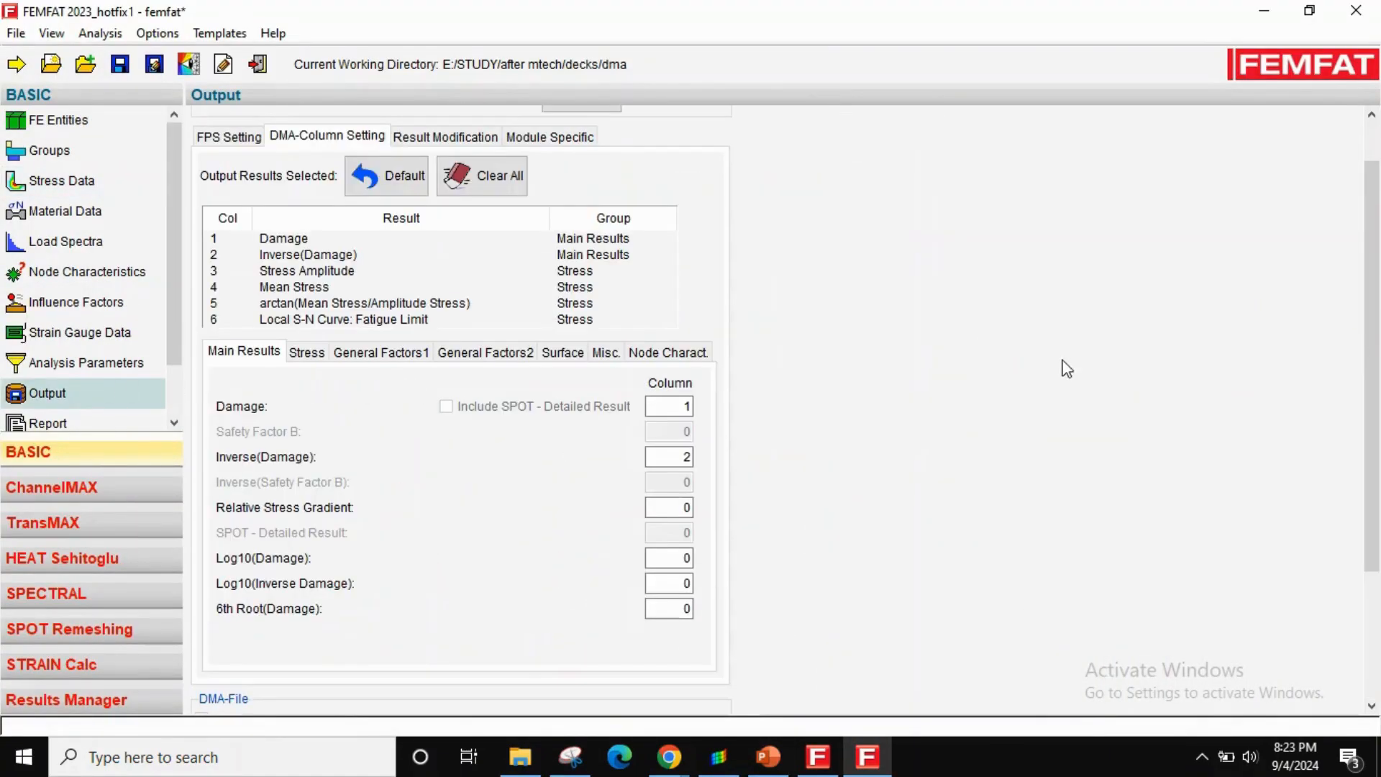
scroll("down", 3)
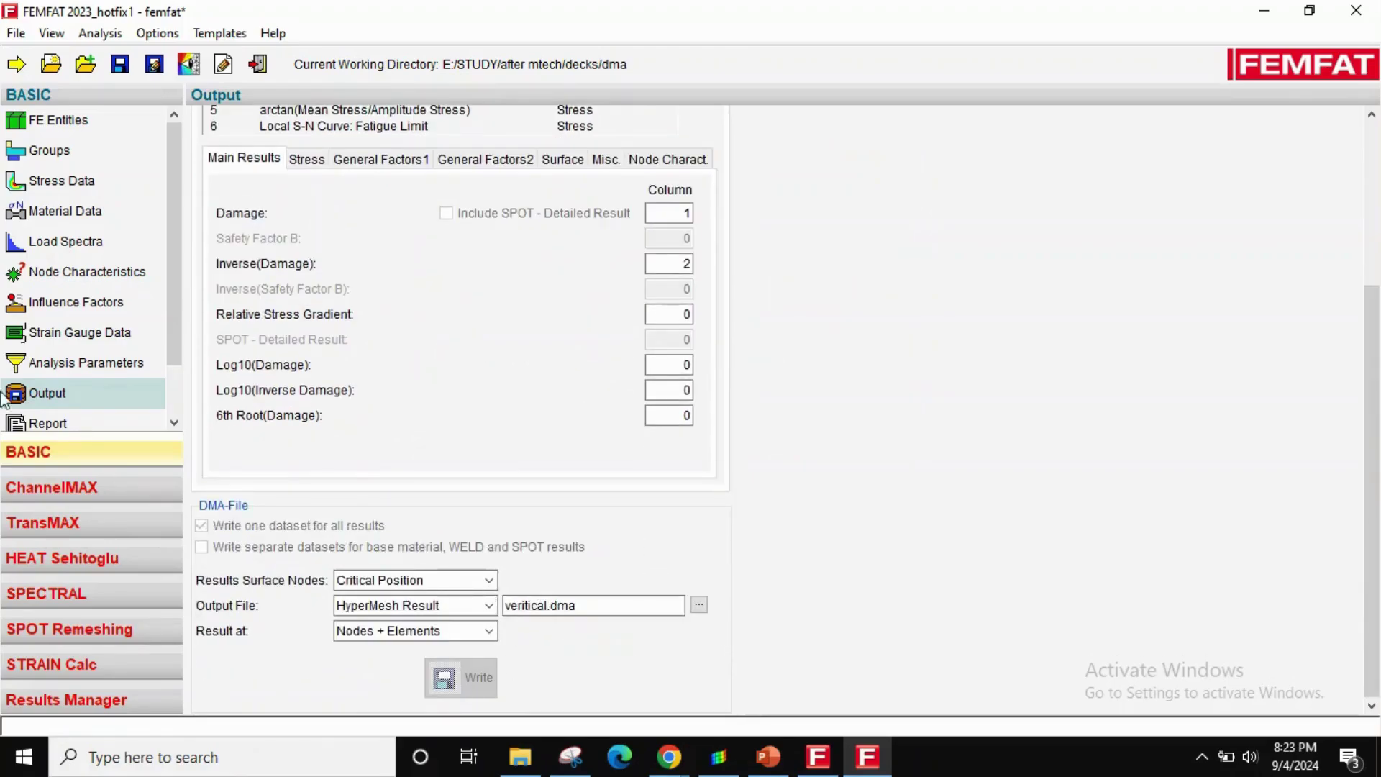
- Run the fatigue analysis (max damage 5.726e-06 at node 316) and confirm the output in the dma folder
left_click(49, 386)
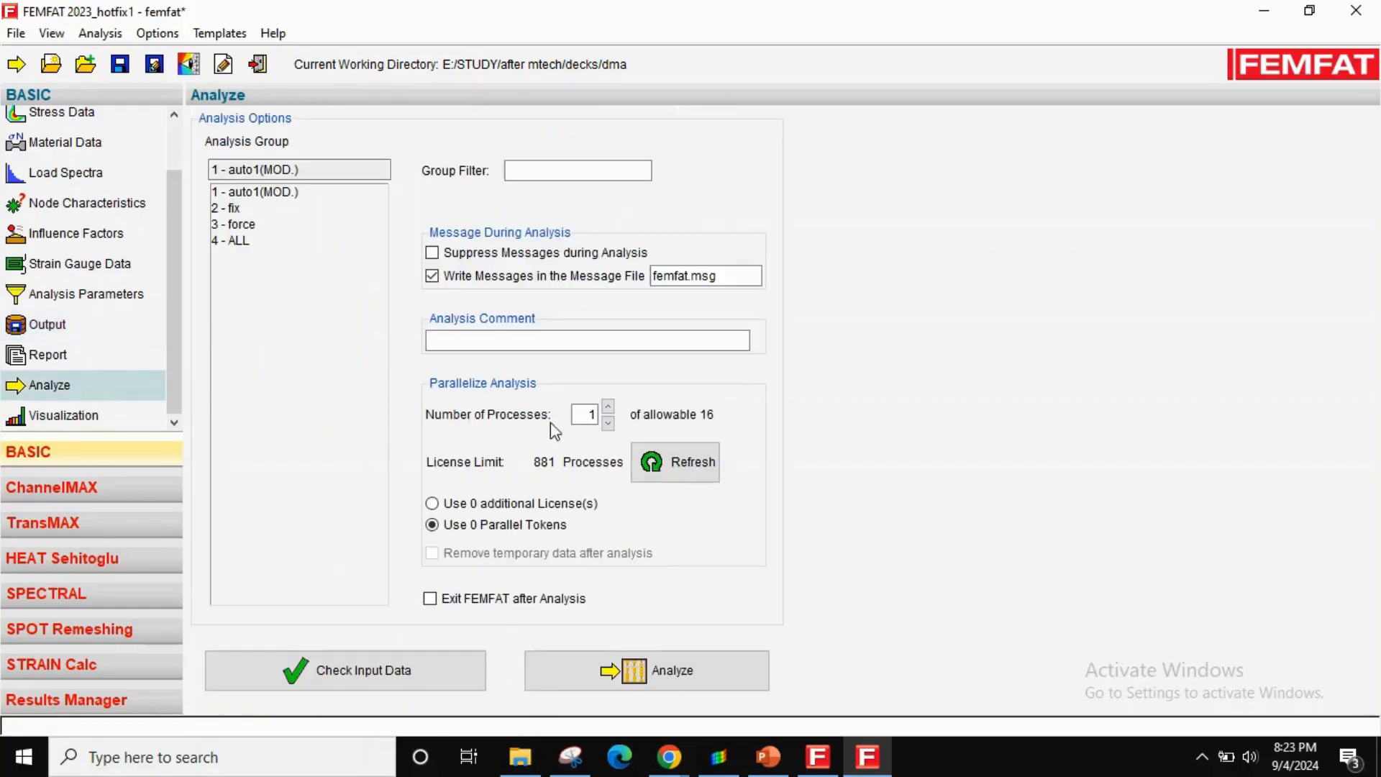
left_click(646, 670)
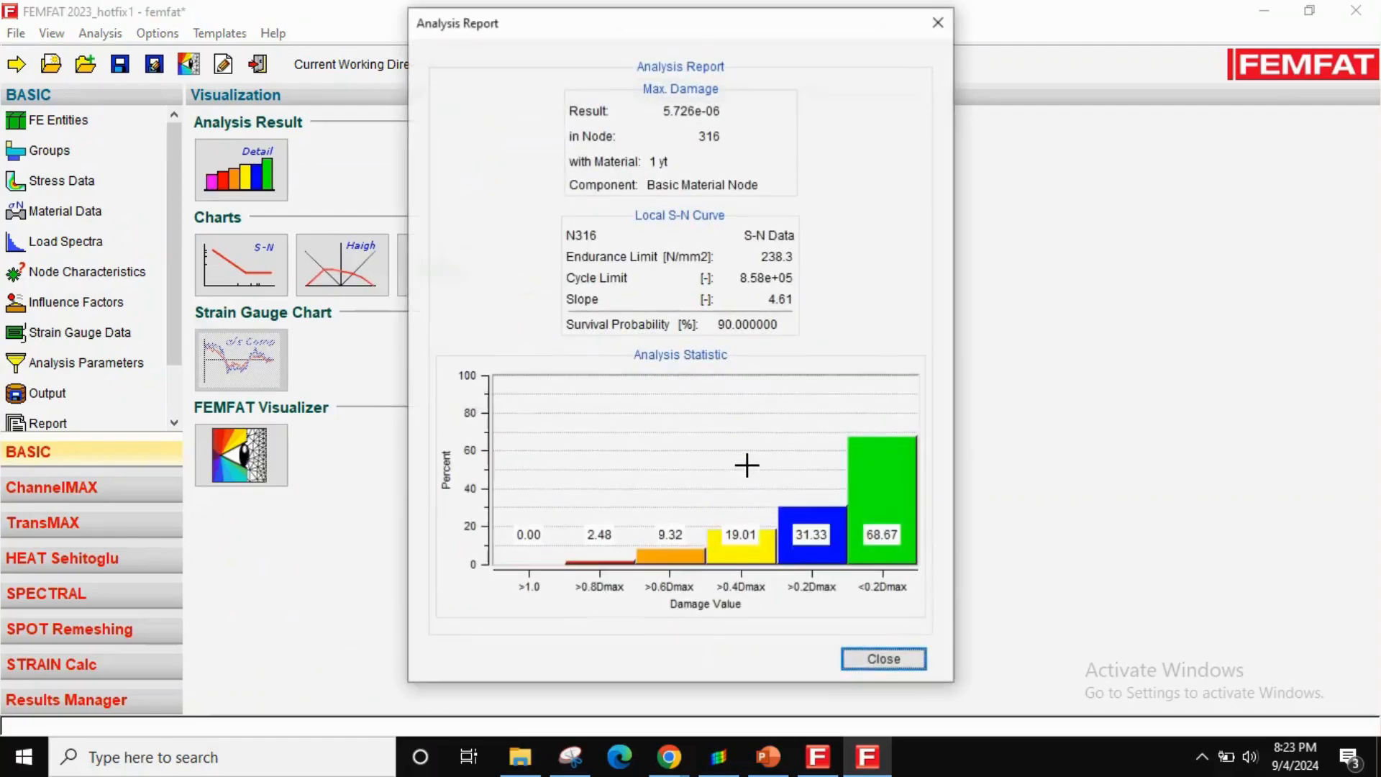
left_click(882, 657)
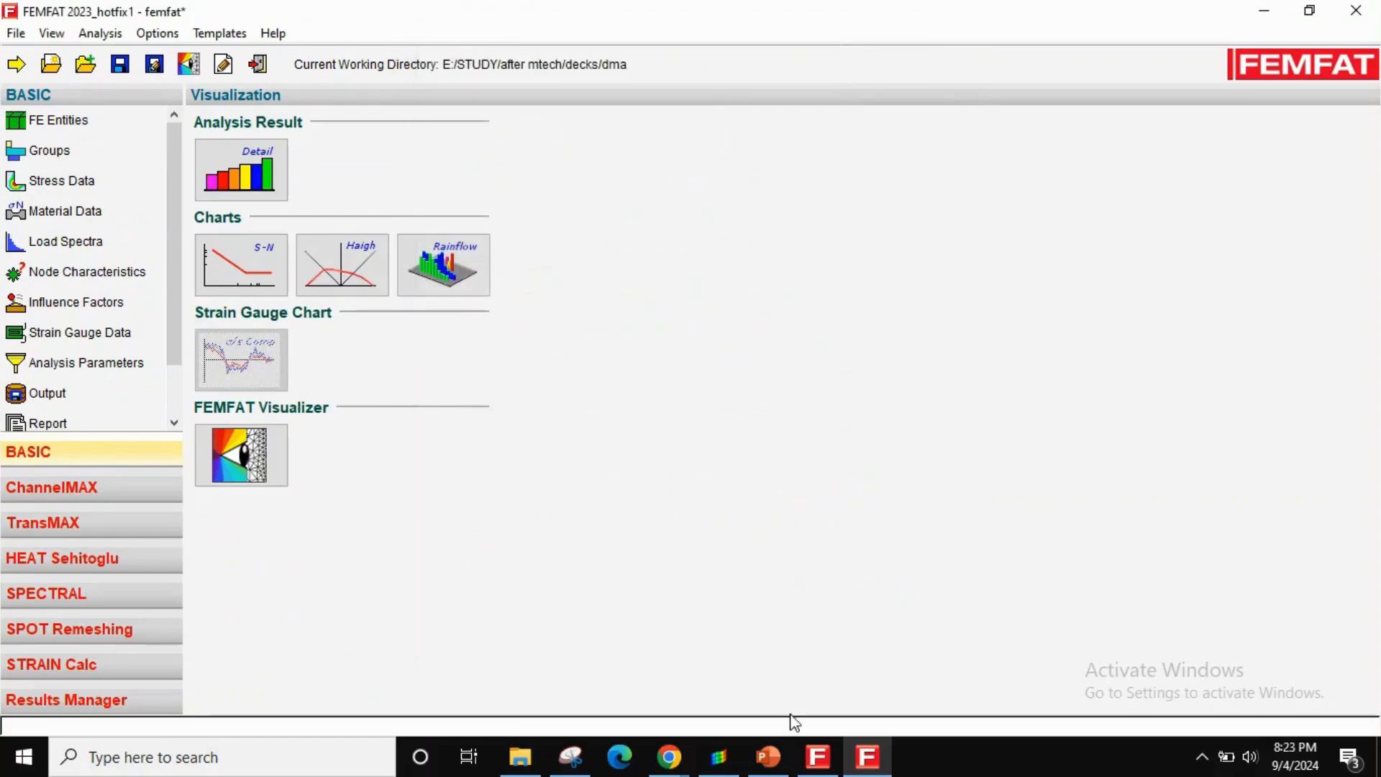
left_click(520, 757)
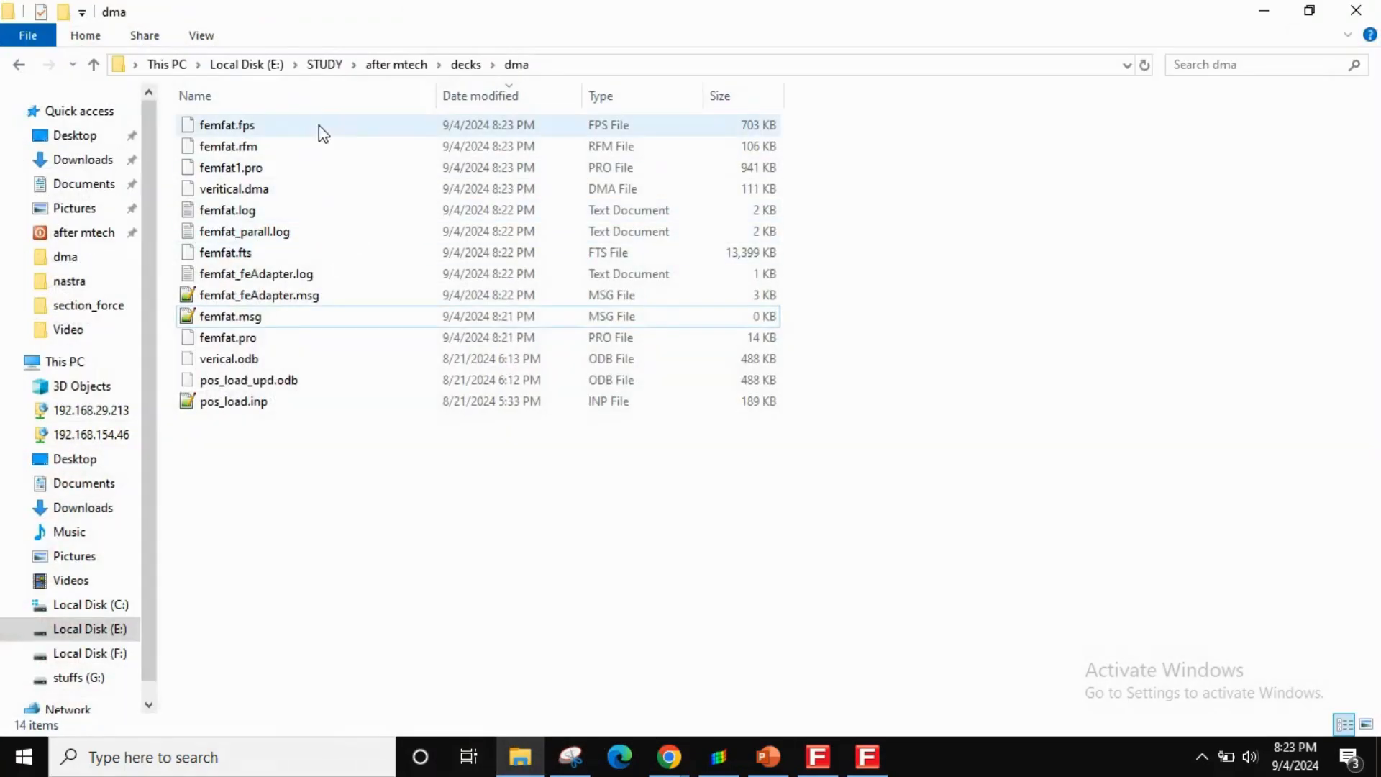
left_click(233, 188)
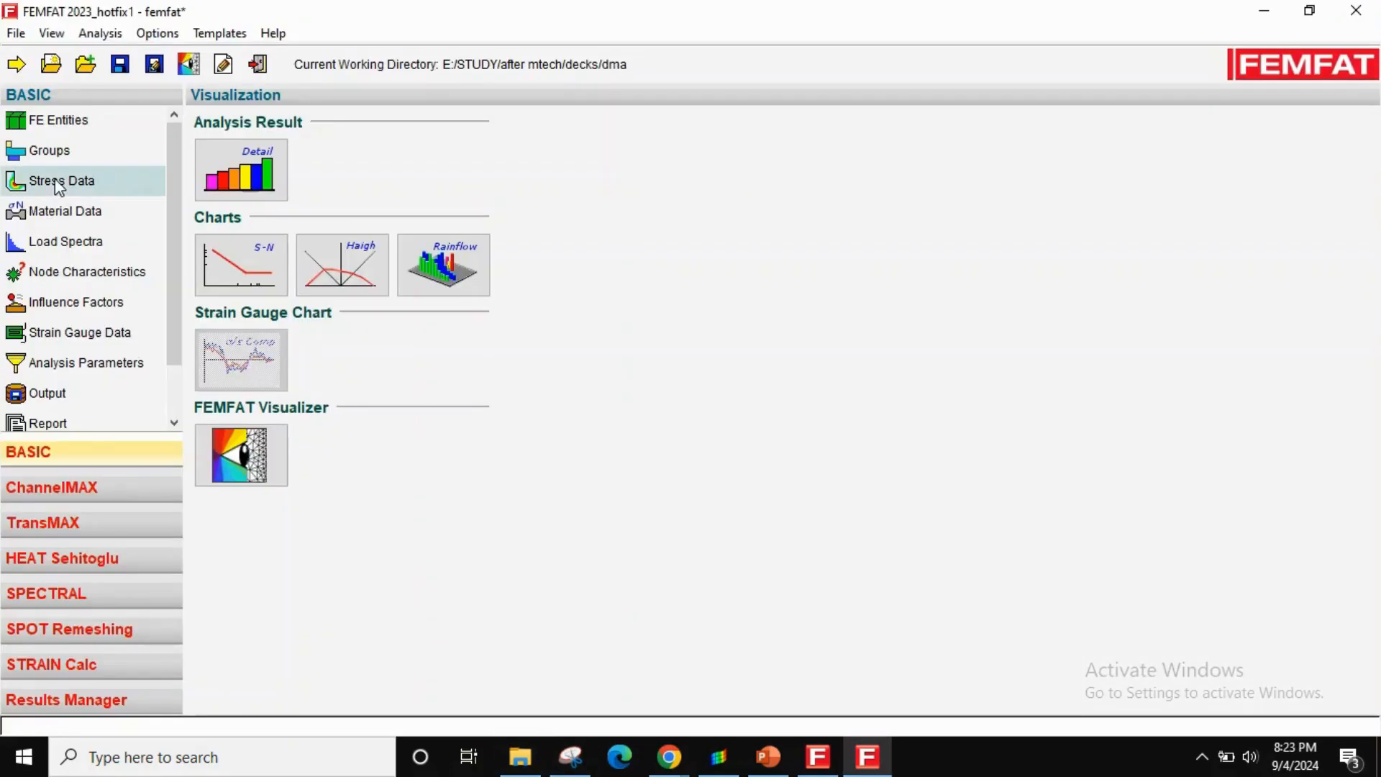
- Load pos_load_upd.odb as stress data, name the output axial.dma, and go to Analyze for the axial case
left_click(60, 181)
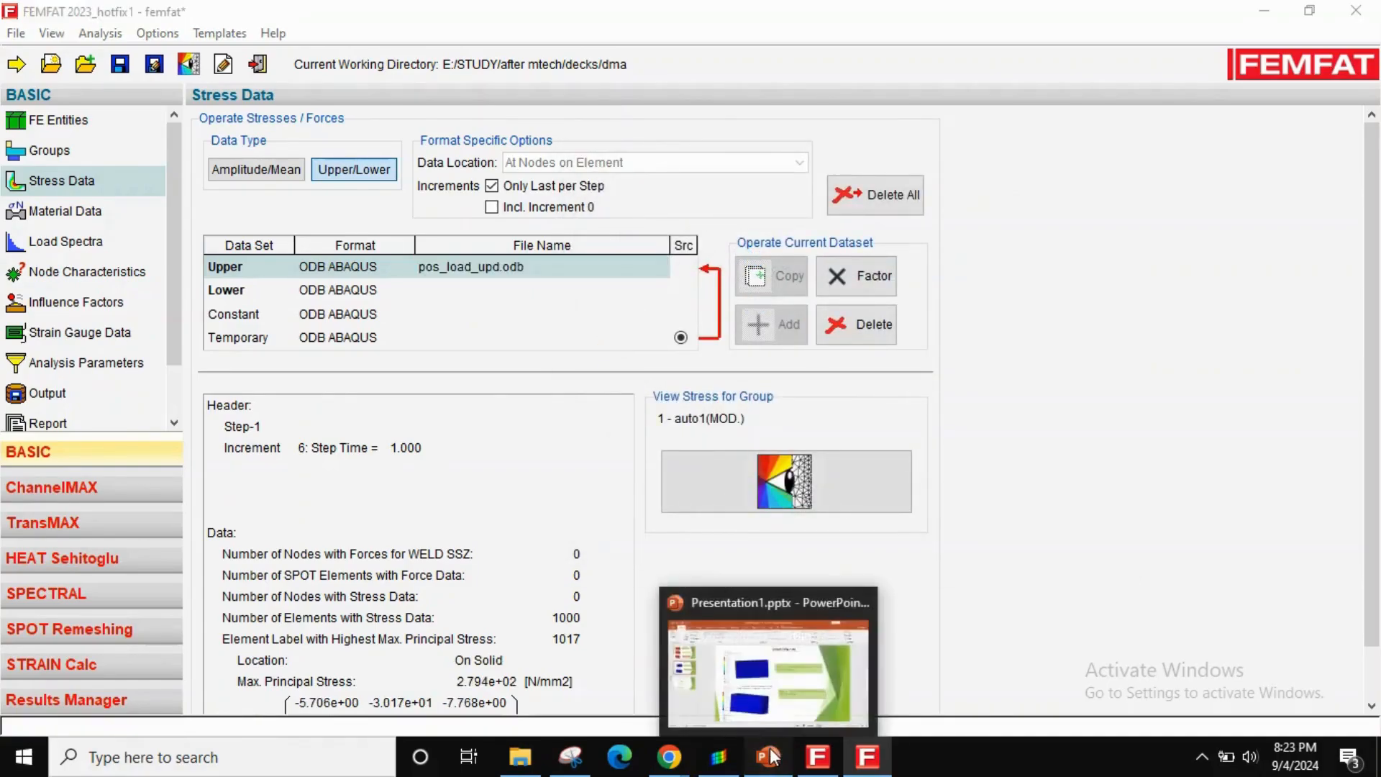
left_click(767, 661)
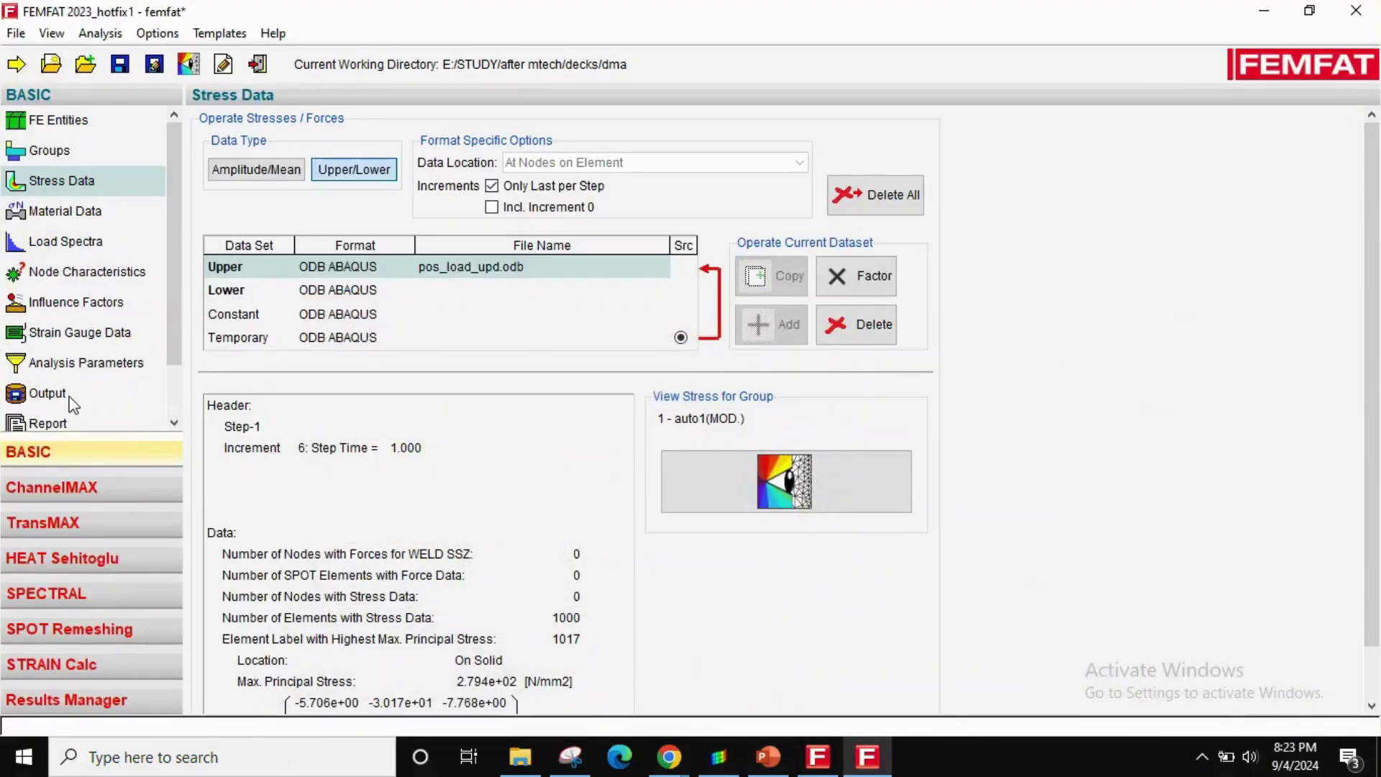
left_click(46, 392)
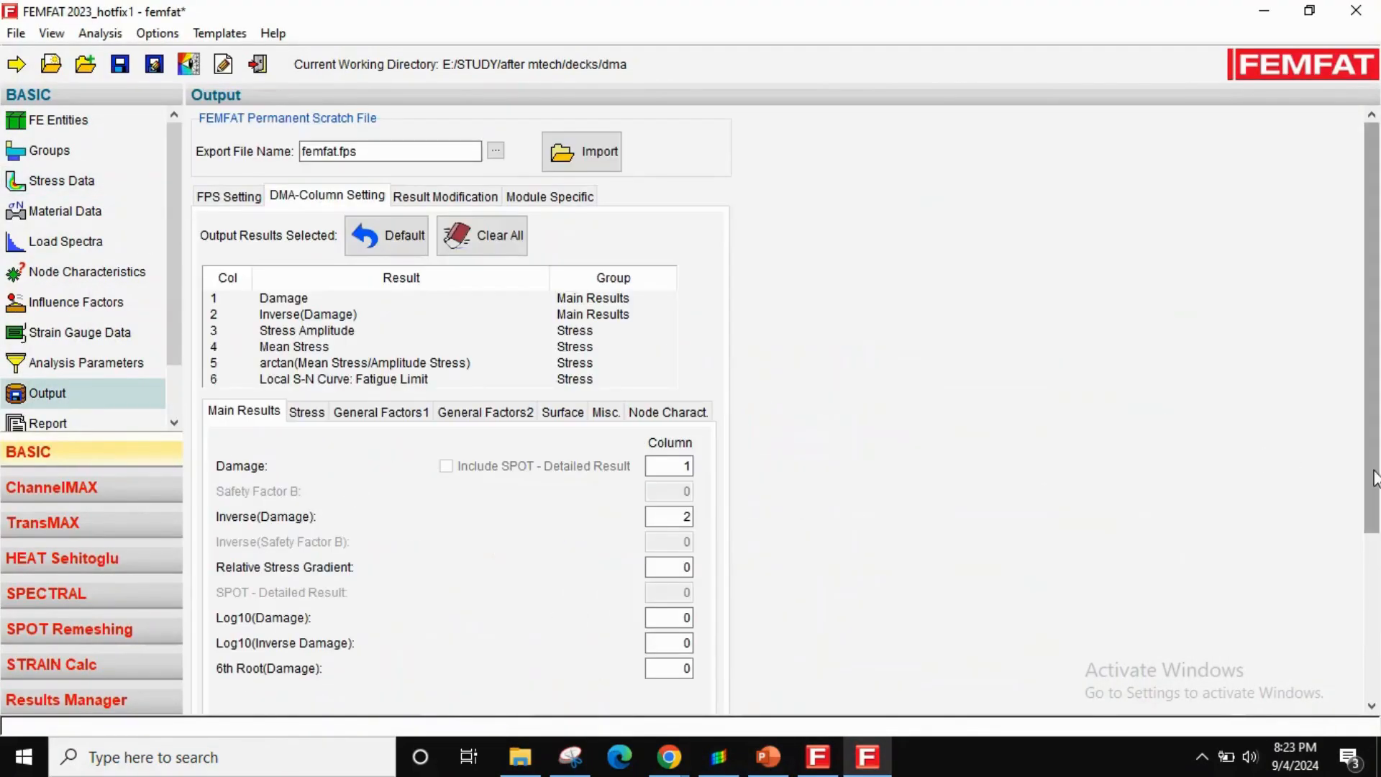
scroll("down", 3)
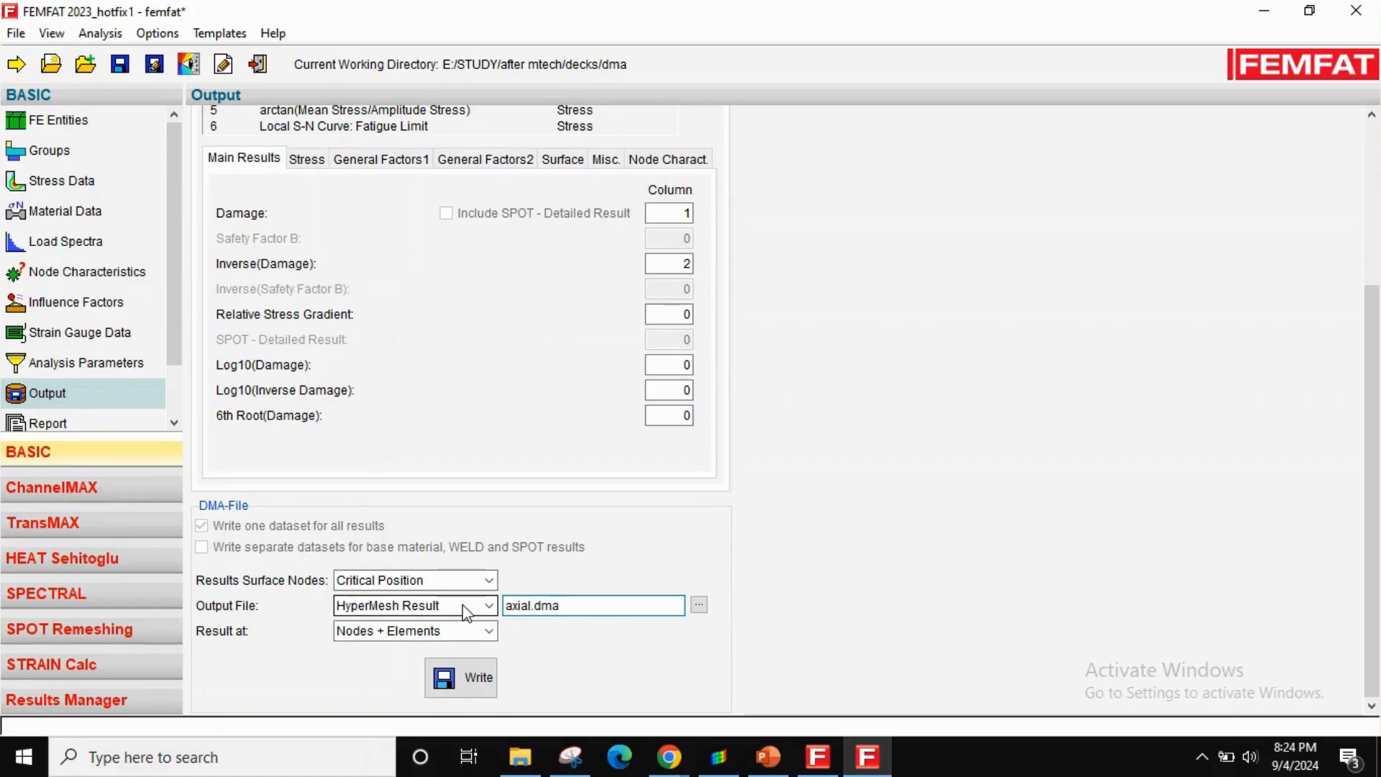
scroll("down", 3)
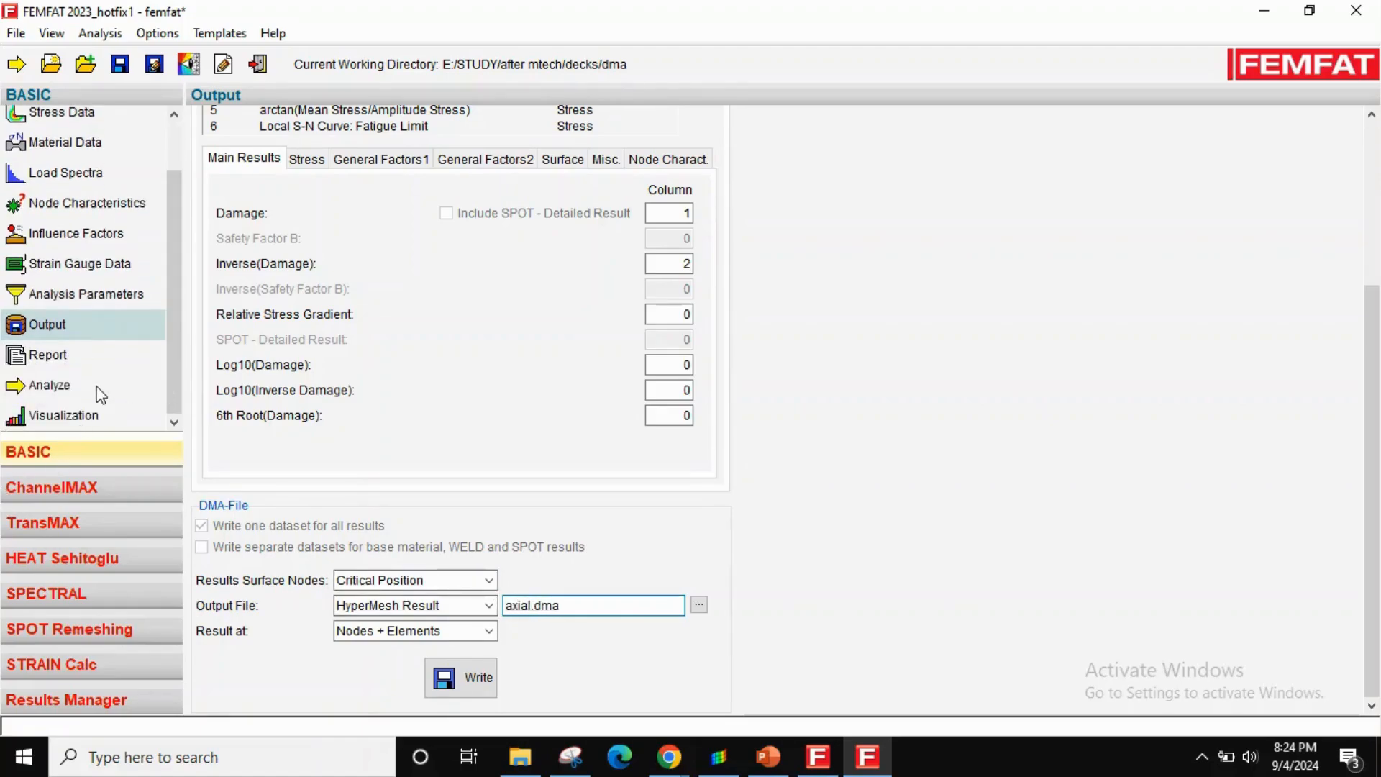
left_click(48, 385)
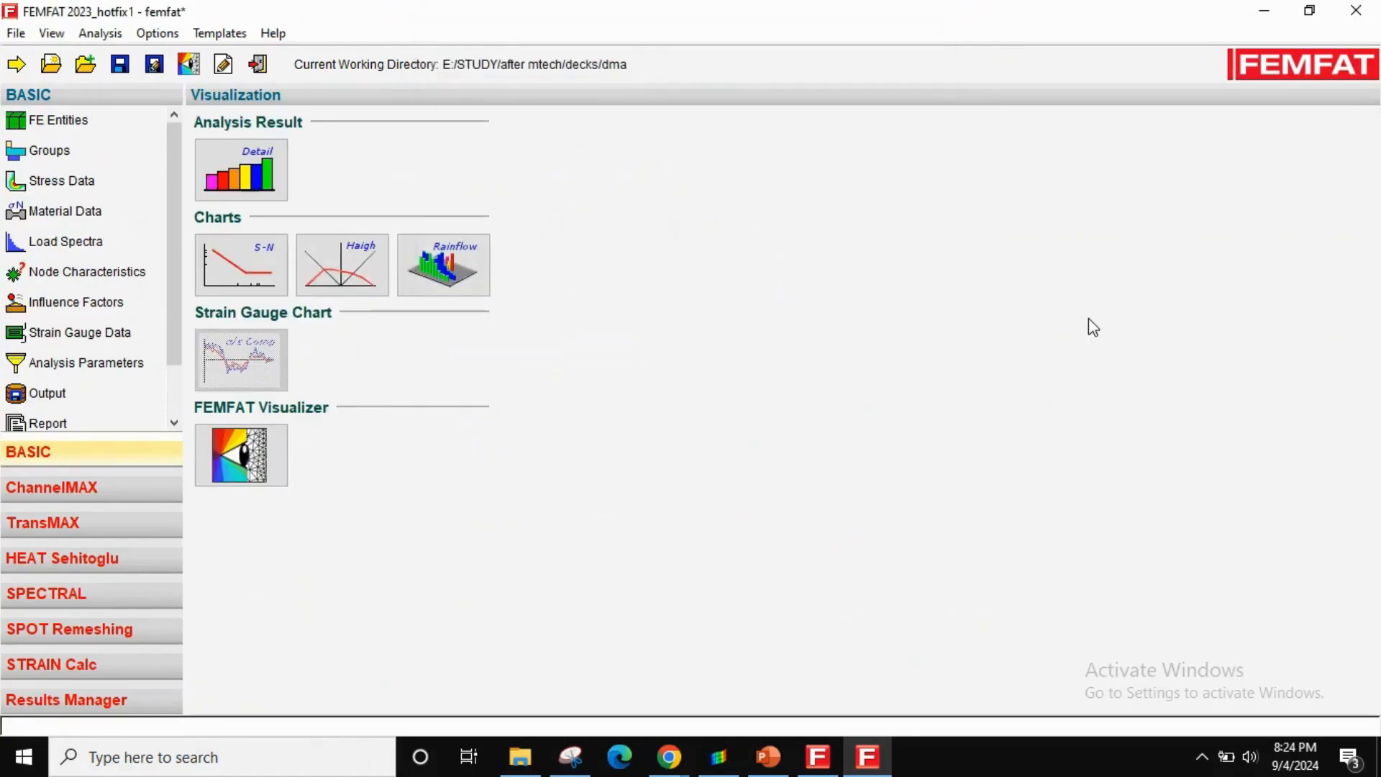
- Play the stress contour animations on slide 2 of the presentation, then move on to HyperWorks
left_click(767, 756)
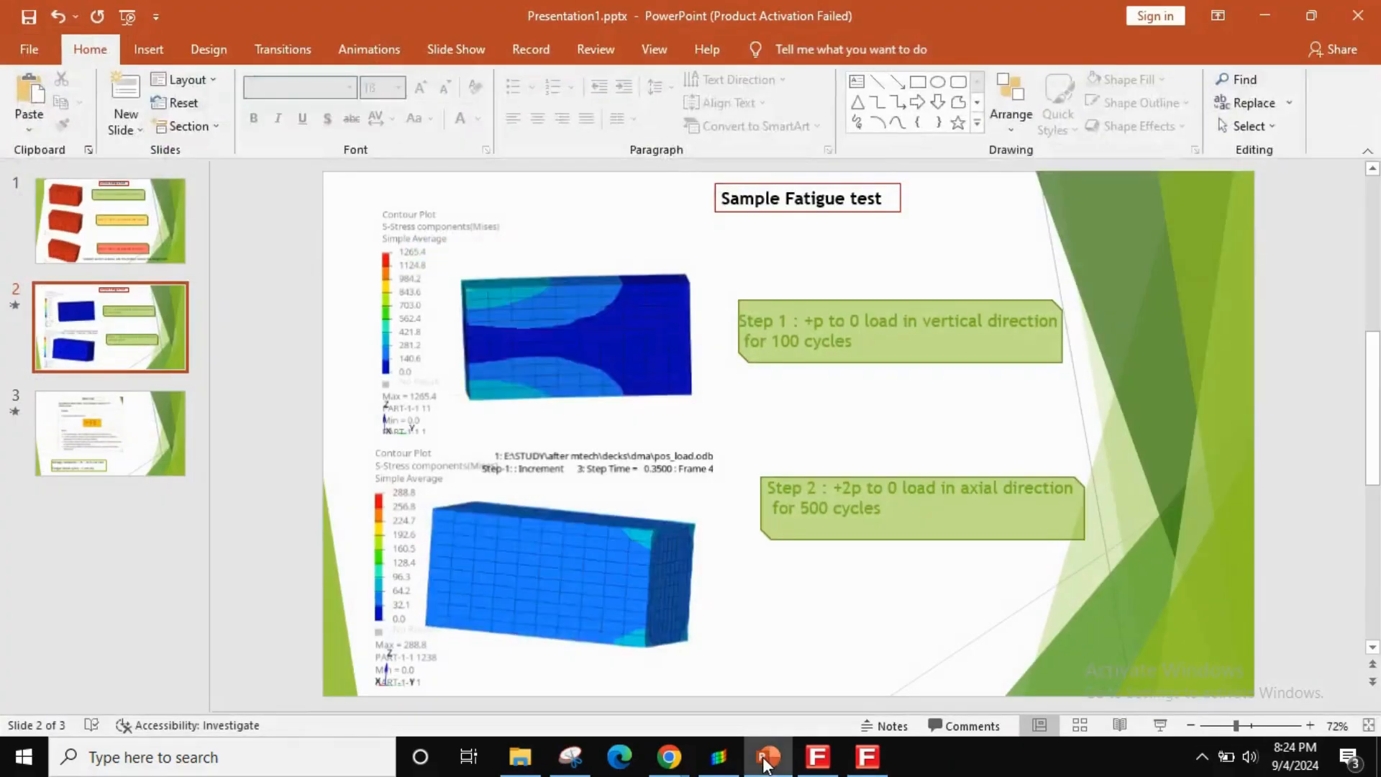
left_click(573, 335)
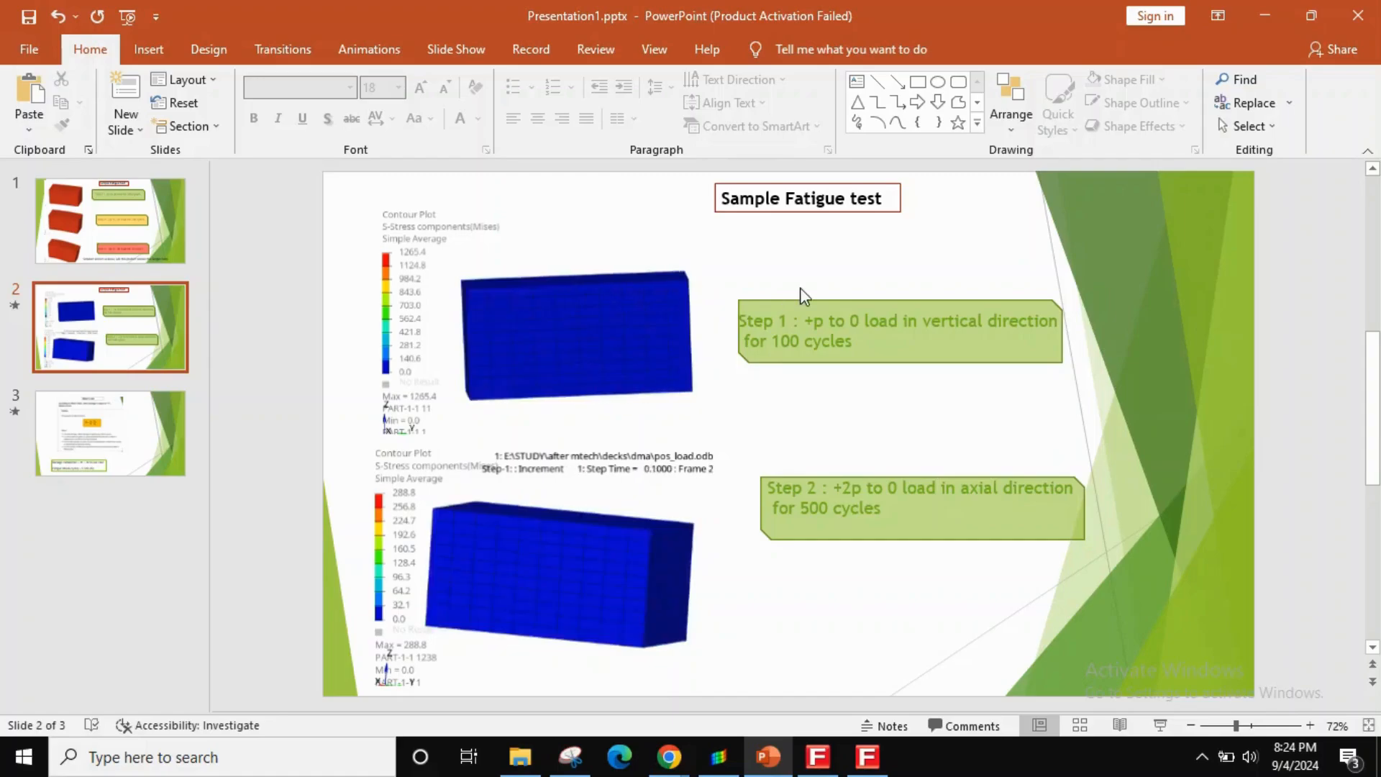
left_click(574, 335)
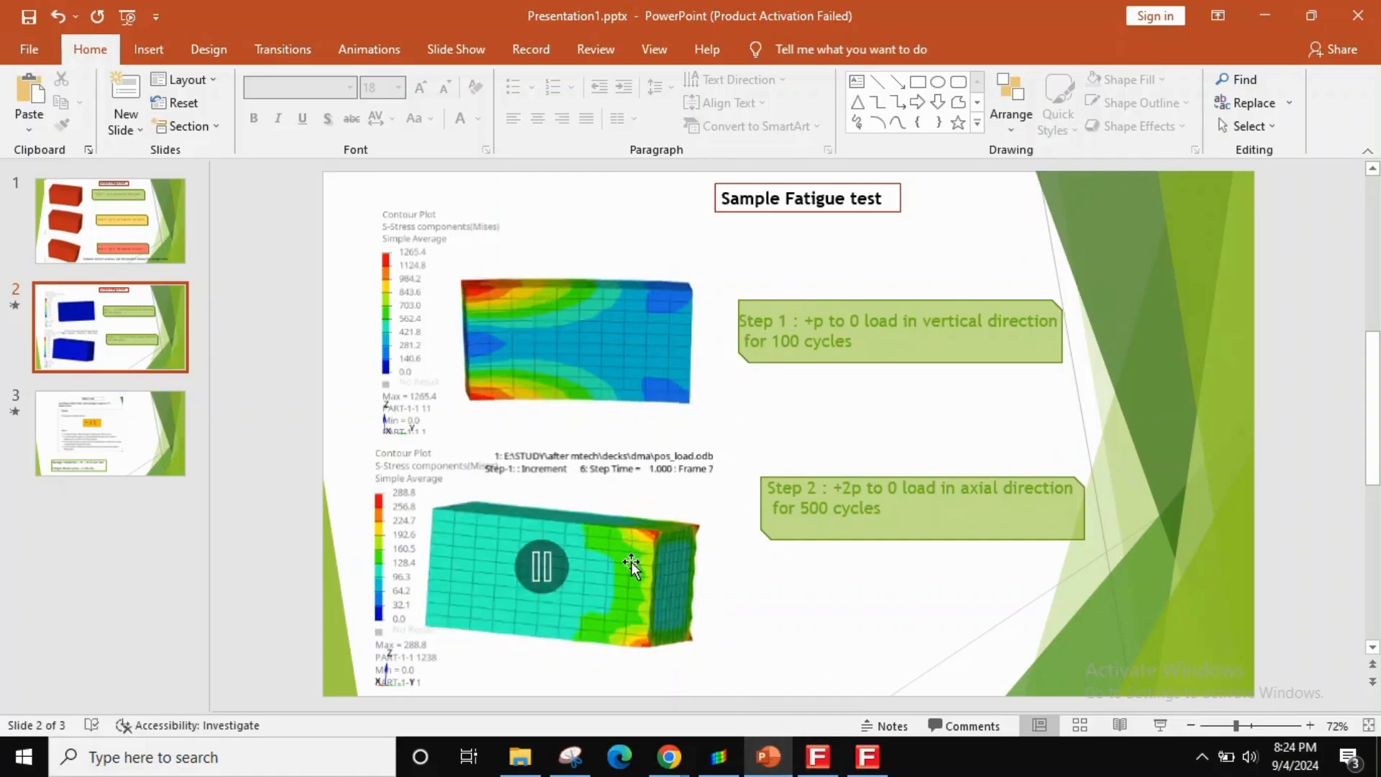
left_click(717, 755)
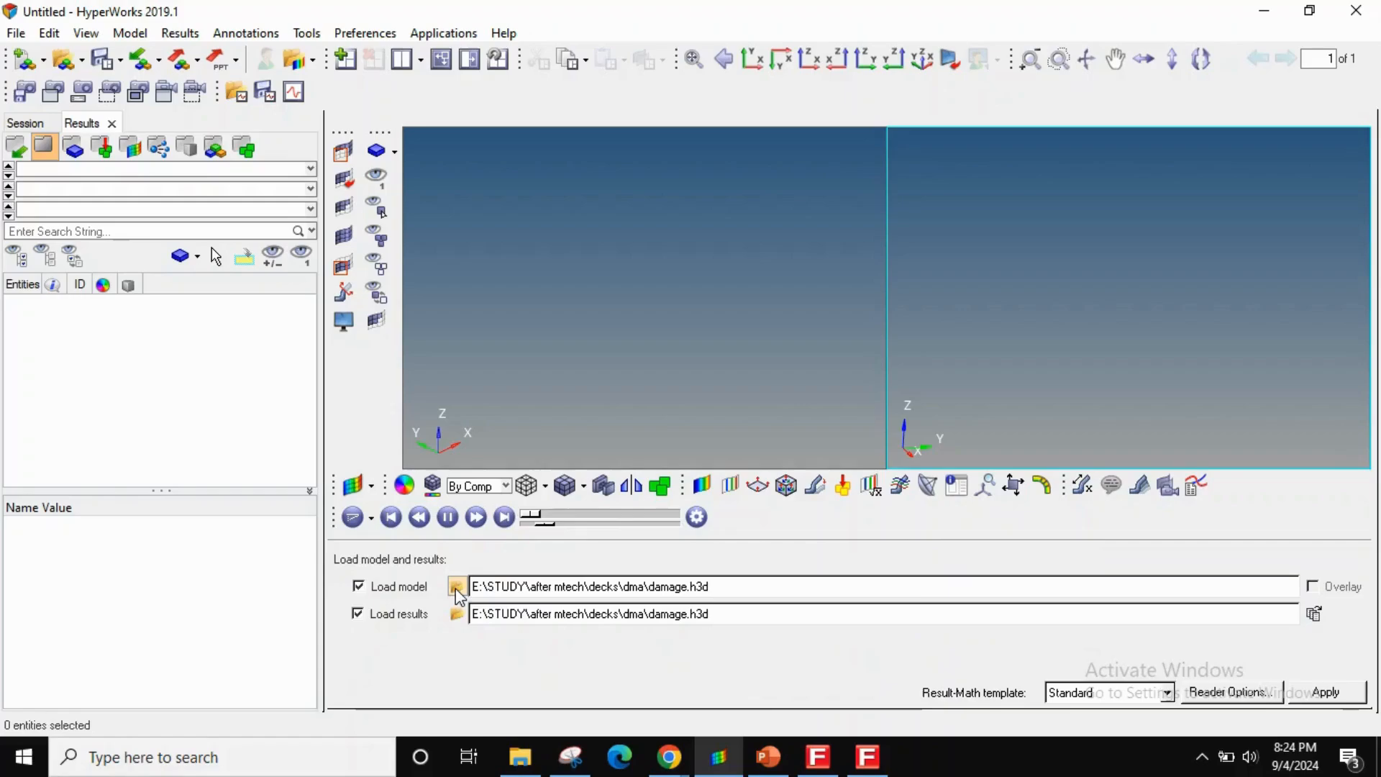
- Load model pos_load.inp with results file veritical.dma into HyperView
left_click(456, 587)
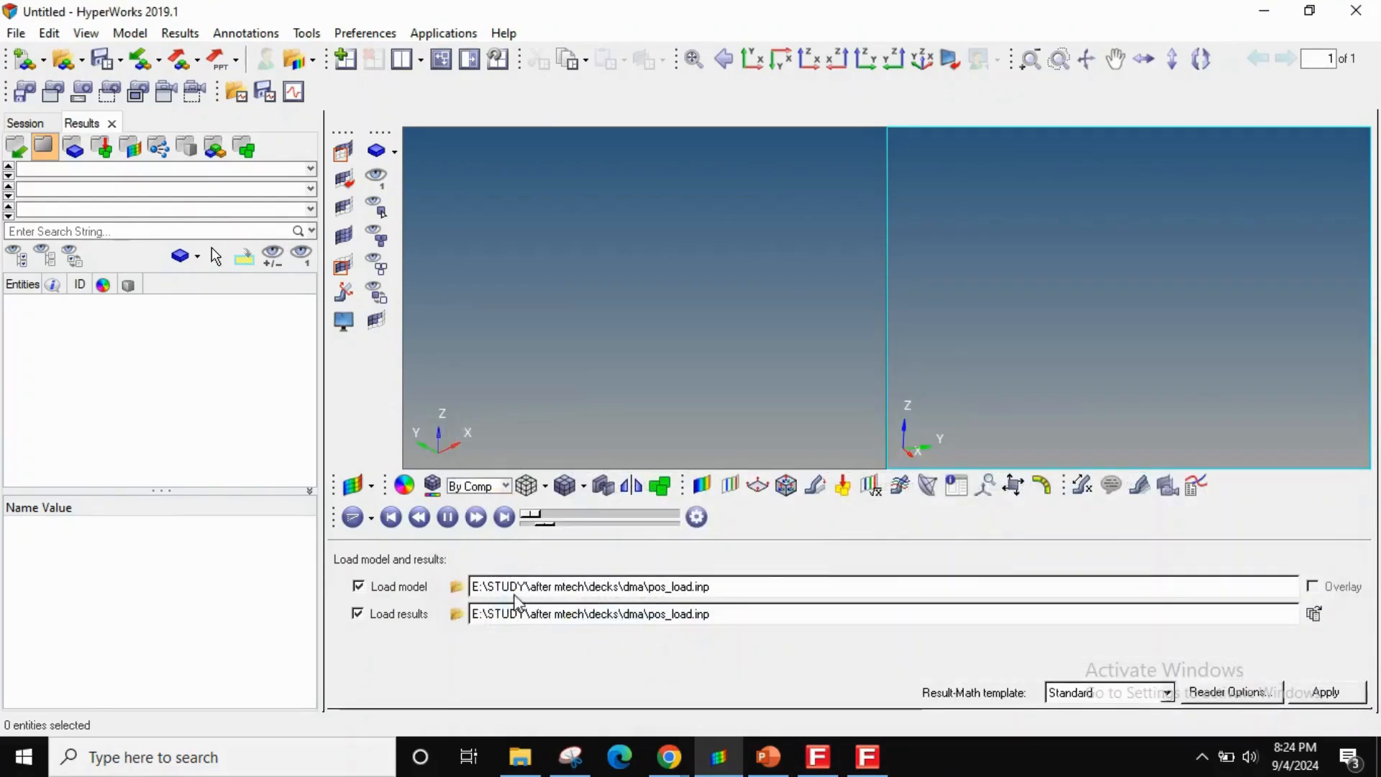
left_click(457, 614)
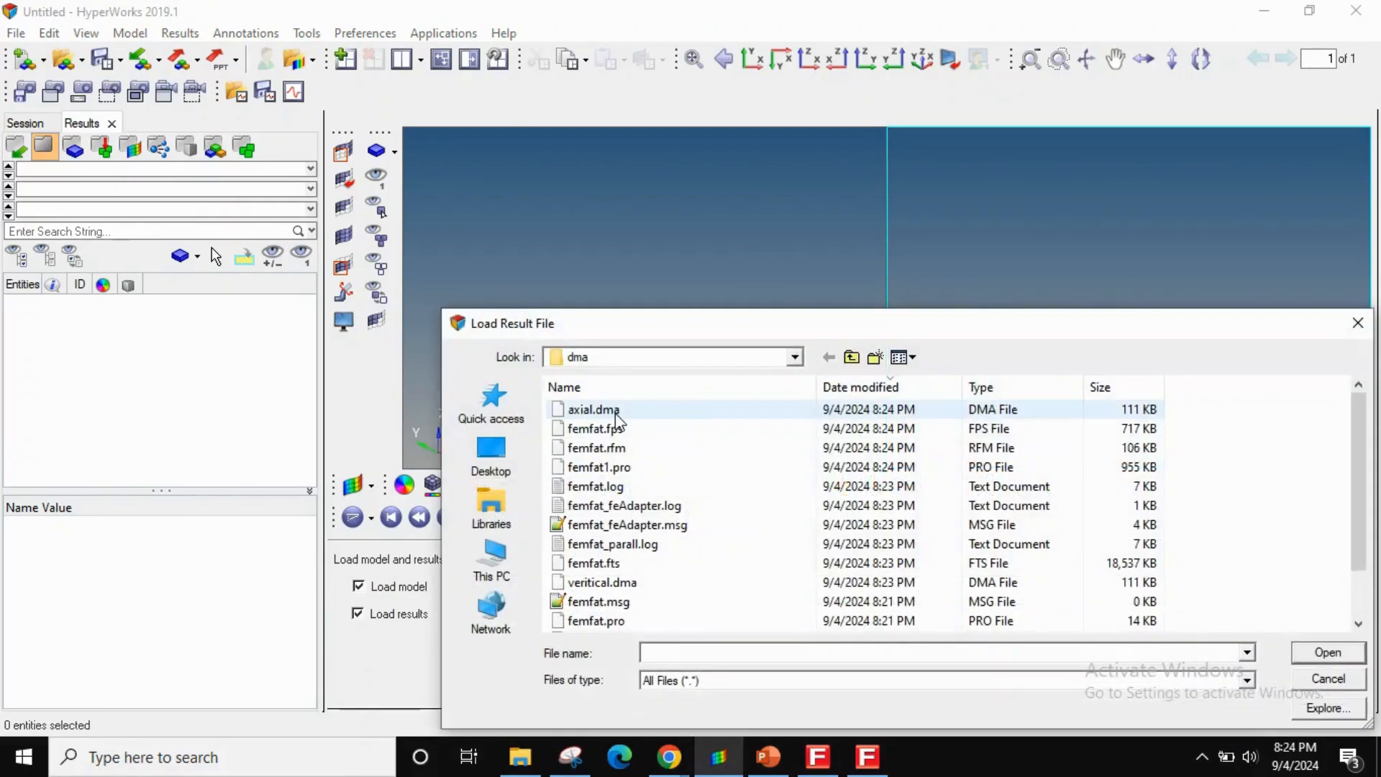
left_click(601, 583)
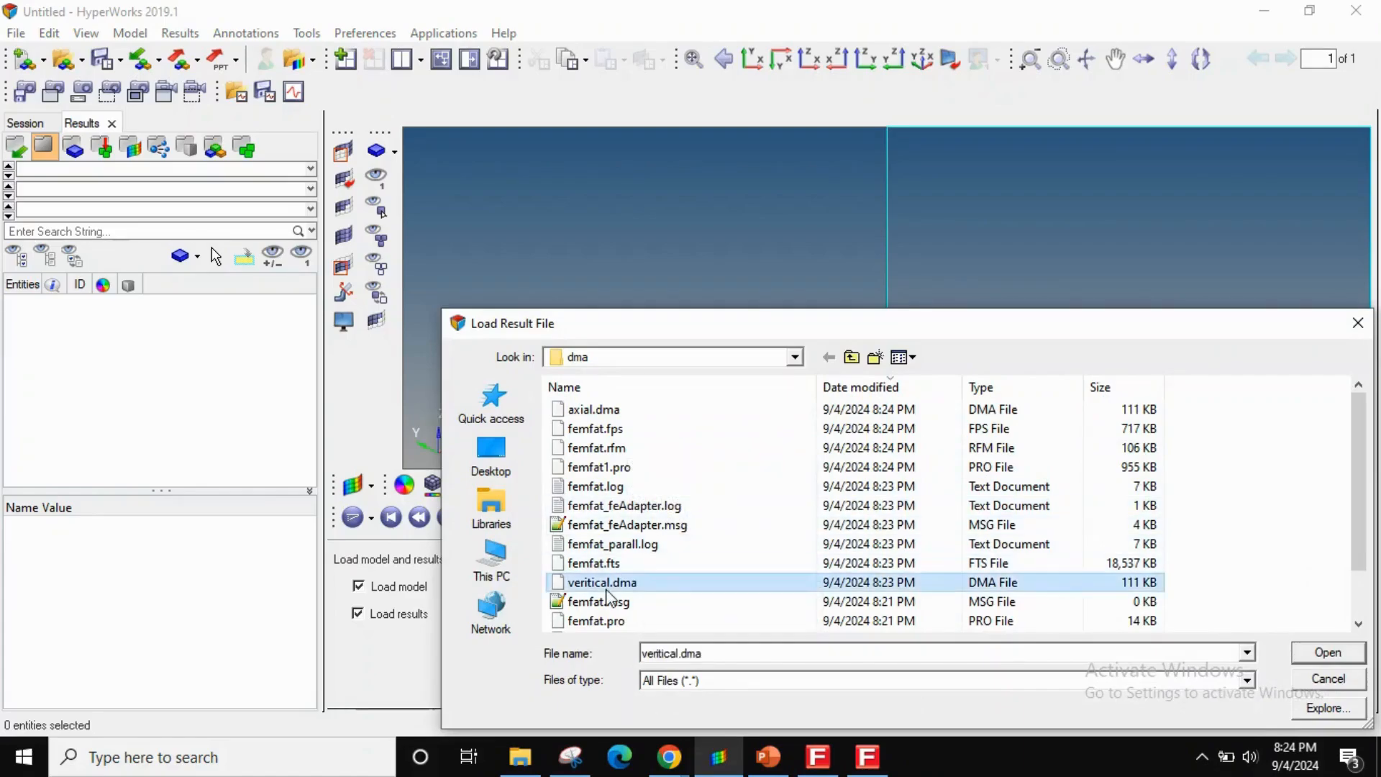
left_click(1327, 653)
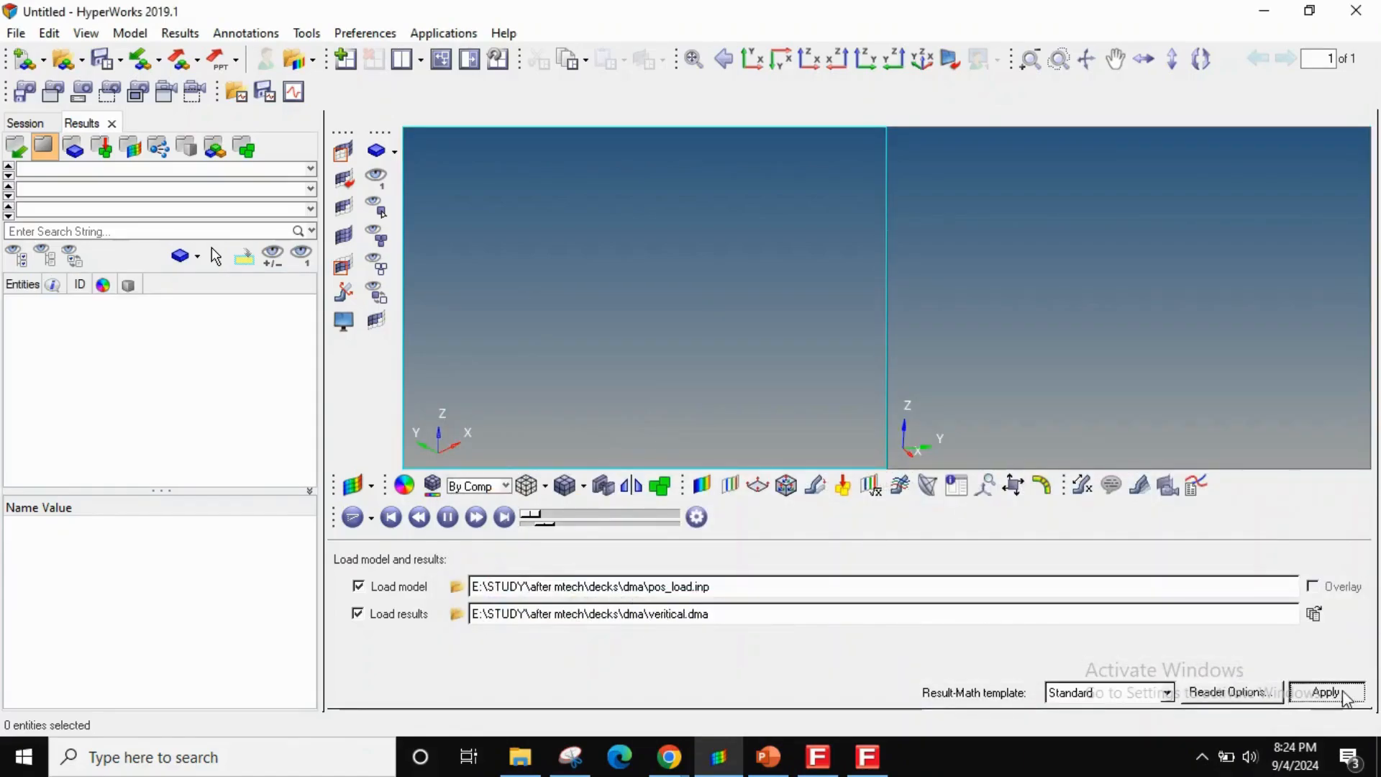
left_click(1326, 692)
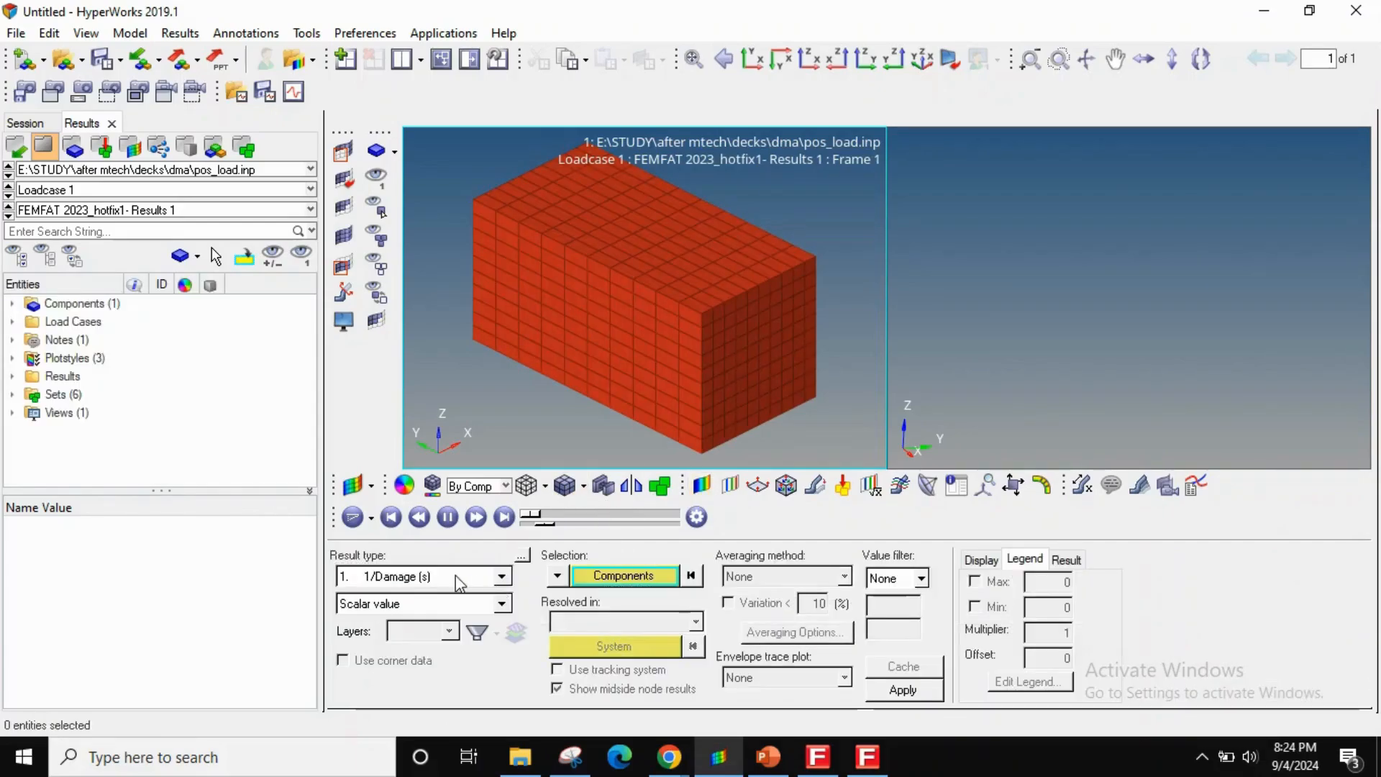
- Contour 1/Damage on the block and edit a legend level to 1e0 to rescale the plot
left_click(902, 690)
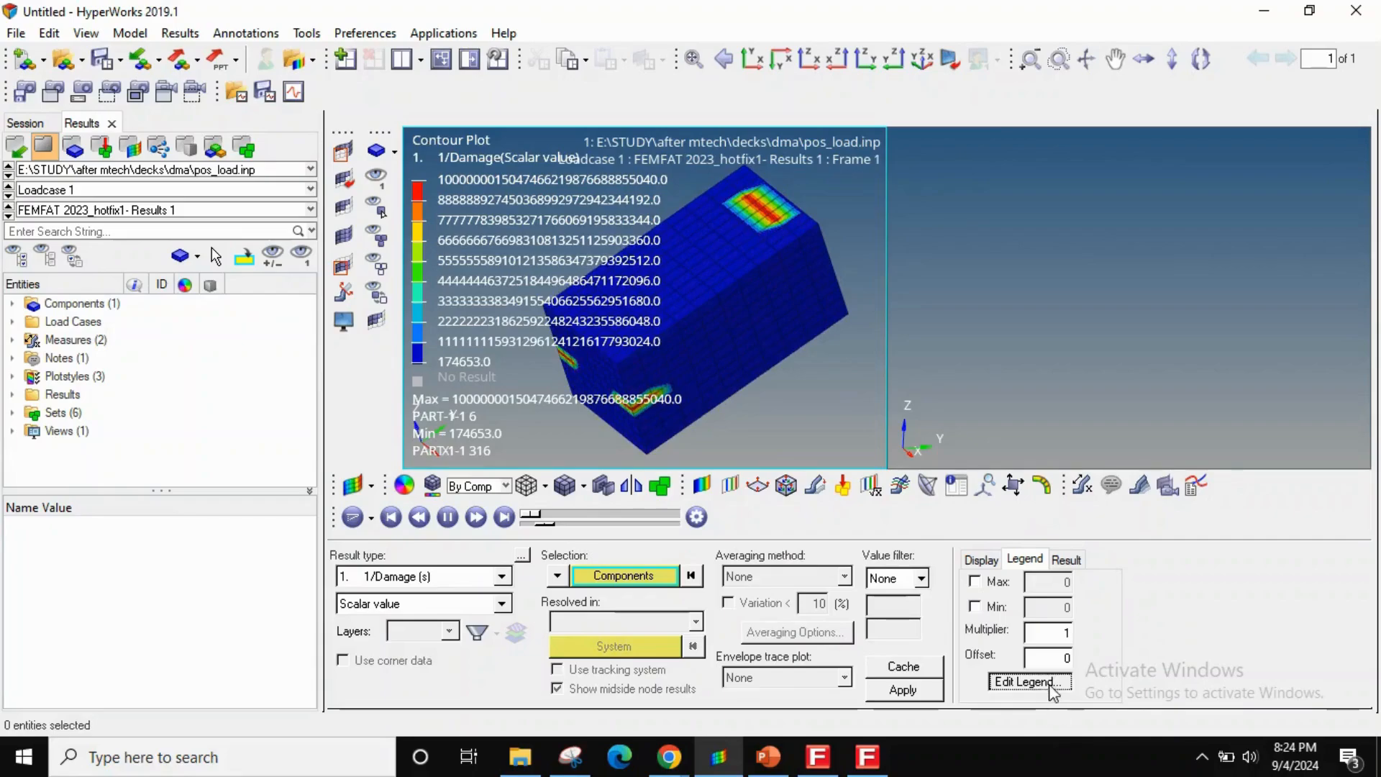
left_click(1028, 682)
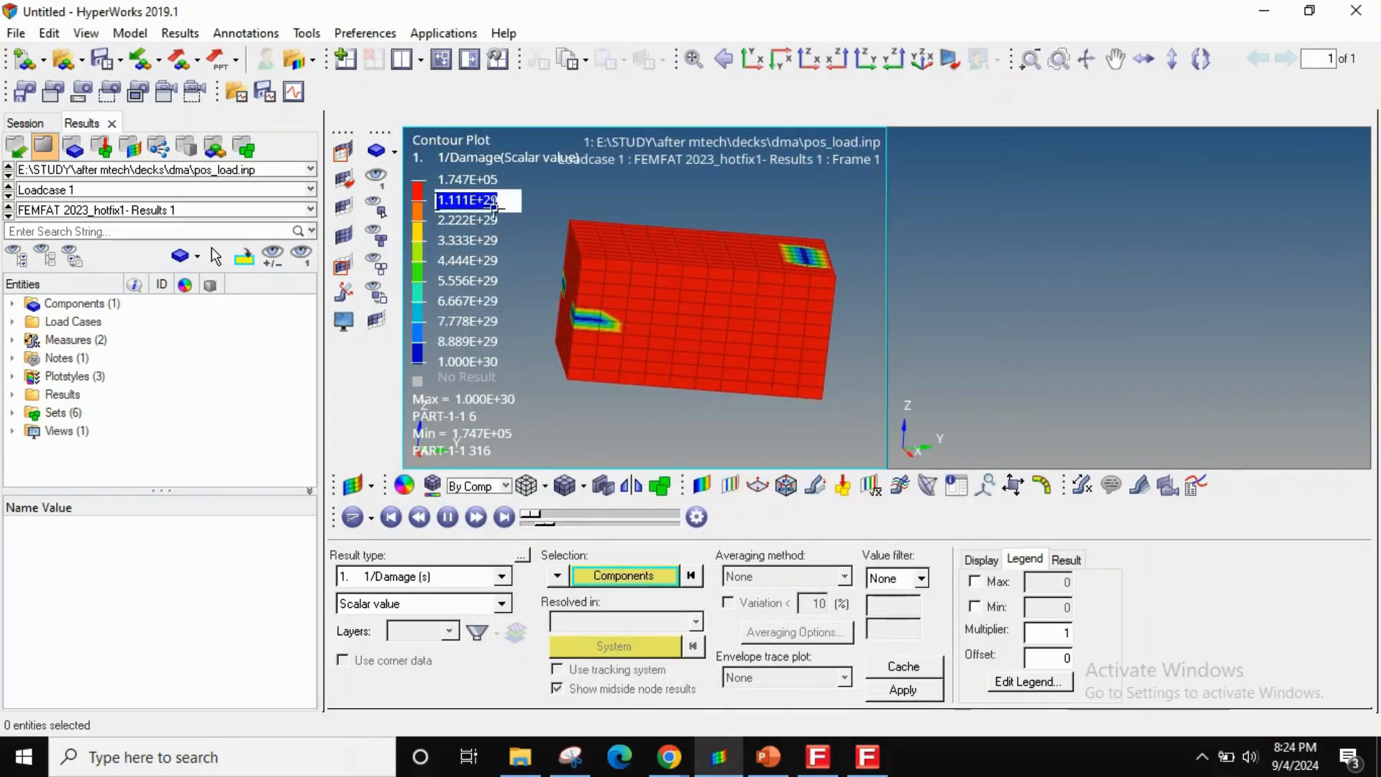
type("1e0")
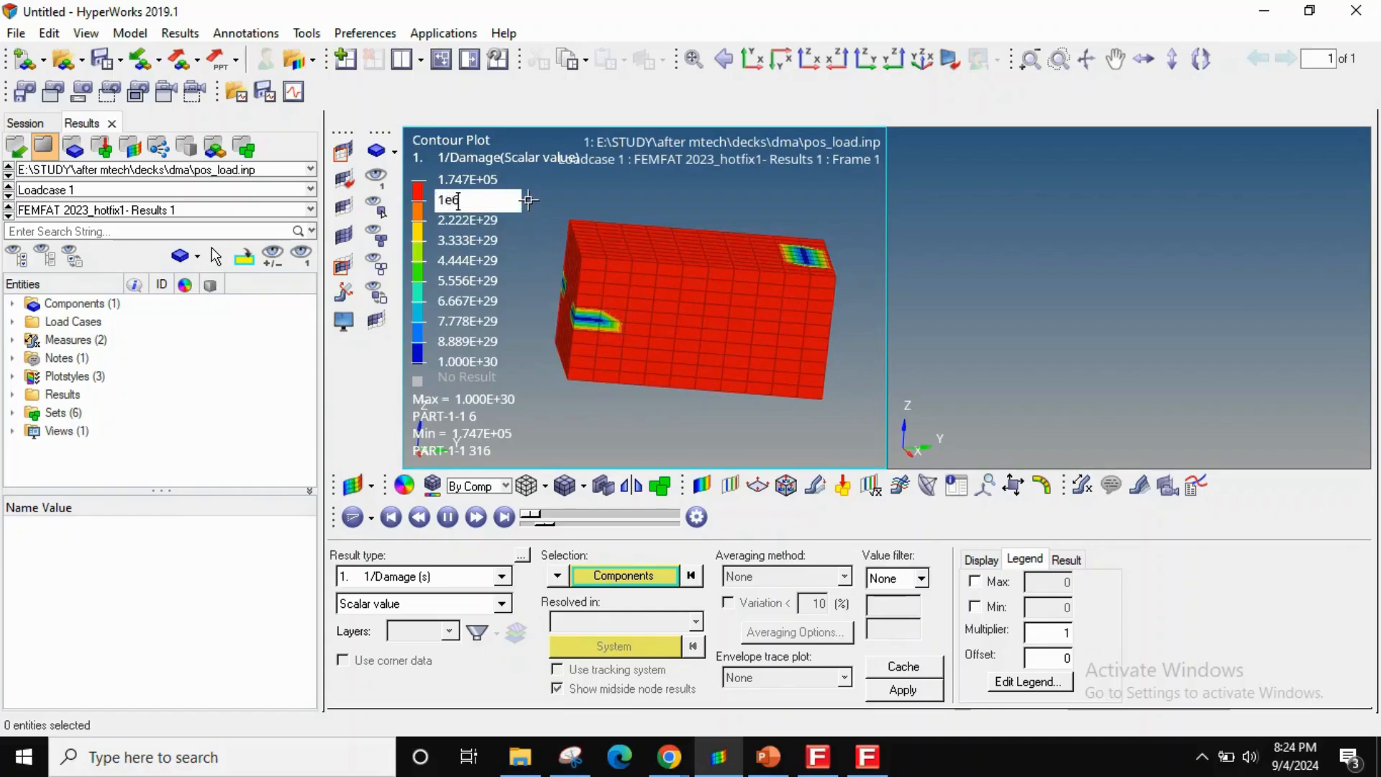
key("Return")
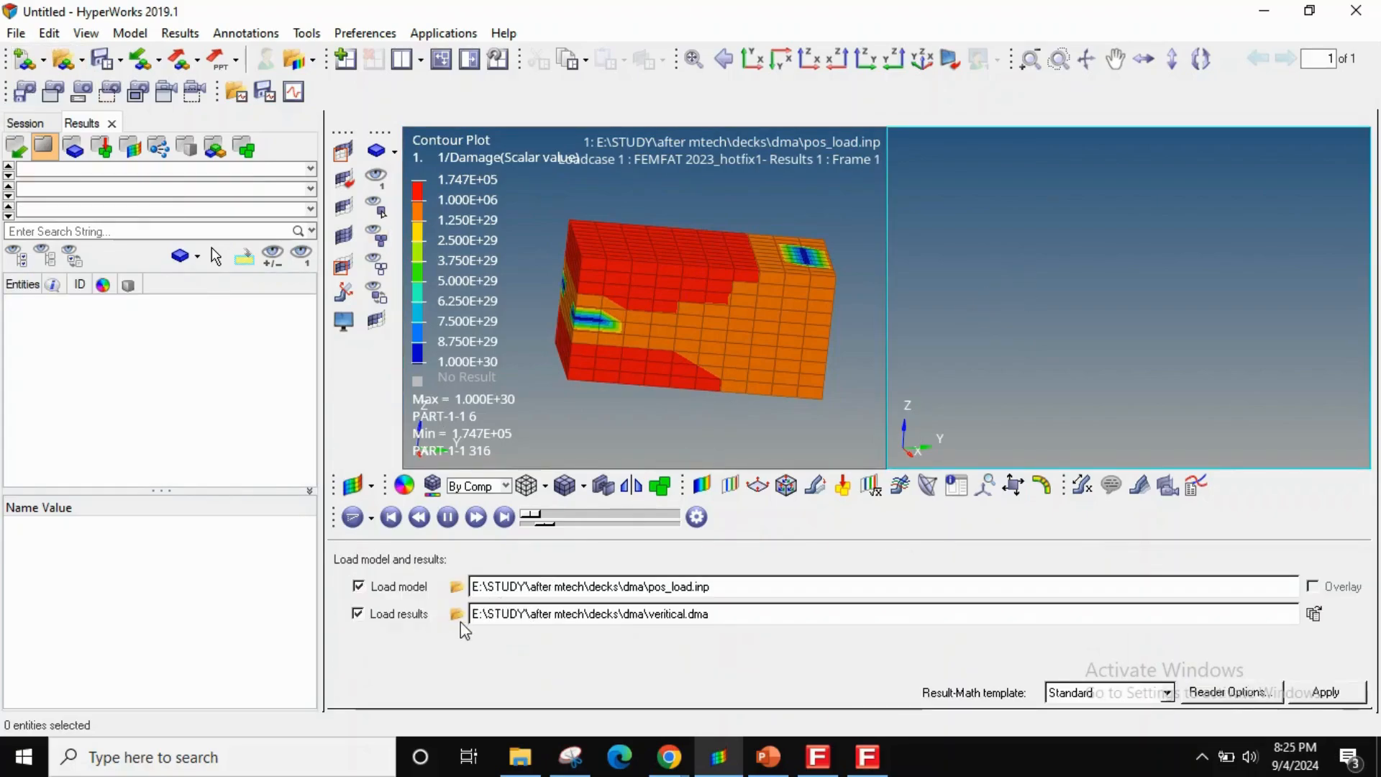
- Load axial.dma results into the second window and contour 1/Damage beside the vertical plot
left_click(456, 615)
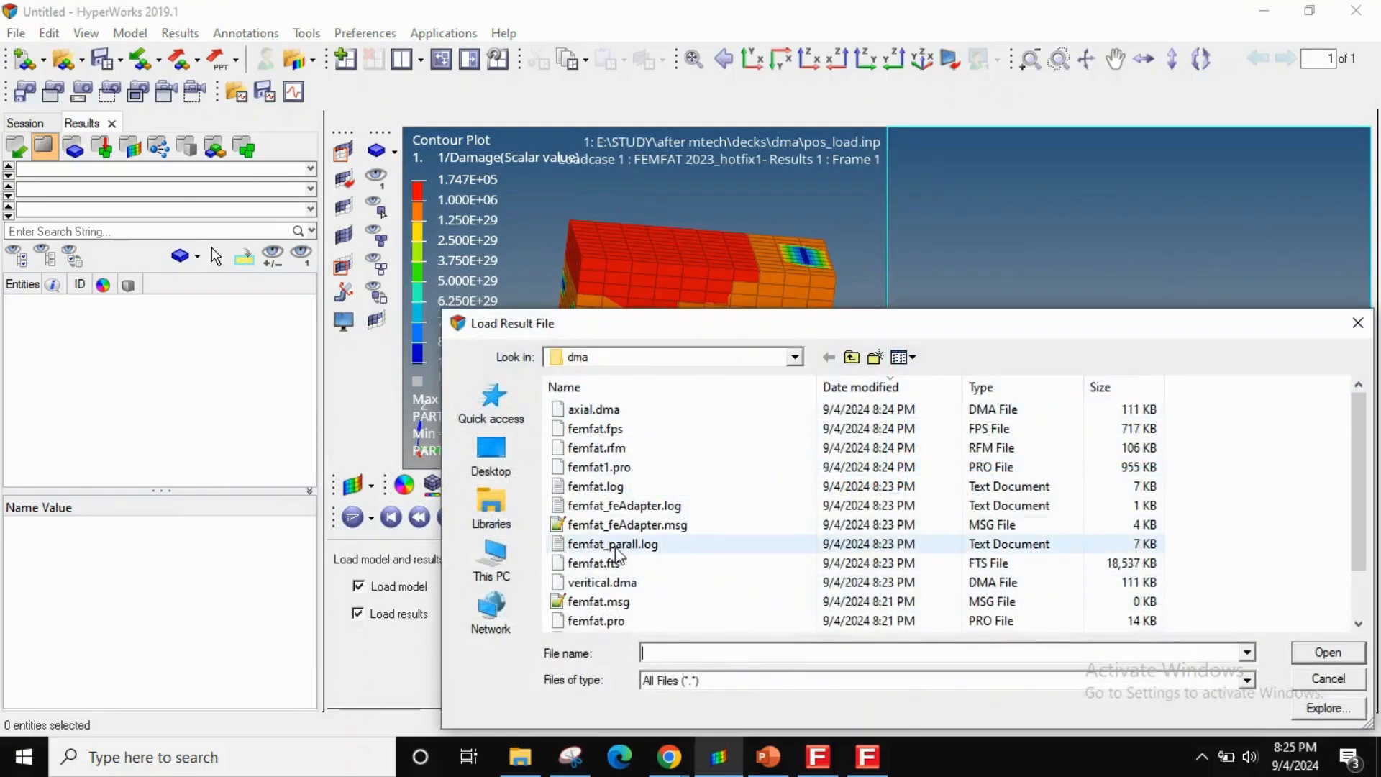
left_click(1327, 651)
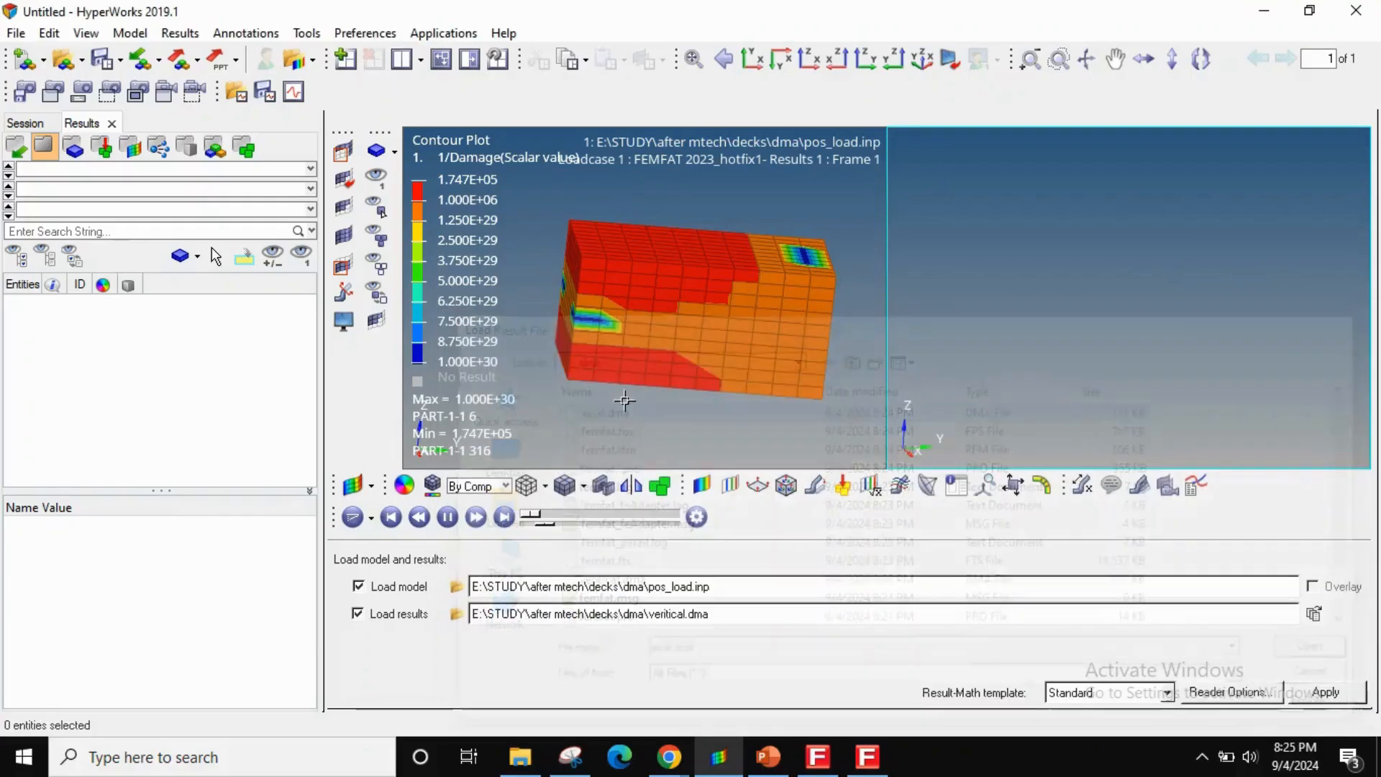
left_click(1323, 692)
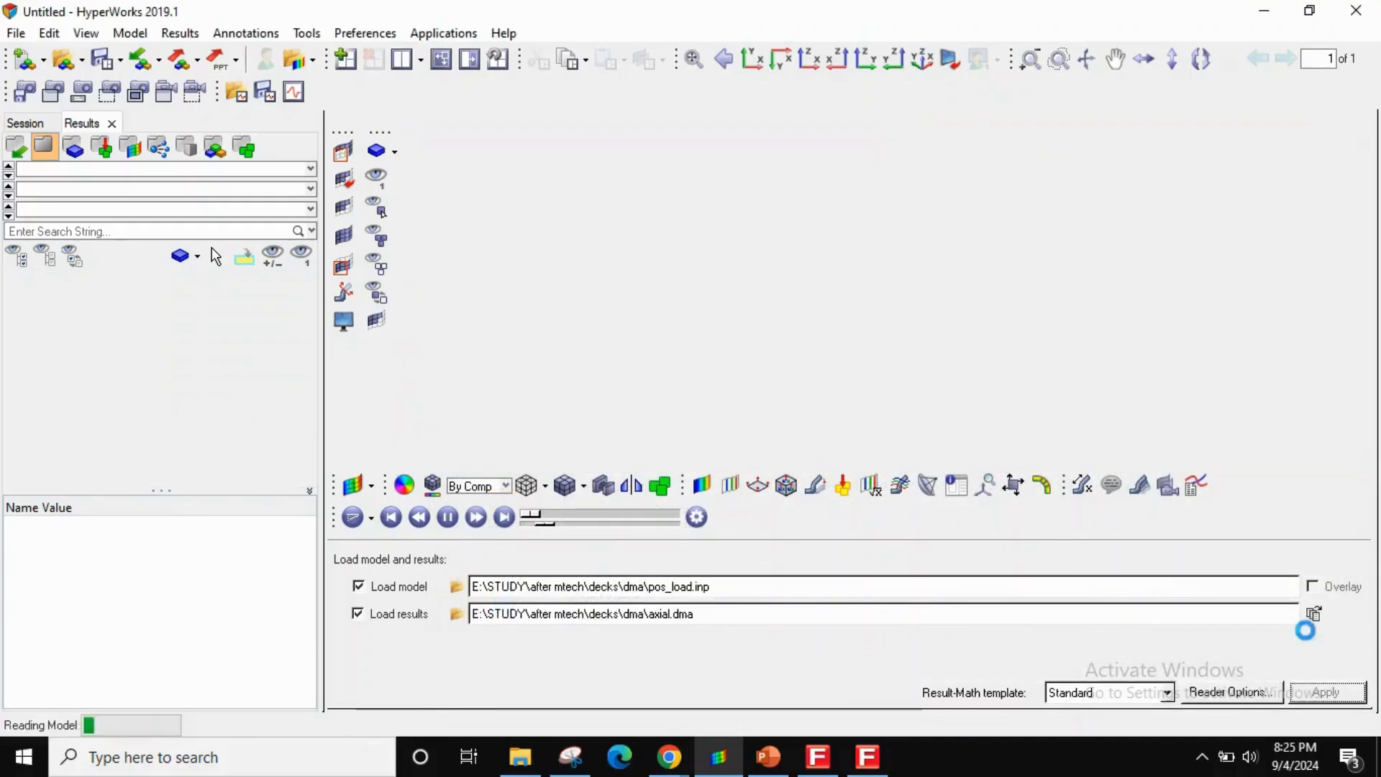
left_click(1325, 692)
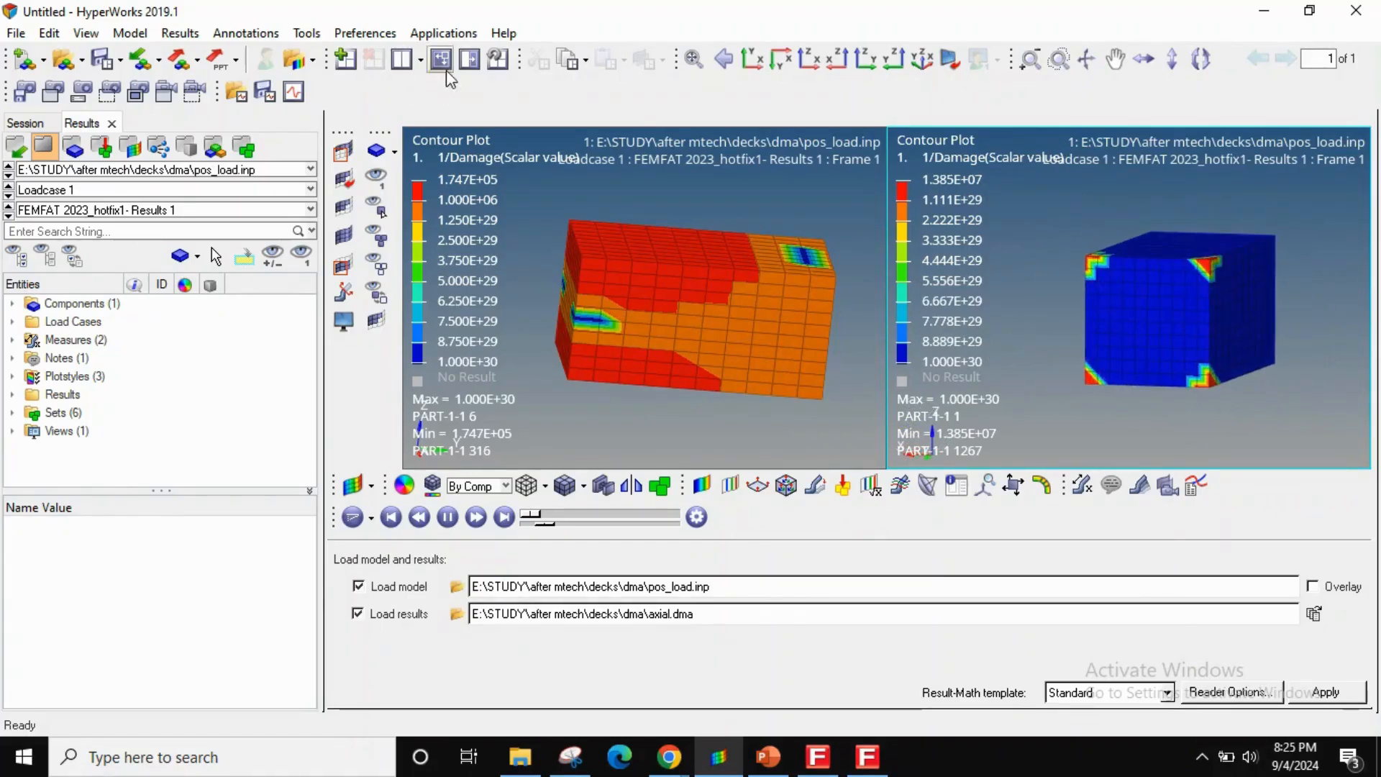
left_click(440, 60)
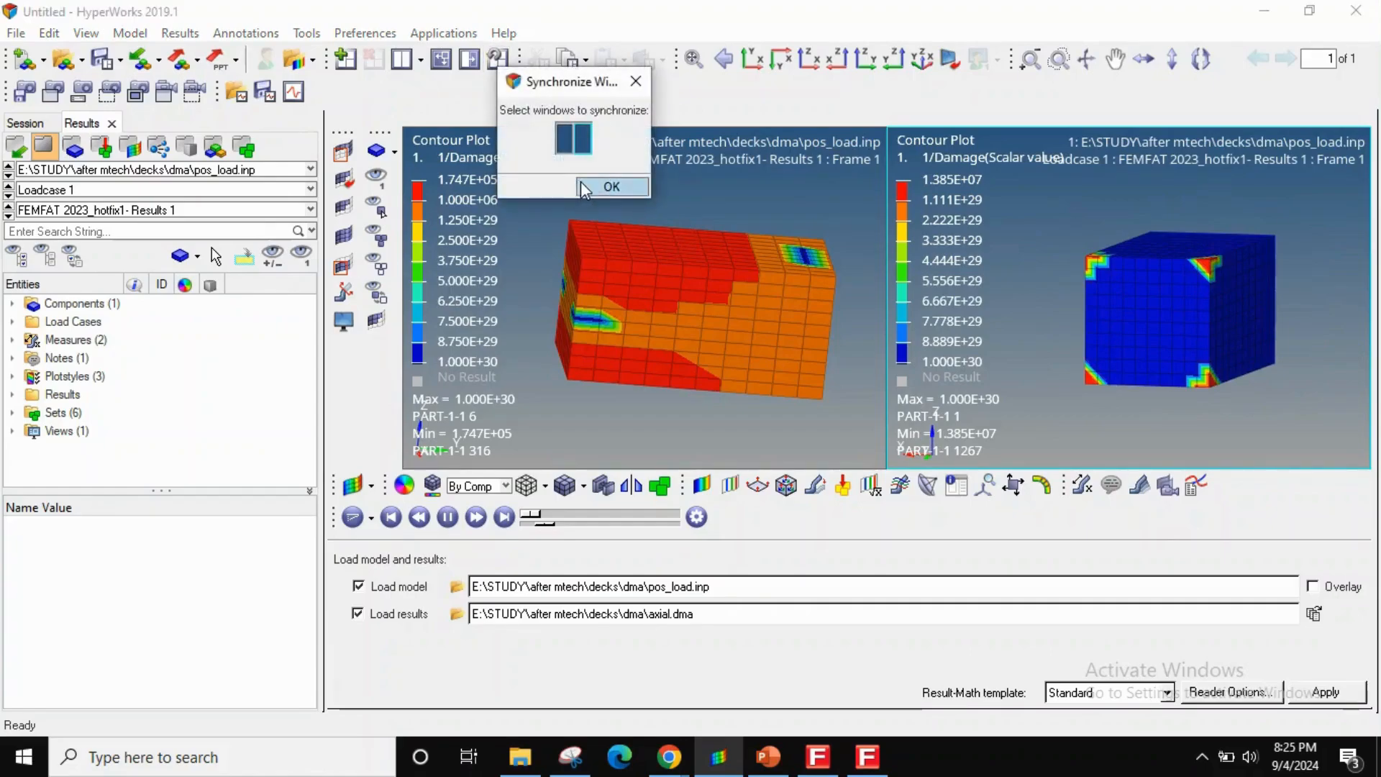
- Synchronize both windows and uncheck Visibility of the Model Info note so only the contours remain
left_click(611, 186)
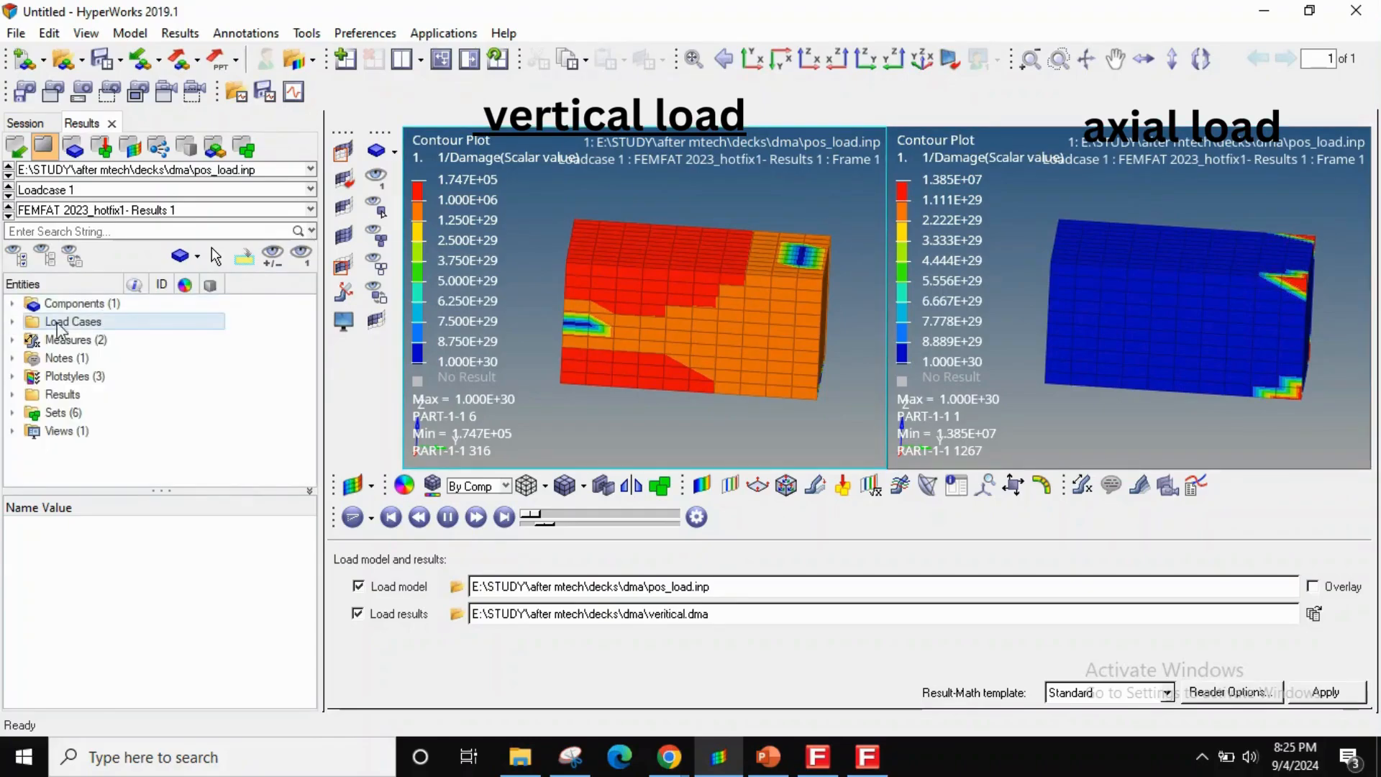
left_click(64, 358)
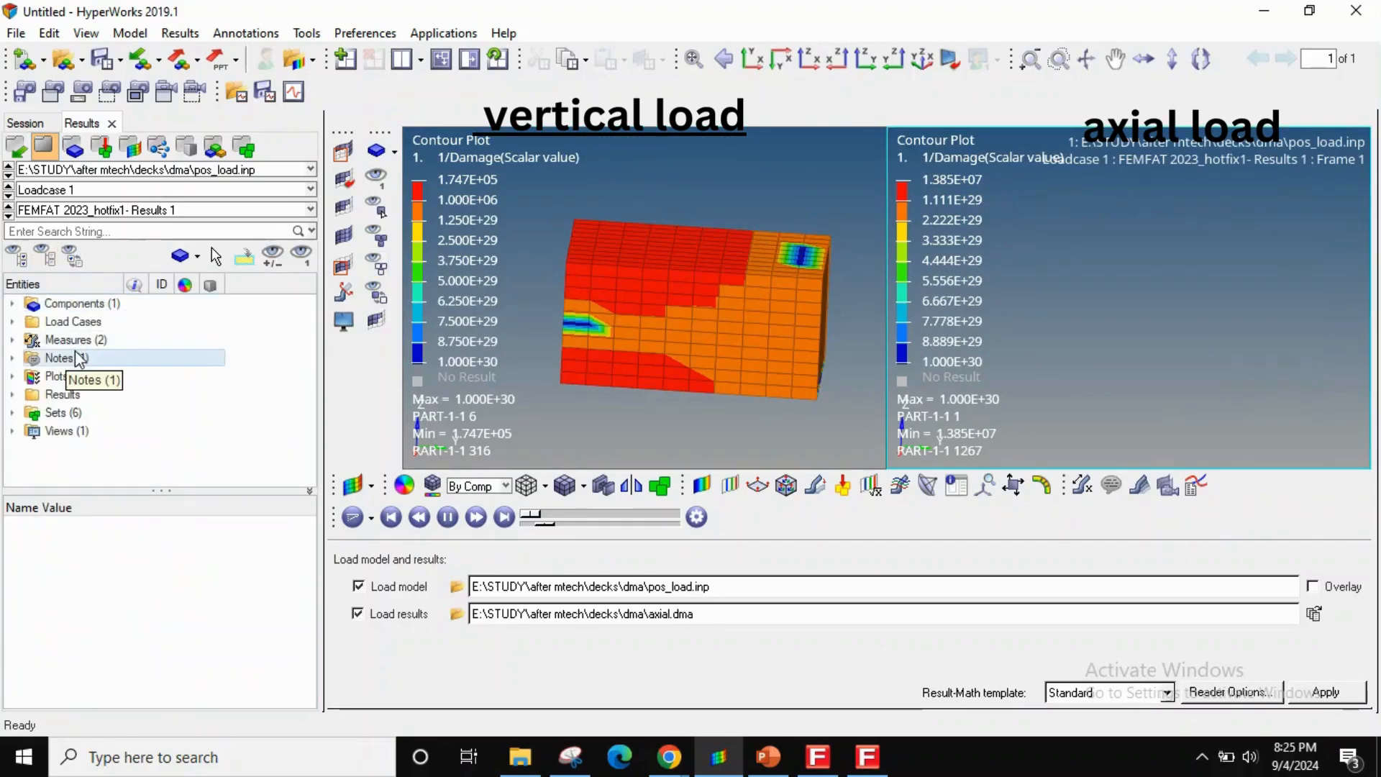
left_click(59, 359)
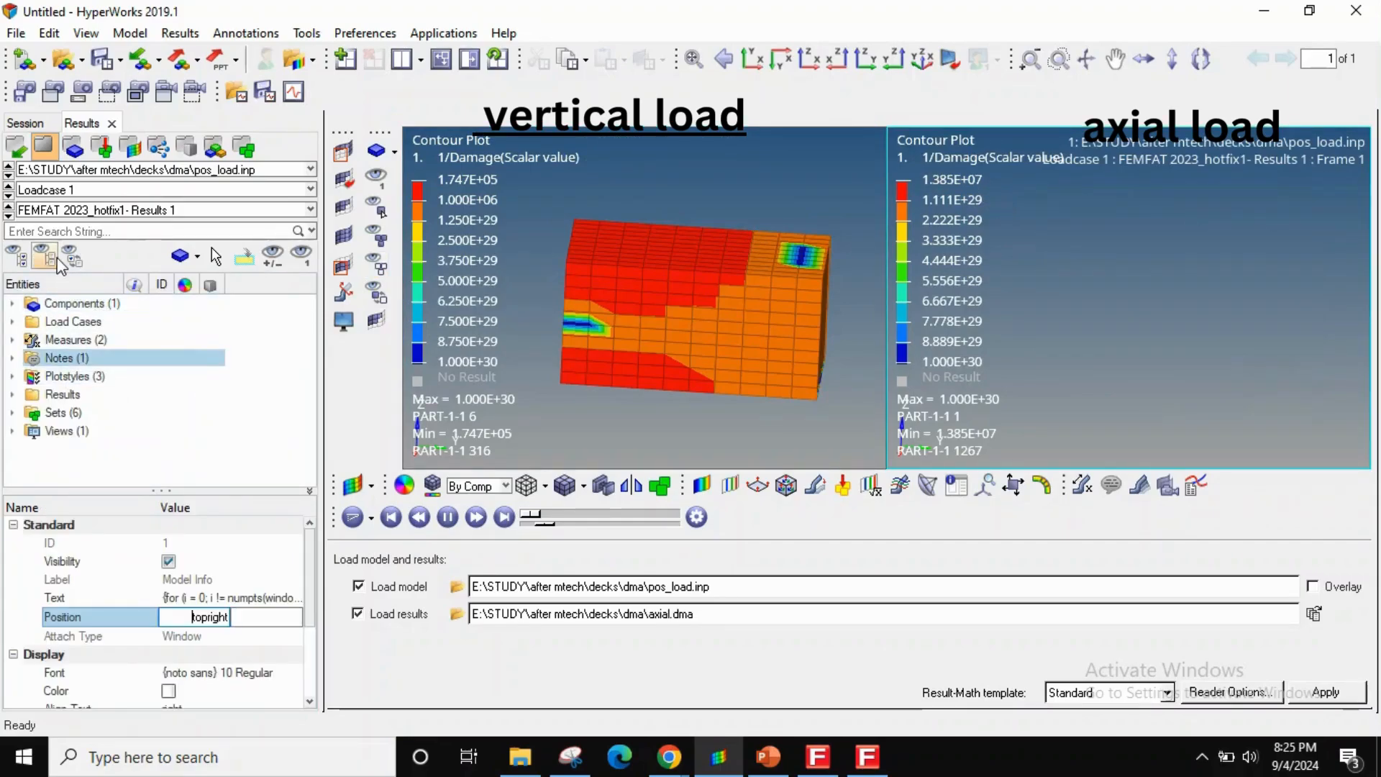
left_click(82, 303)
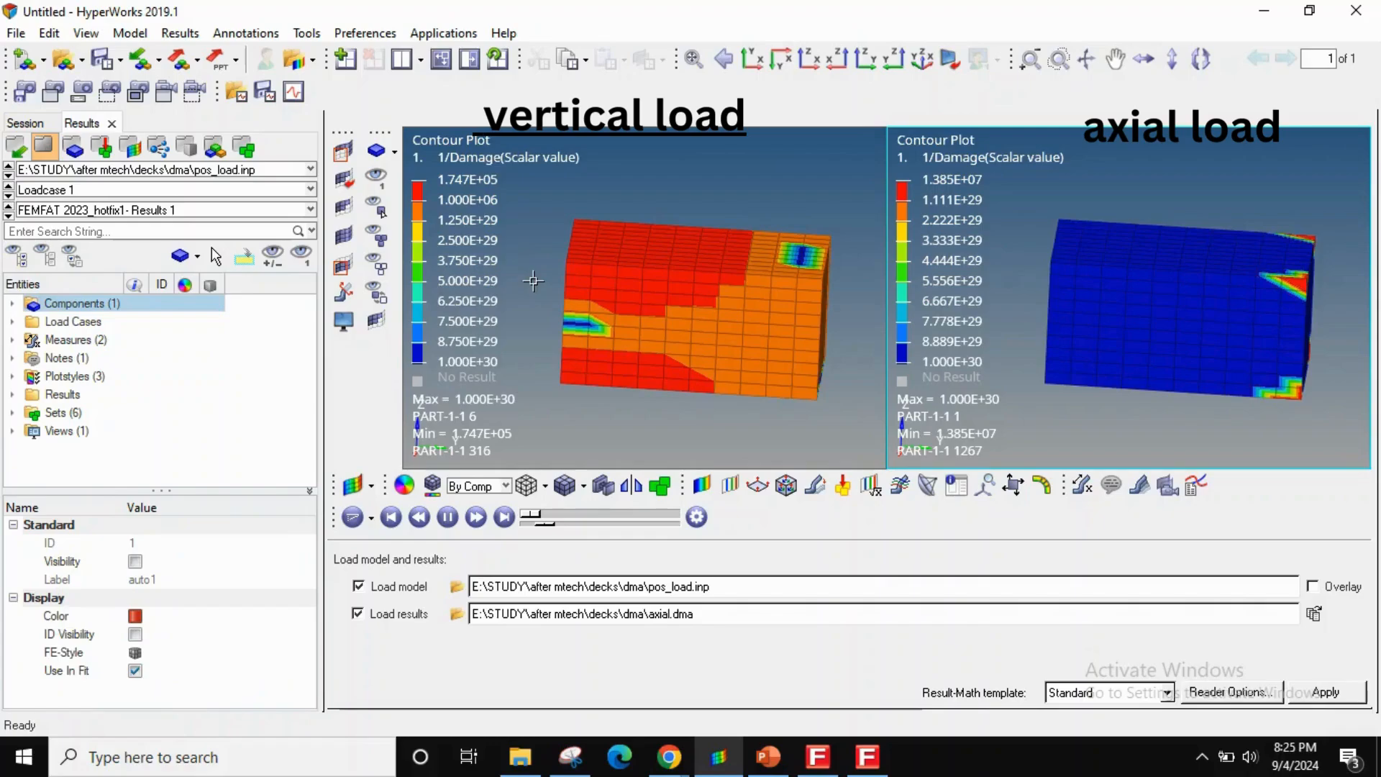
left_click(65, 359)
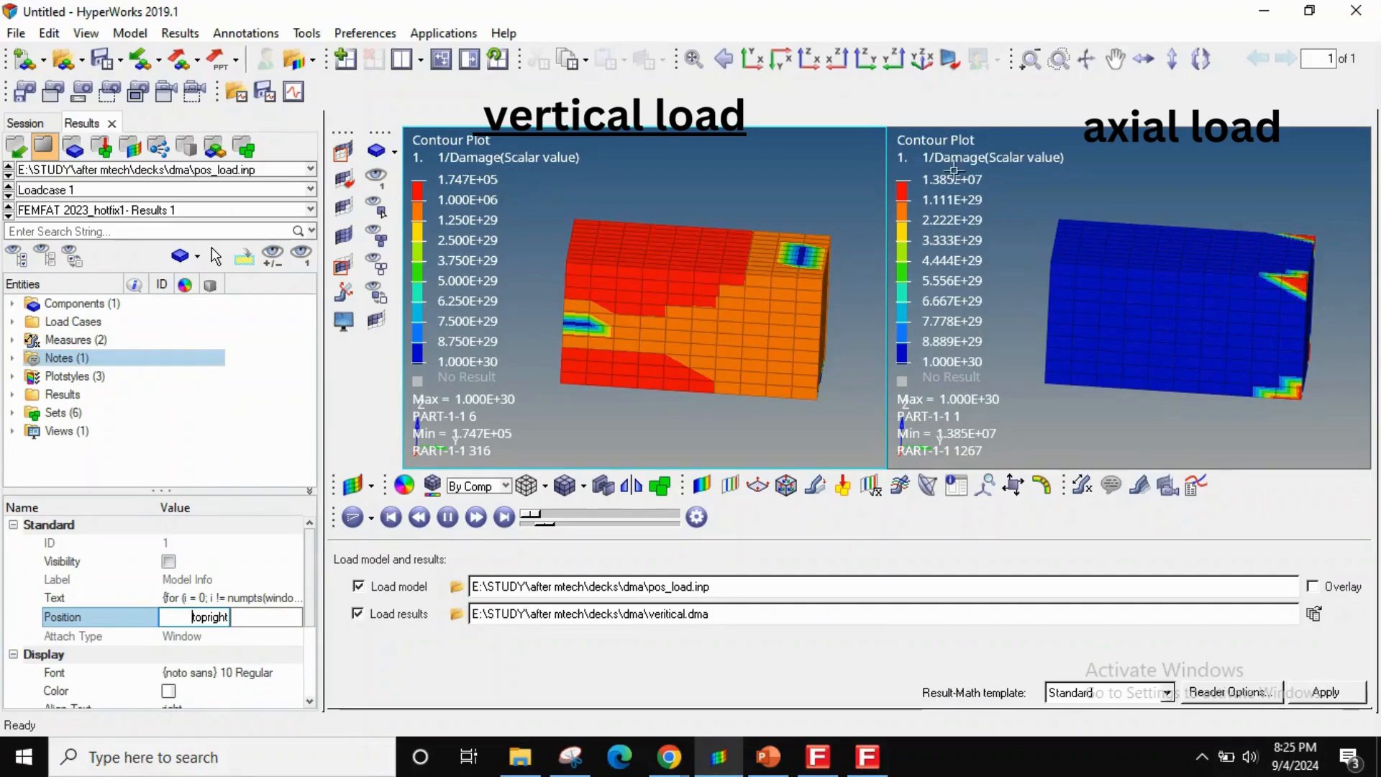
left_click(82, 303)
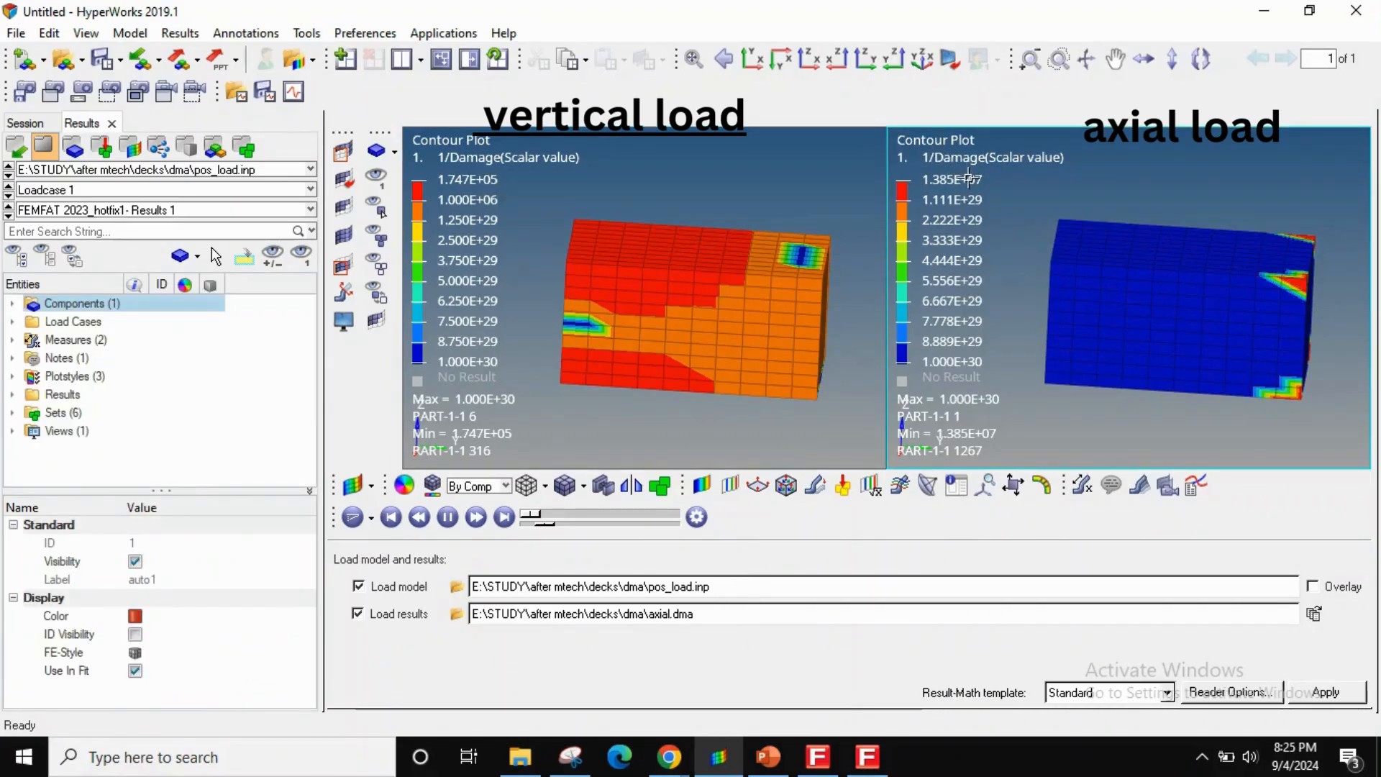
mouse_move(1137, 198)
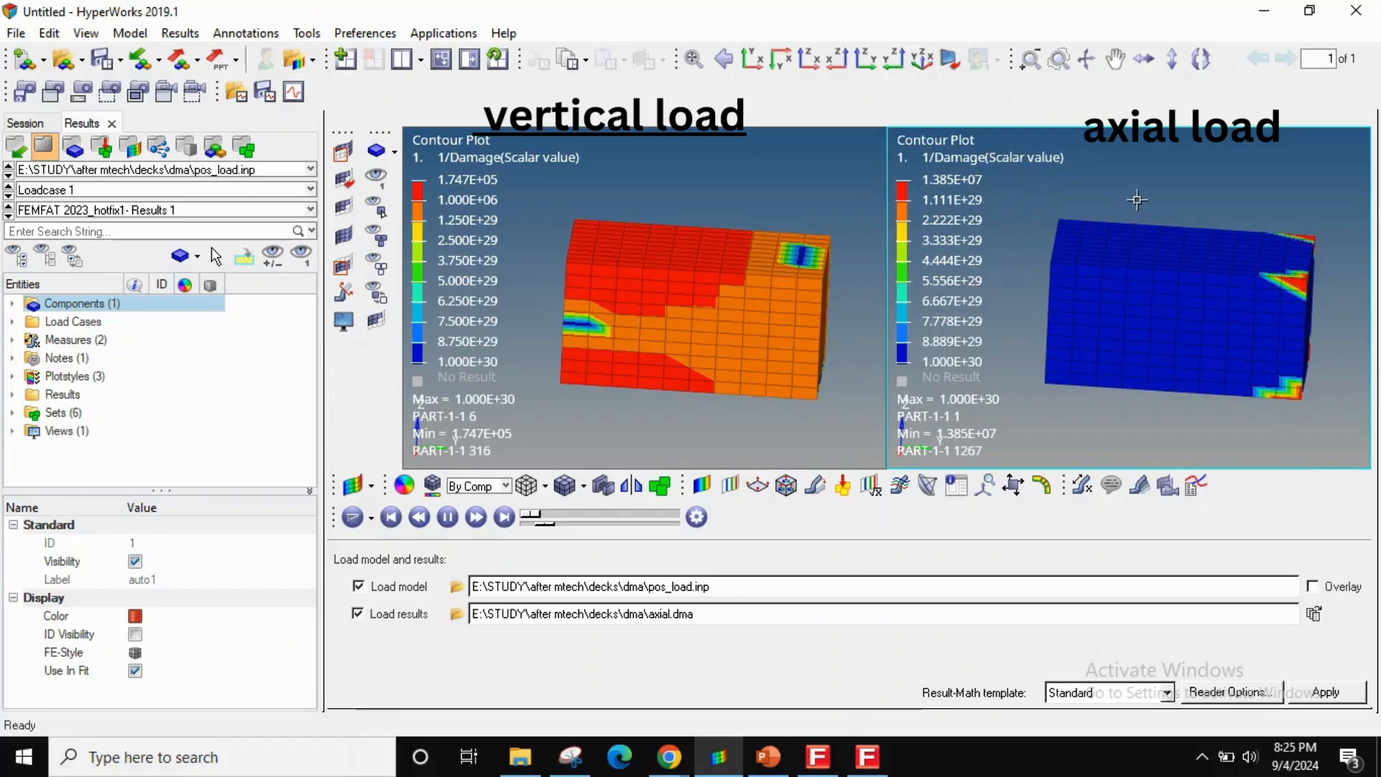
mouse_move(1270, 369)
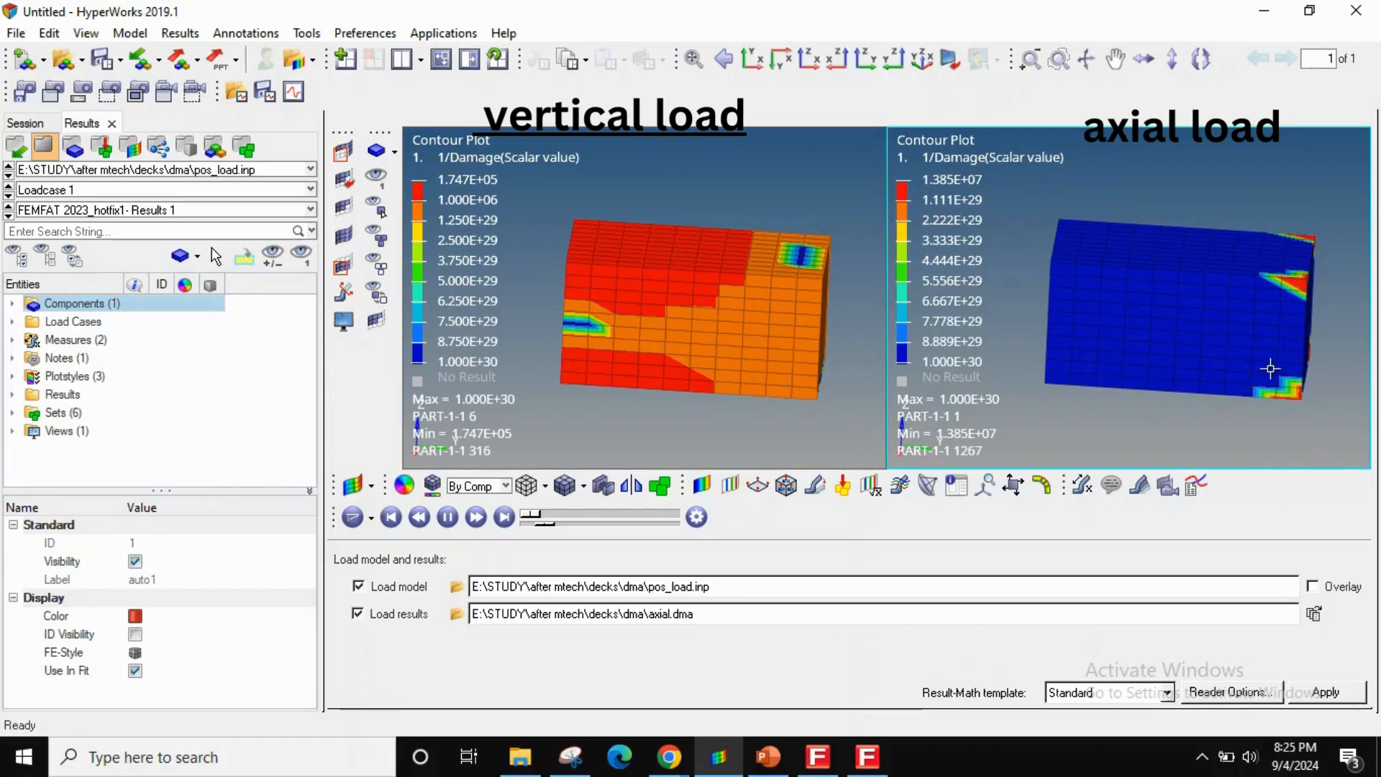
mouse_move(765, 755)
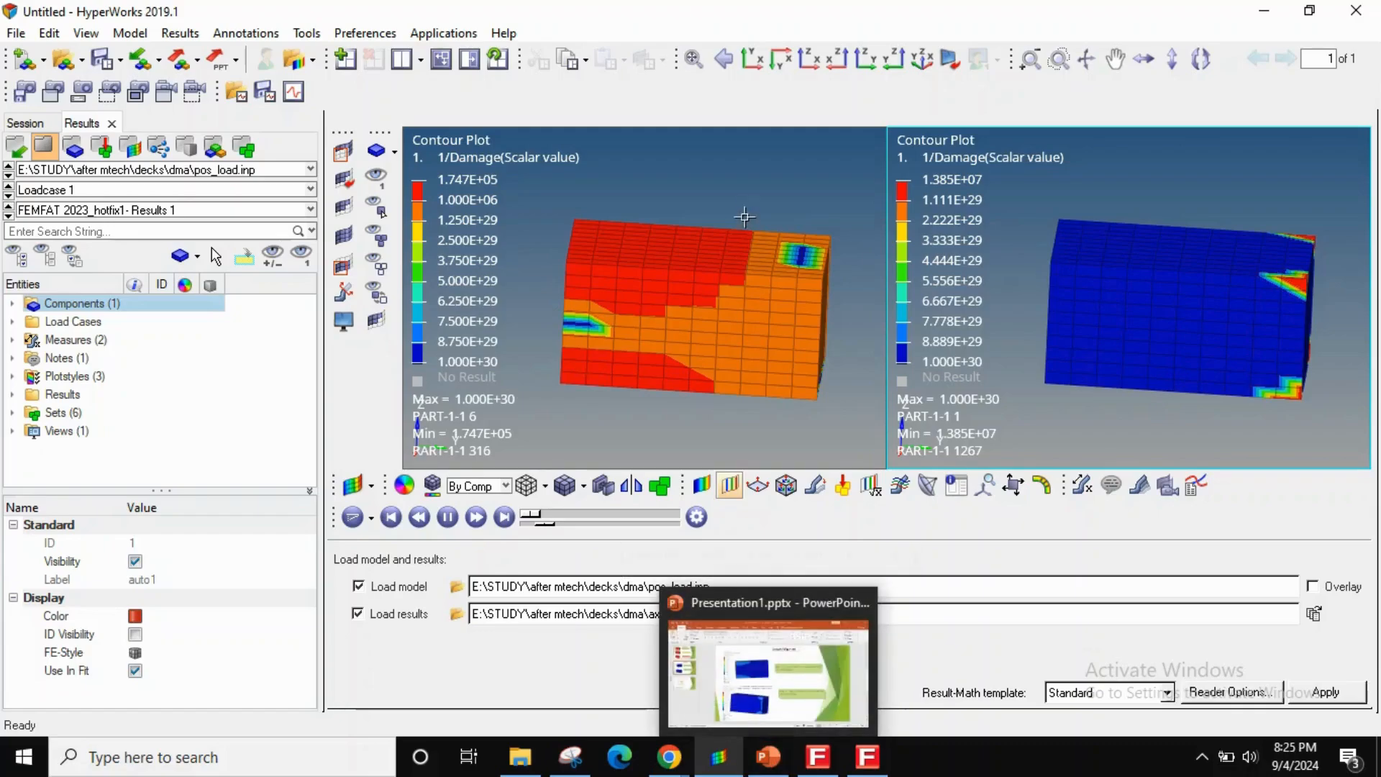
mouse_move(767, 756)
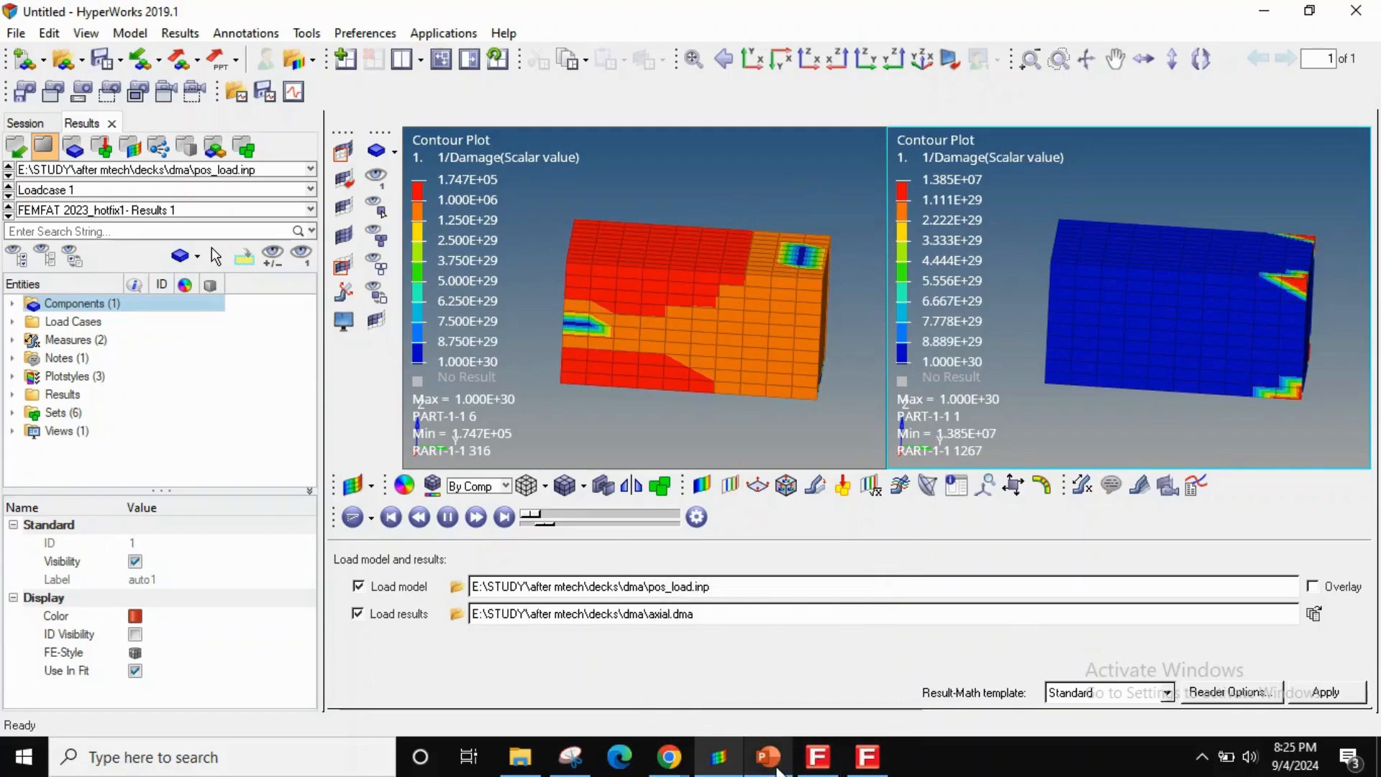
- Present the Miner's rule slide full screen (damage d1+d2, life 1/(d1+d2)), then return to HyperView
left_click(766, 757)
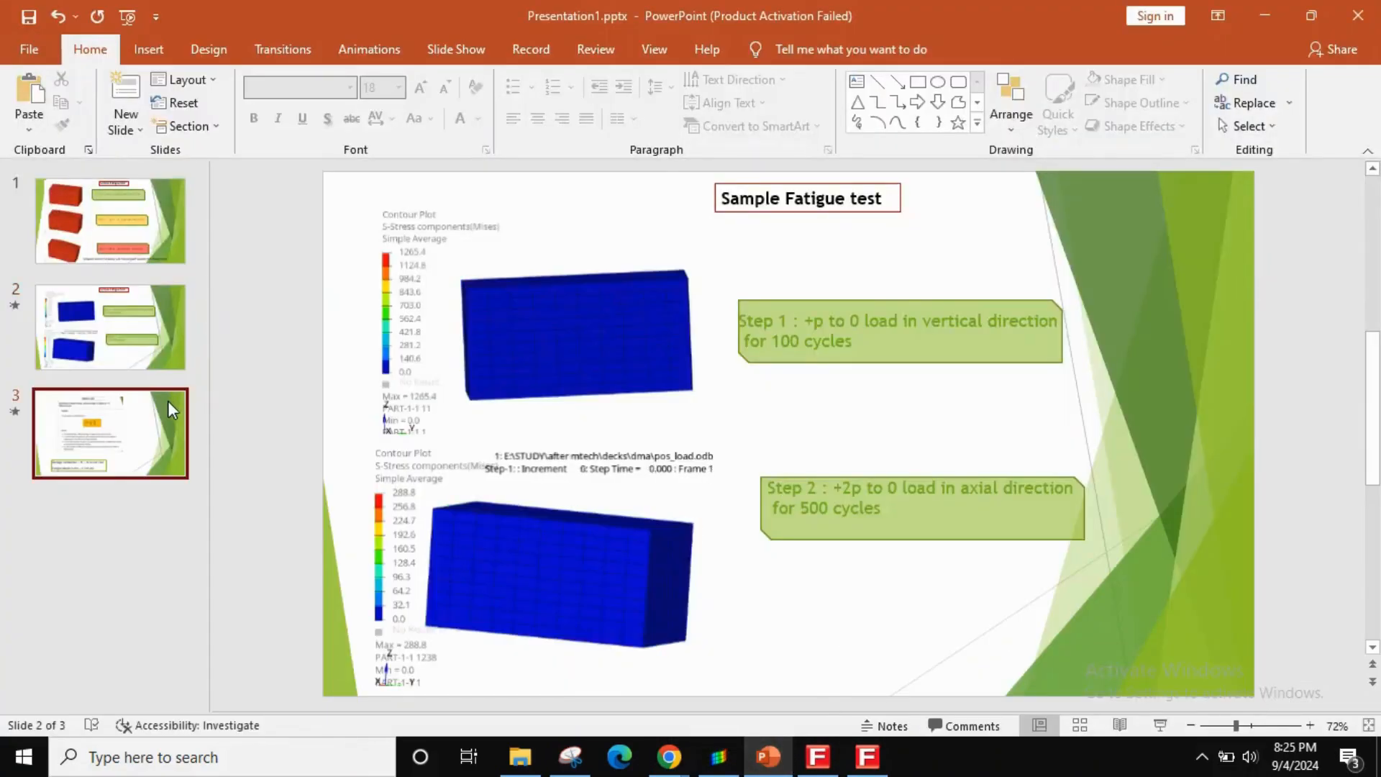
left_click(111, 433)
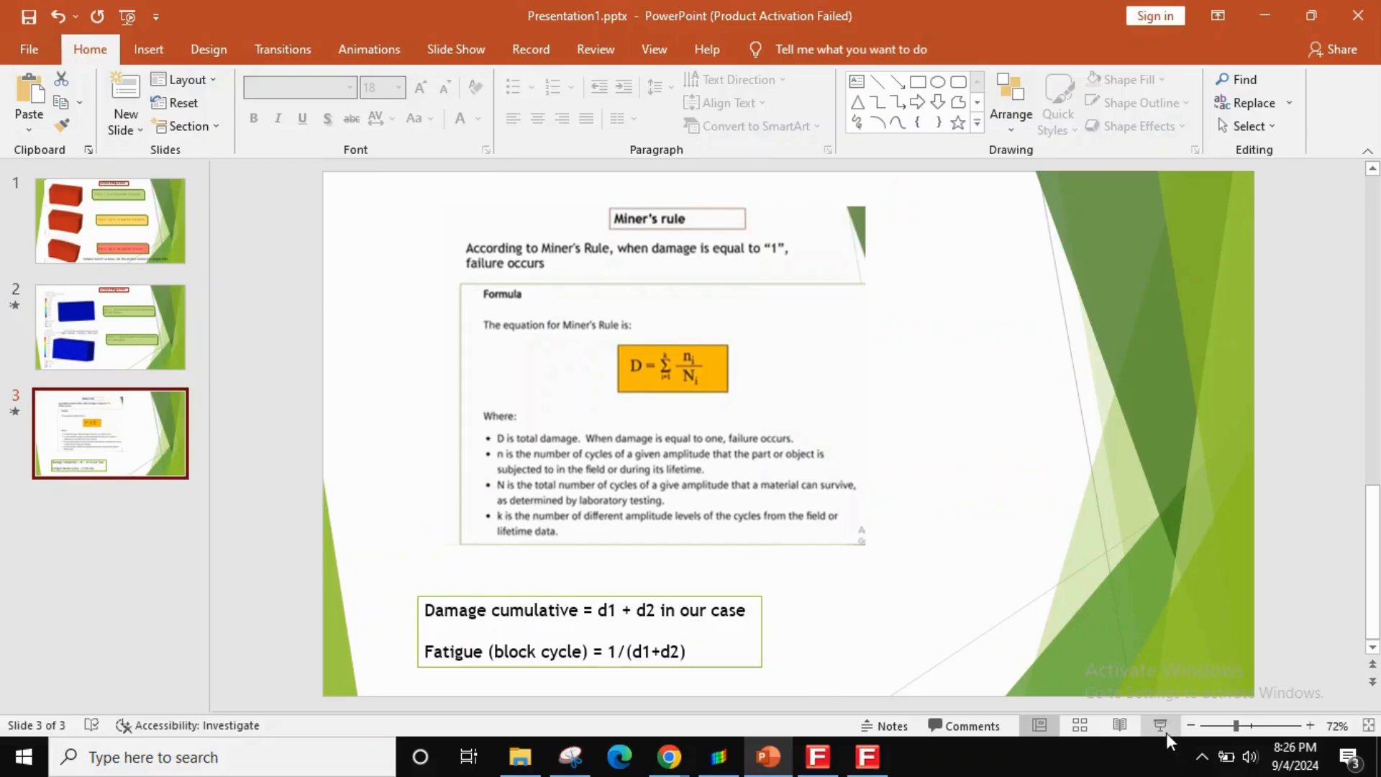
left_click(1161, 725)
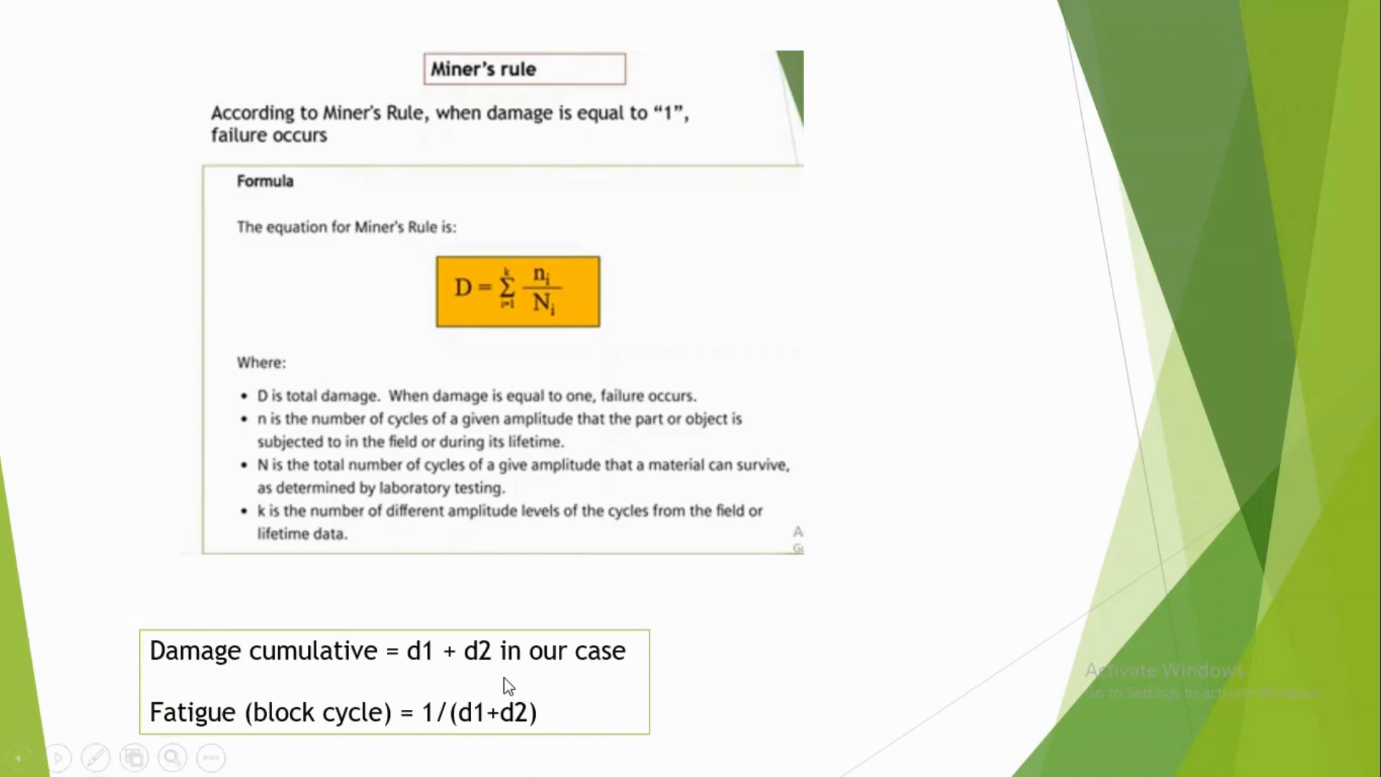
mouse_move(415, 715)
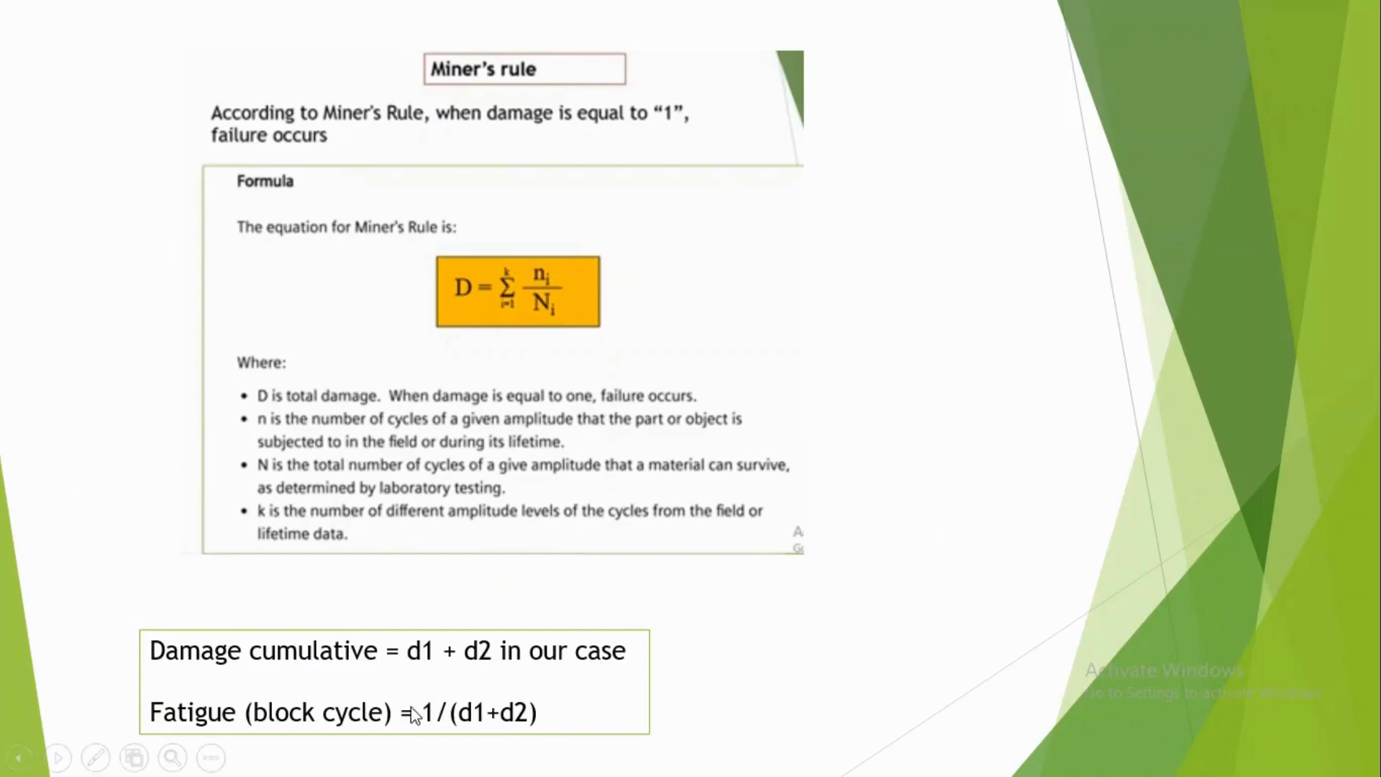
mouse_move(462, 739)
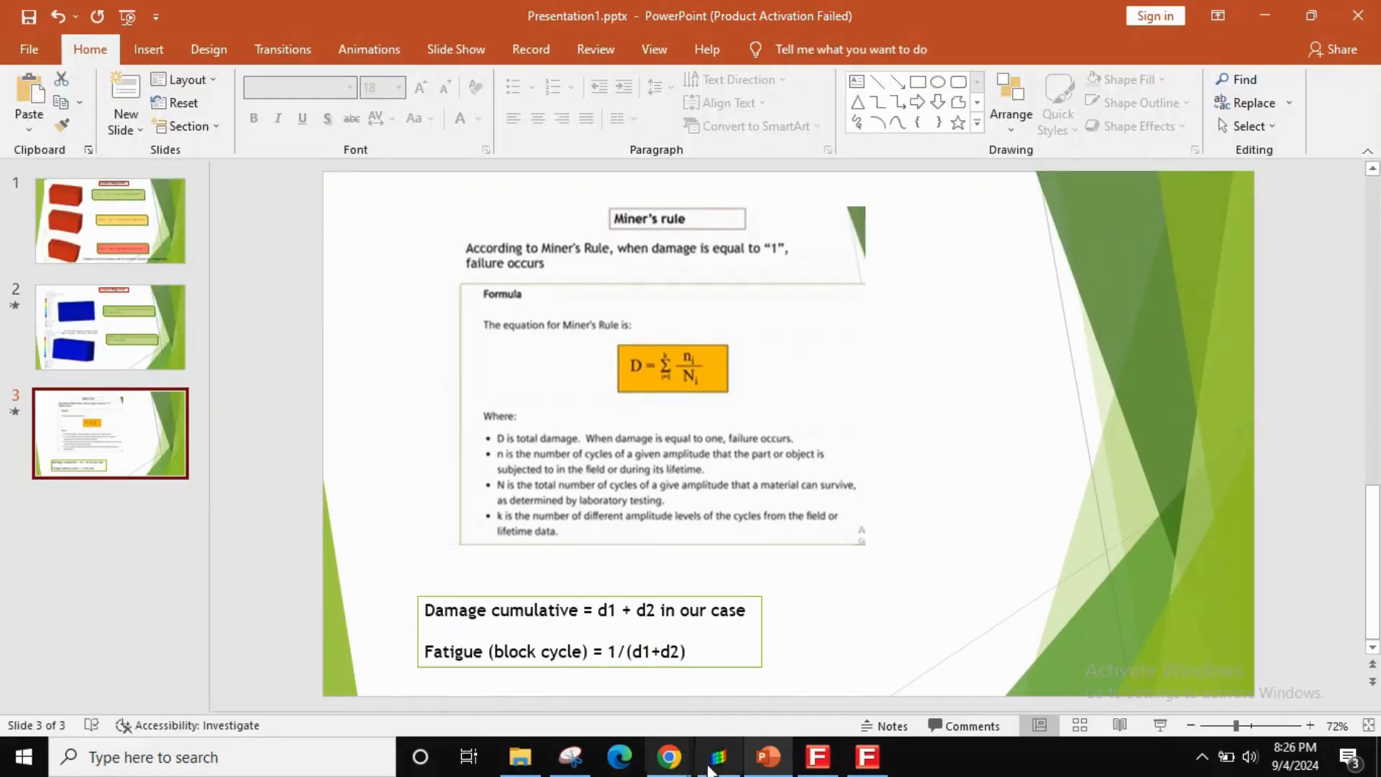
left_click(718, 757)
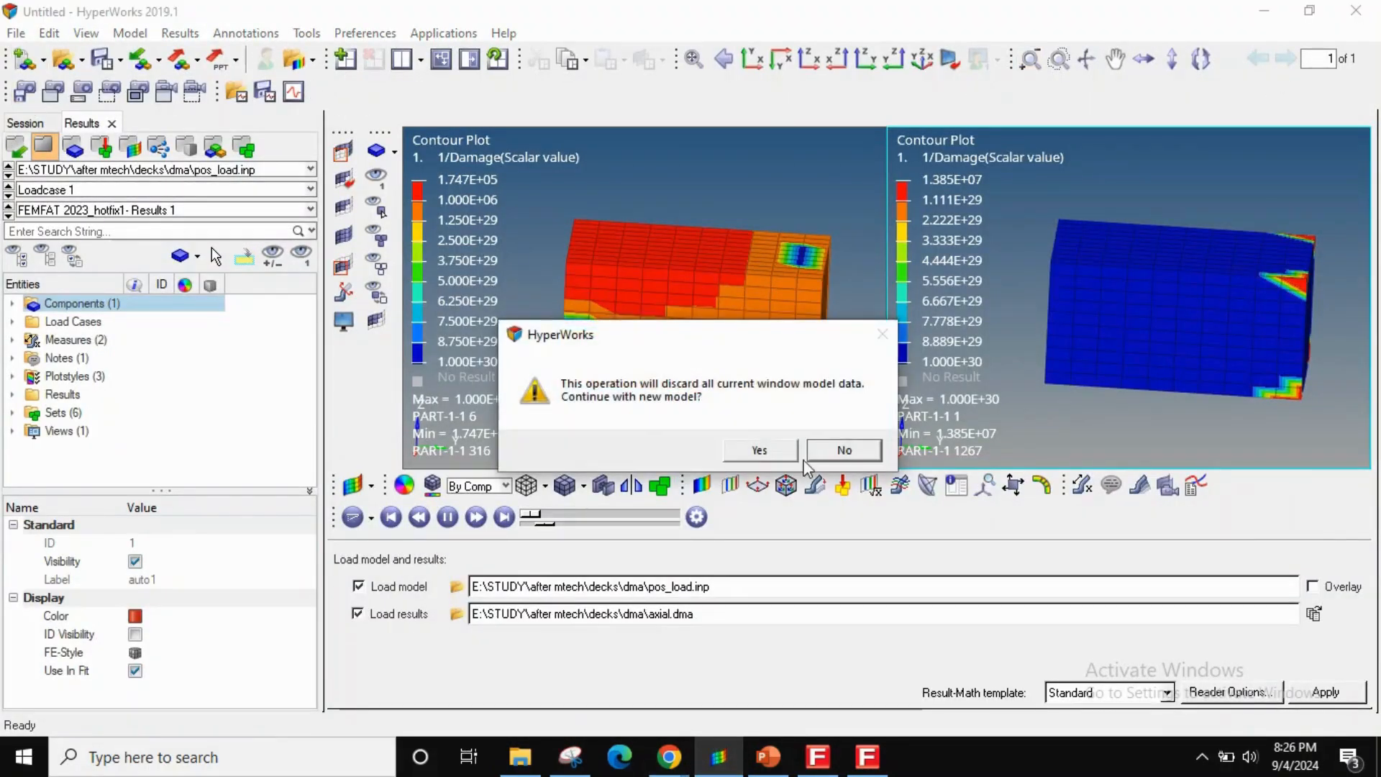
- Discard the current window data, start a new session, and queue pos_load.inp and veritical.dma for loading
left_click(758, 450)
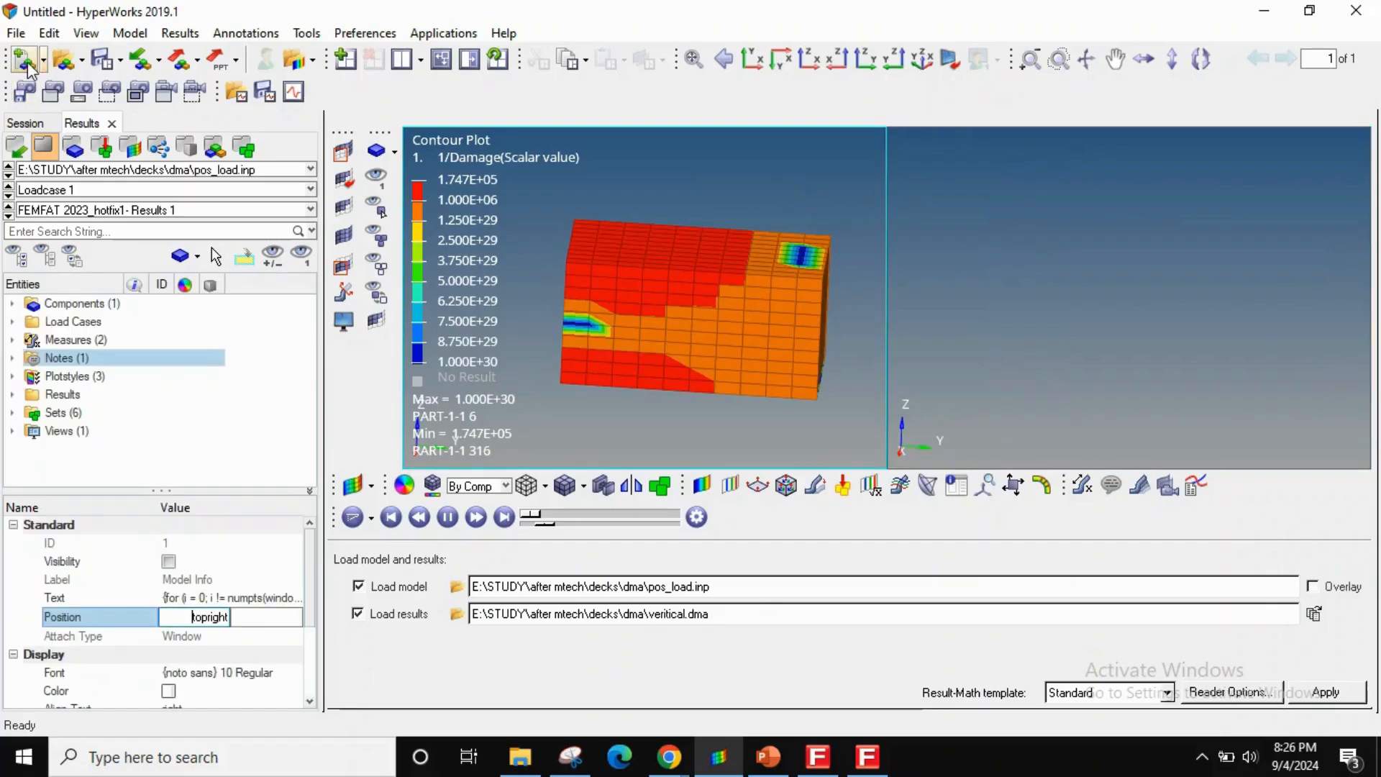
left_click(24, 59)
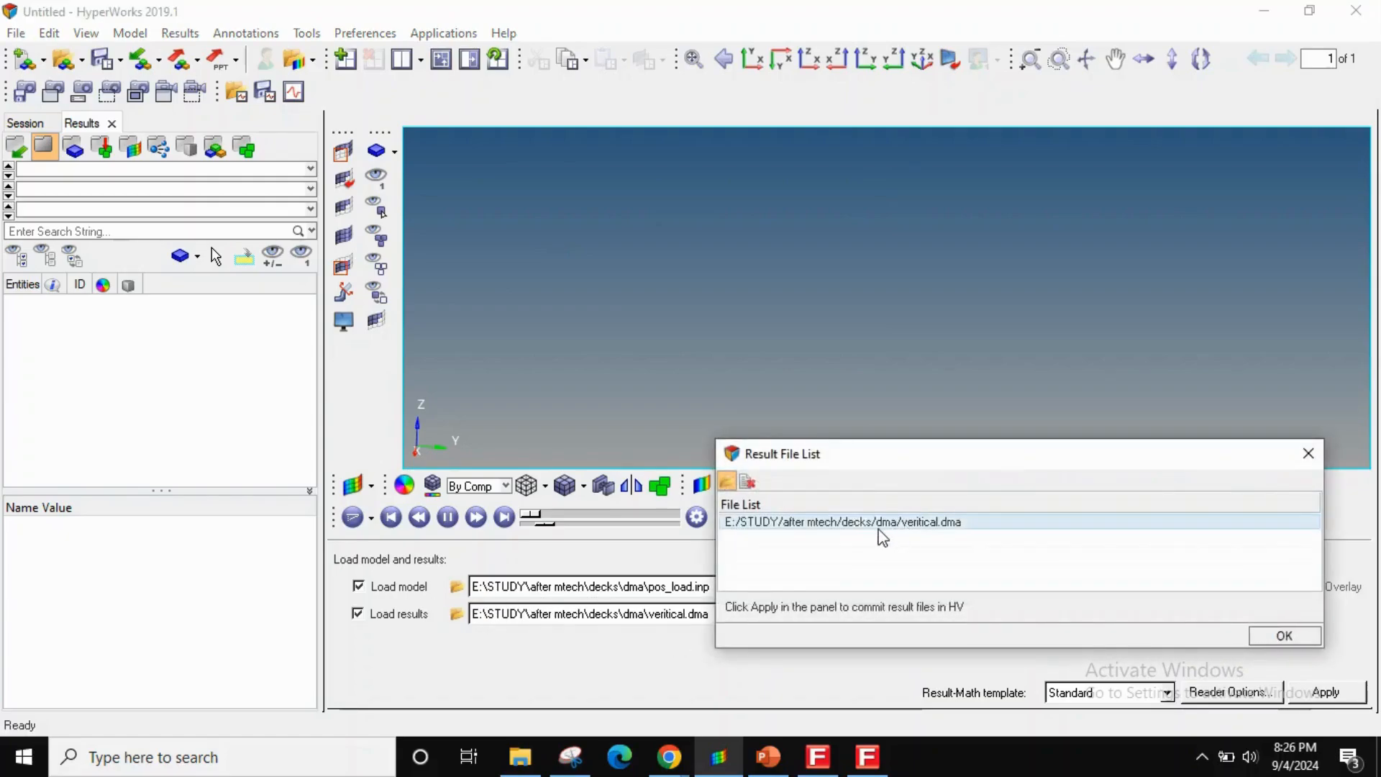
left_click(728, 480)
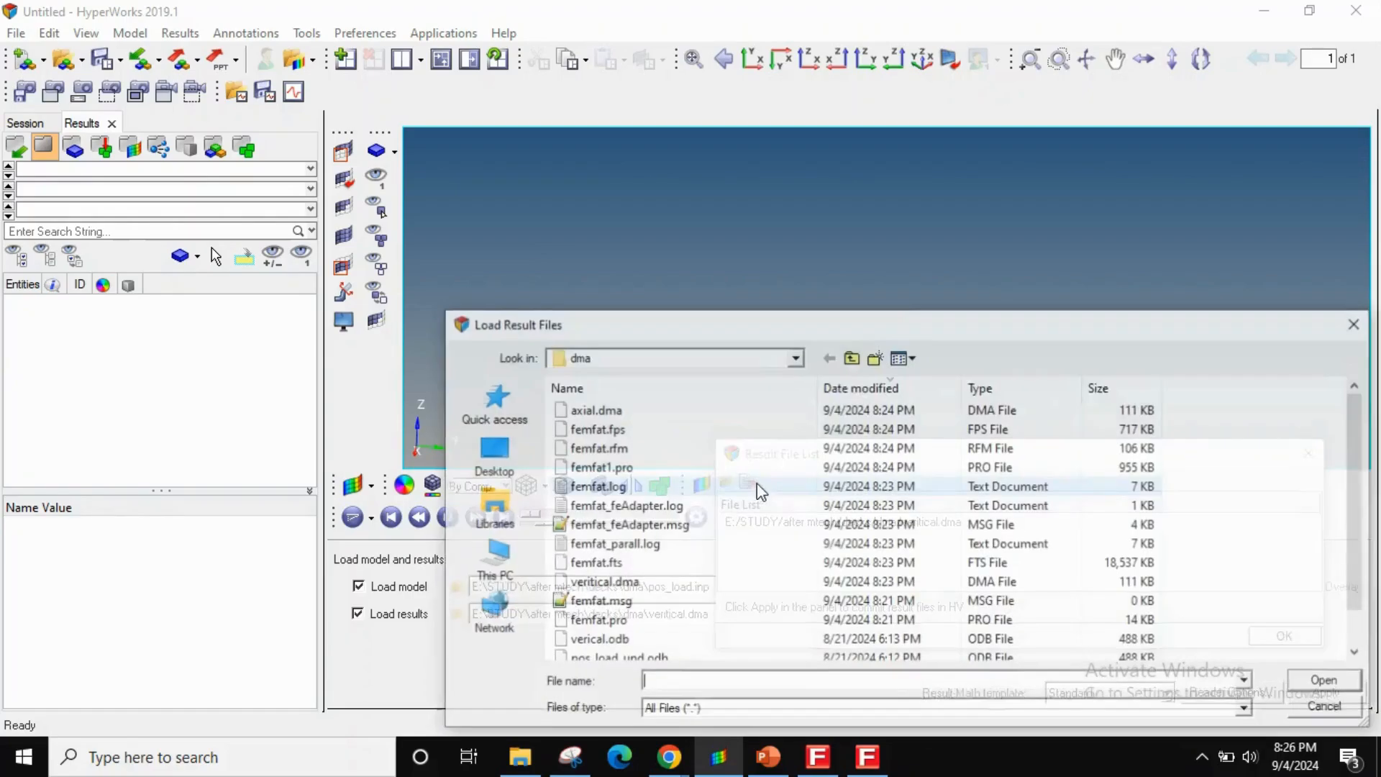
left_click(1321, 679)
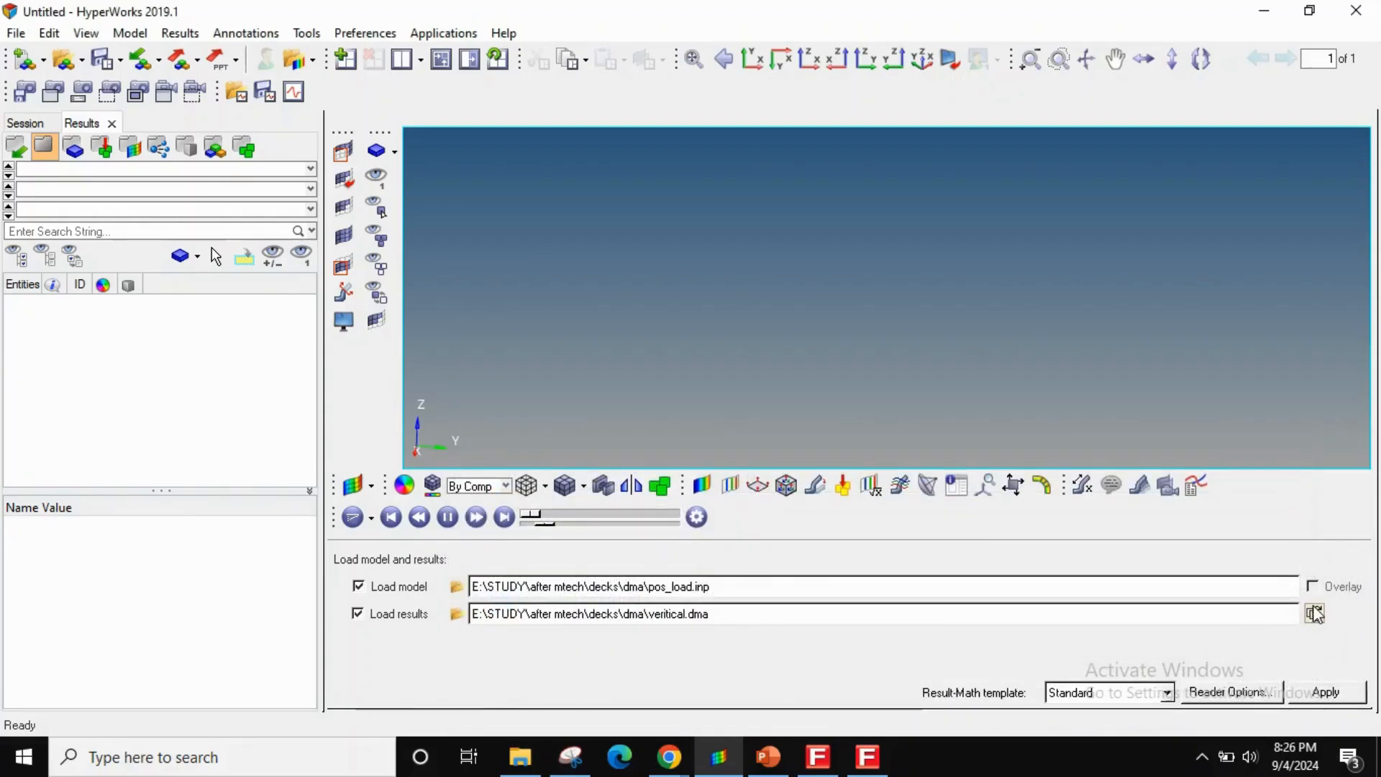
- Add axial.dma and veritical.dma from the file browser to the Result File List
left_click(1313, 615)
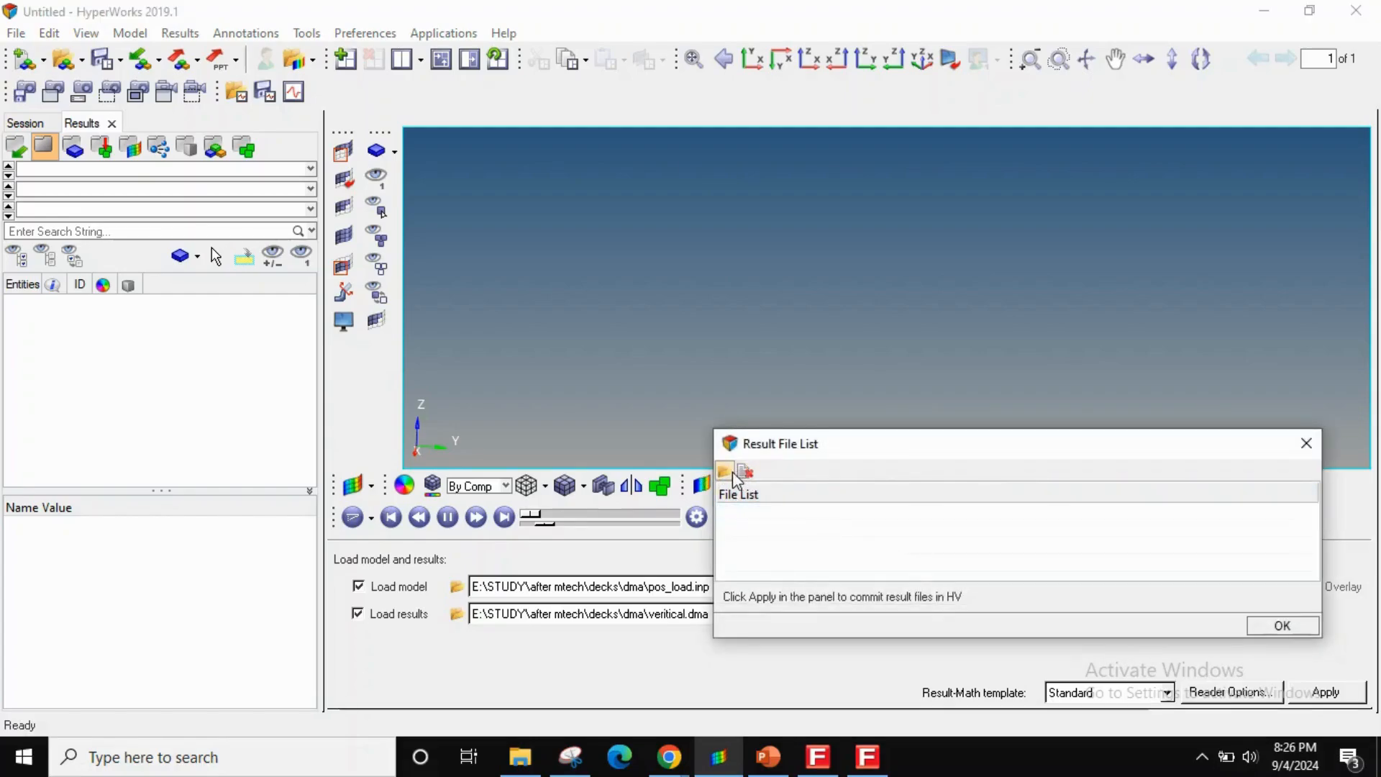
left_click(725, 472)
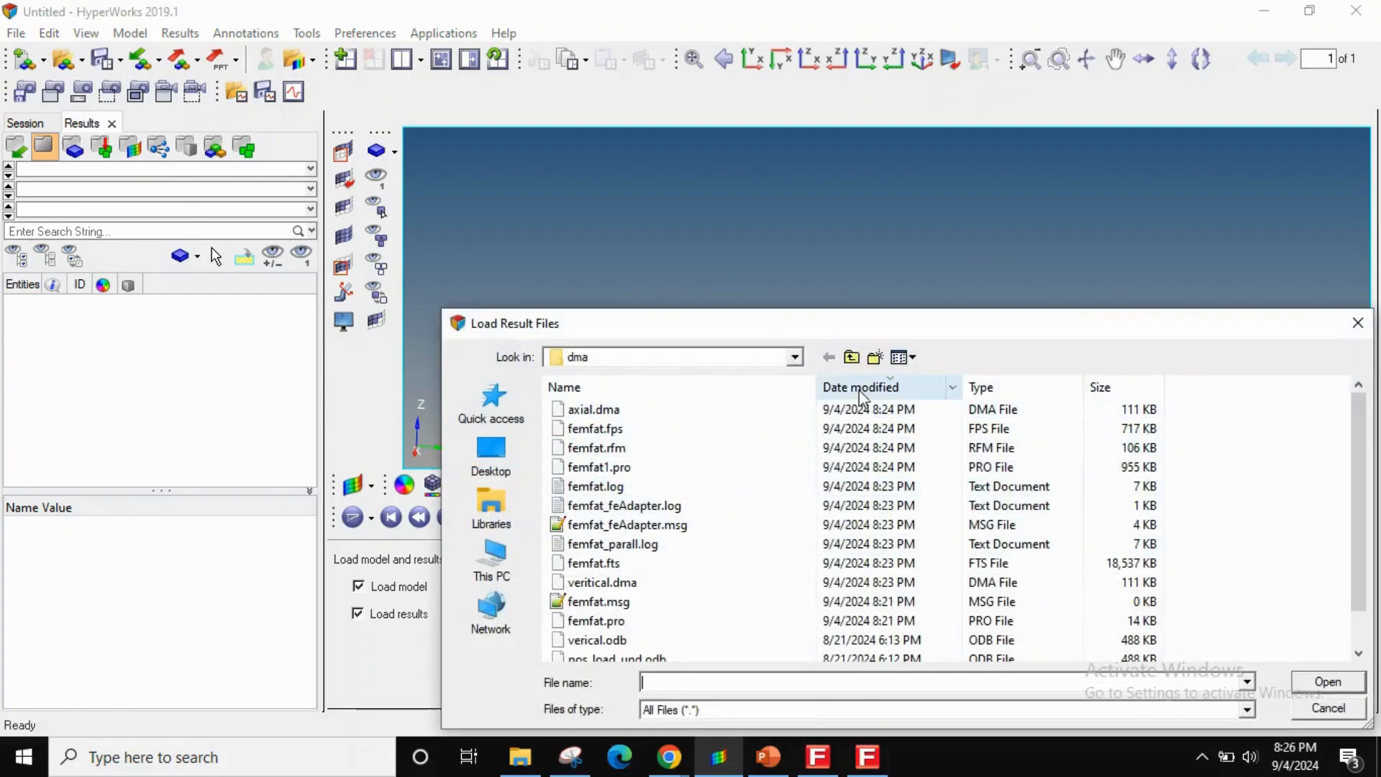
left_click(980, 387)
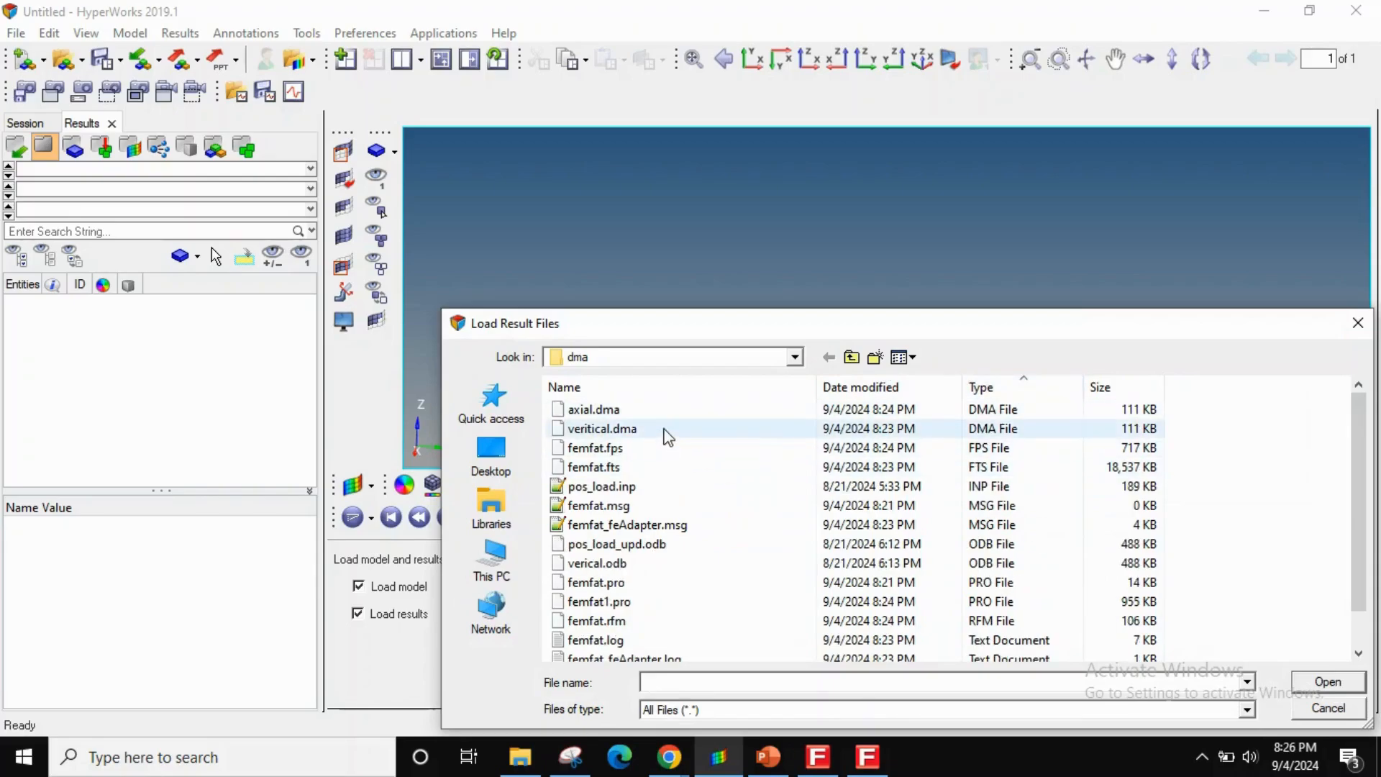
left_click(592, 409)
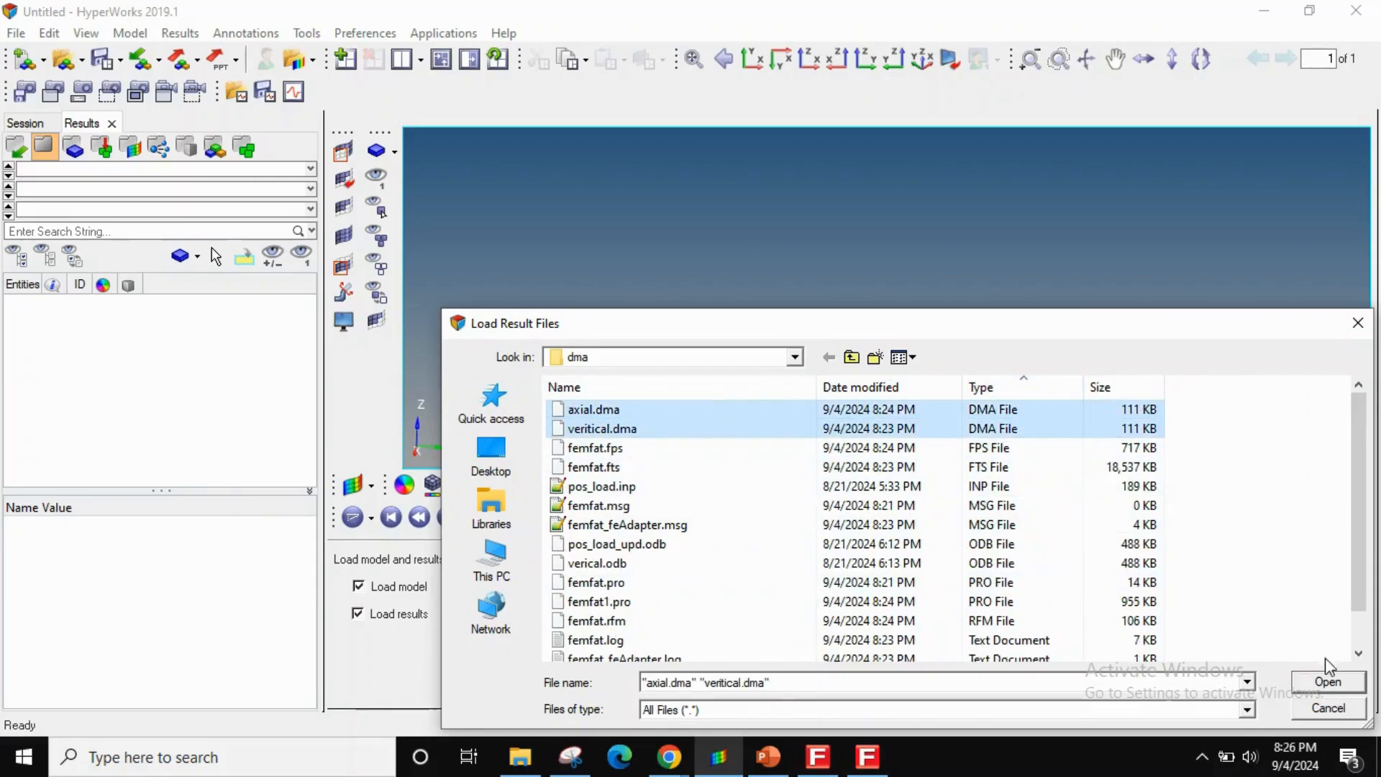
left_click(1326, 681)
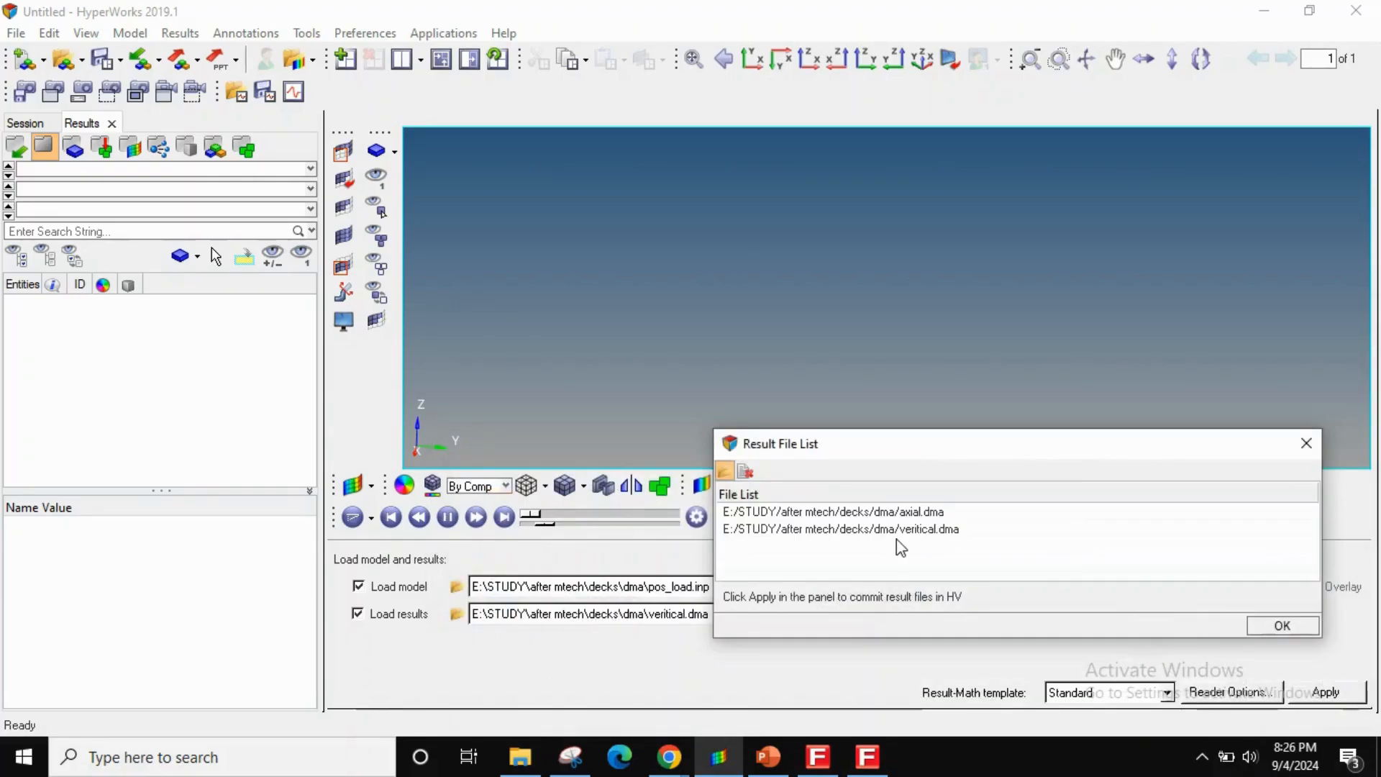
- Confirm the result file list and load pos_load.inp with both DMA result files
left_click(838, 528)
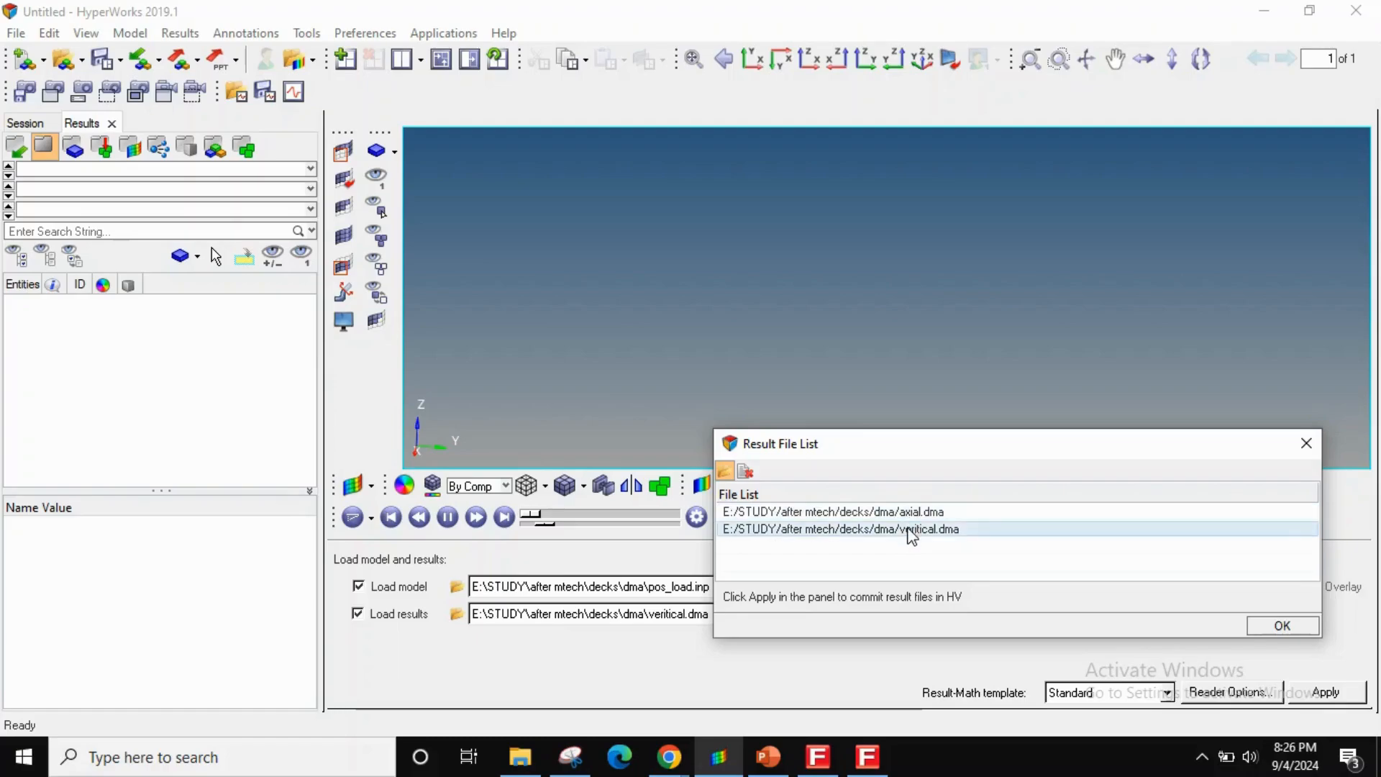
left_click(1282, 626)
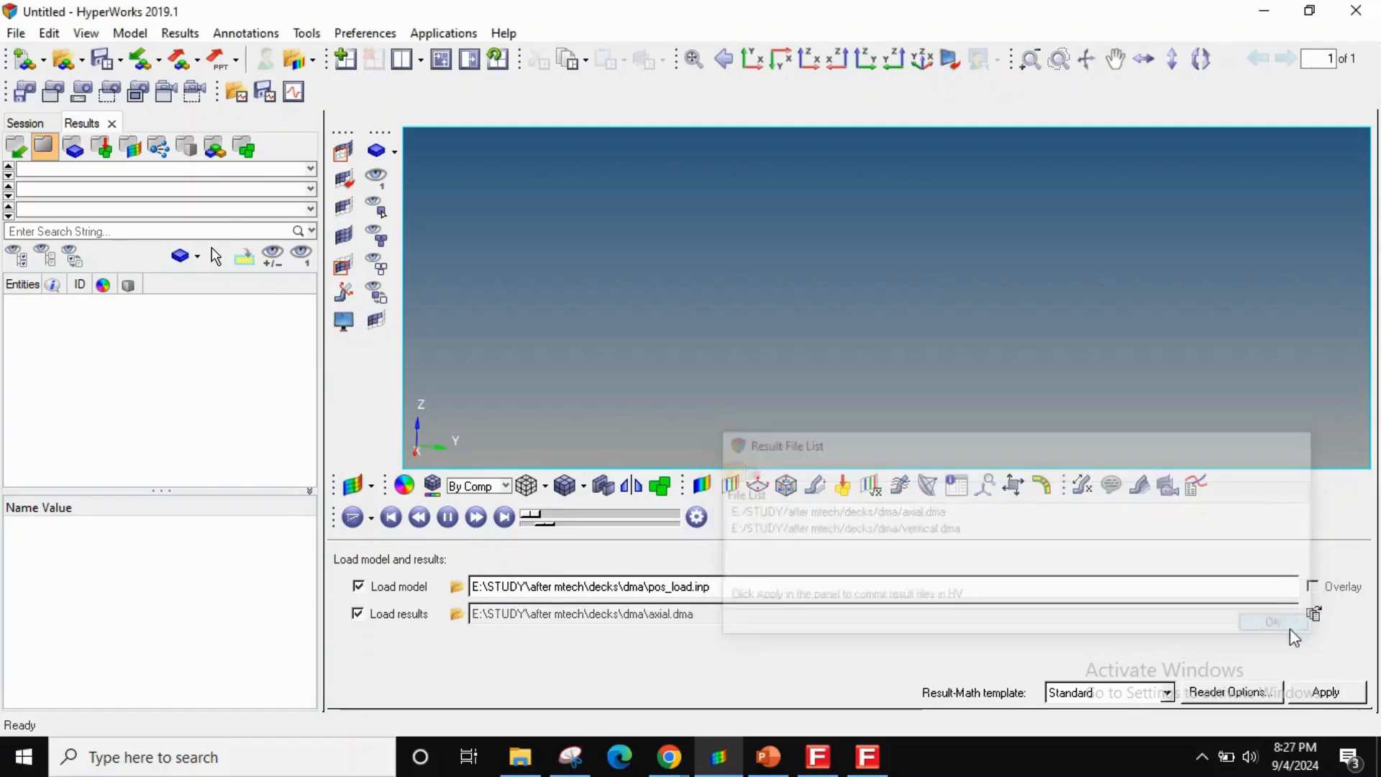
left_click(1270, 622)
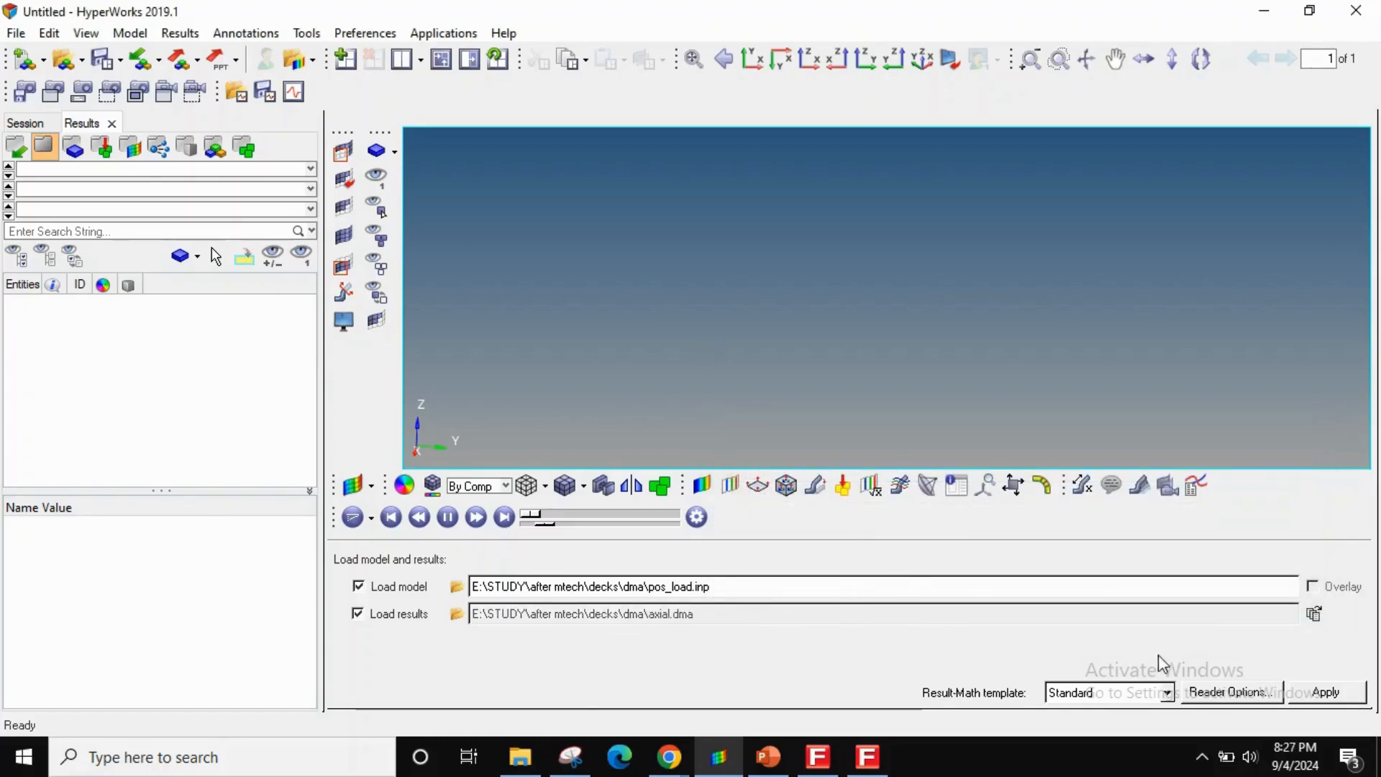
left_click(1325, 692)
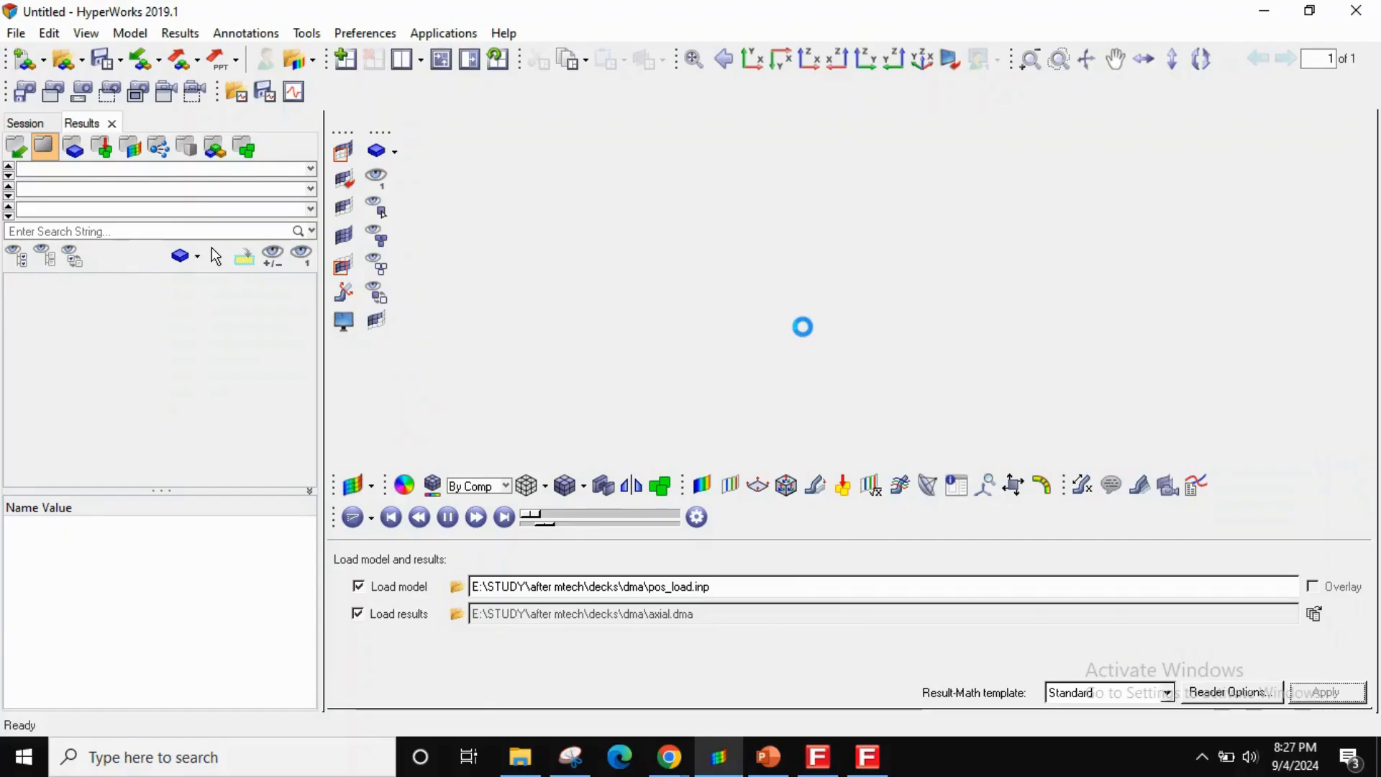
- Let the block model finish loading with FEMFAT results as Loadcase 1
left_click(1324, 692)
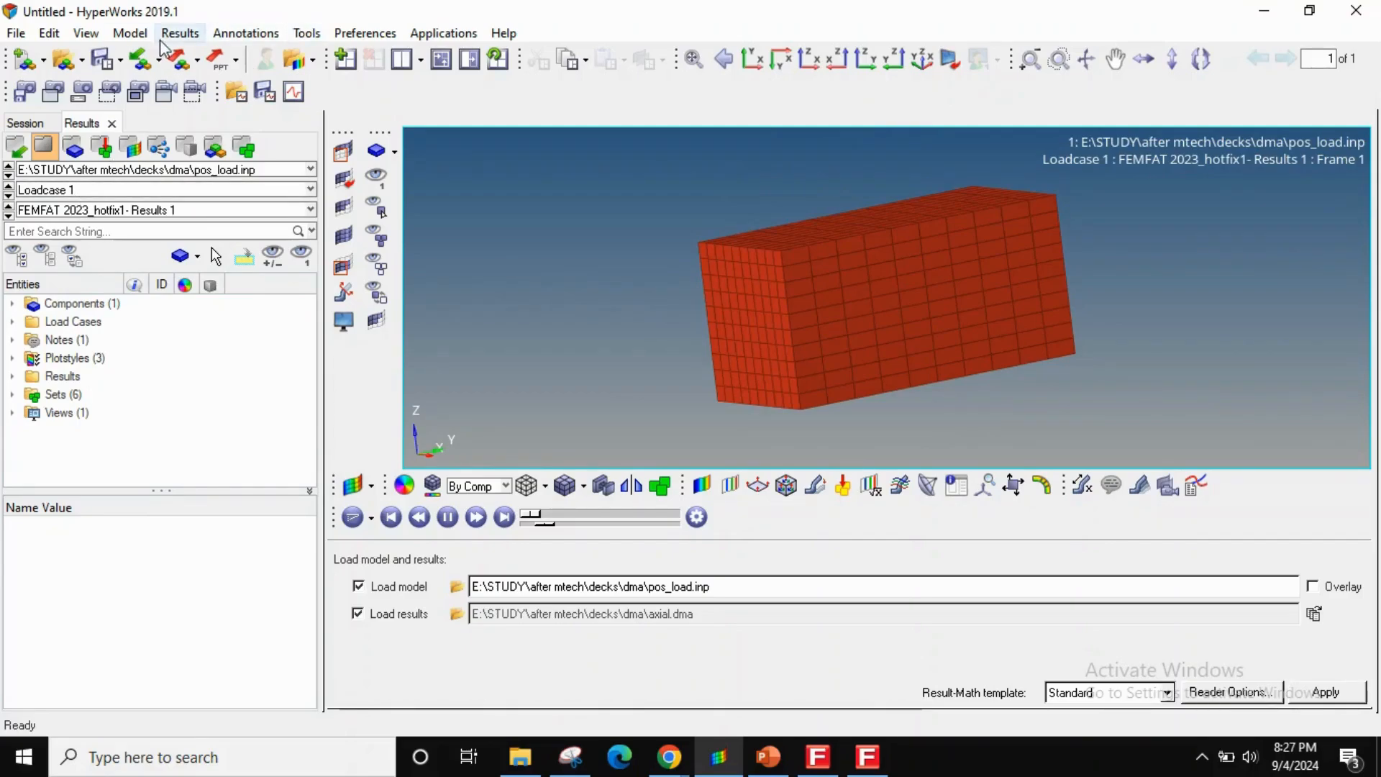
left_click(179, 33)
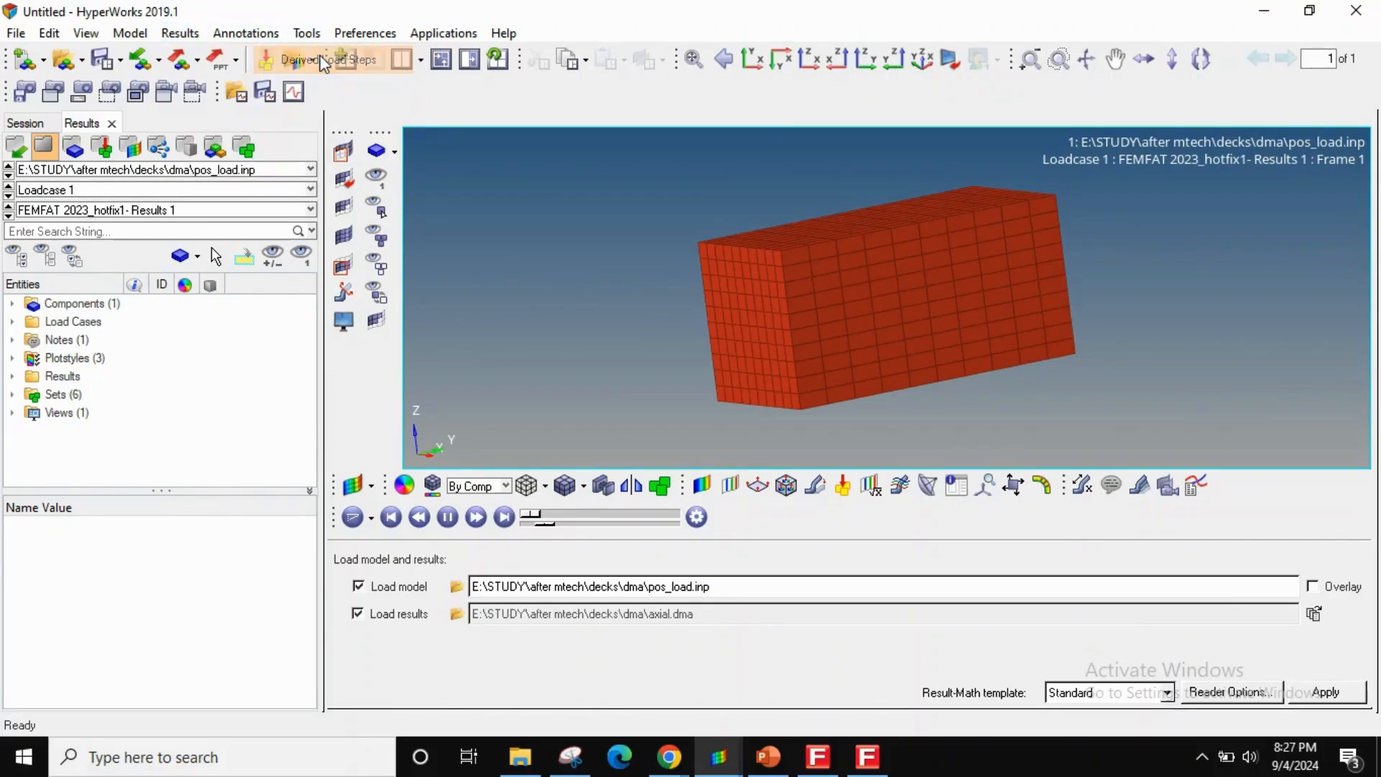
- Start a Linear-Superposition derived load case and add the axial Results 1
left_click(327, 60)
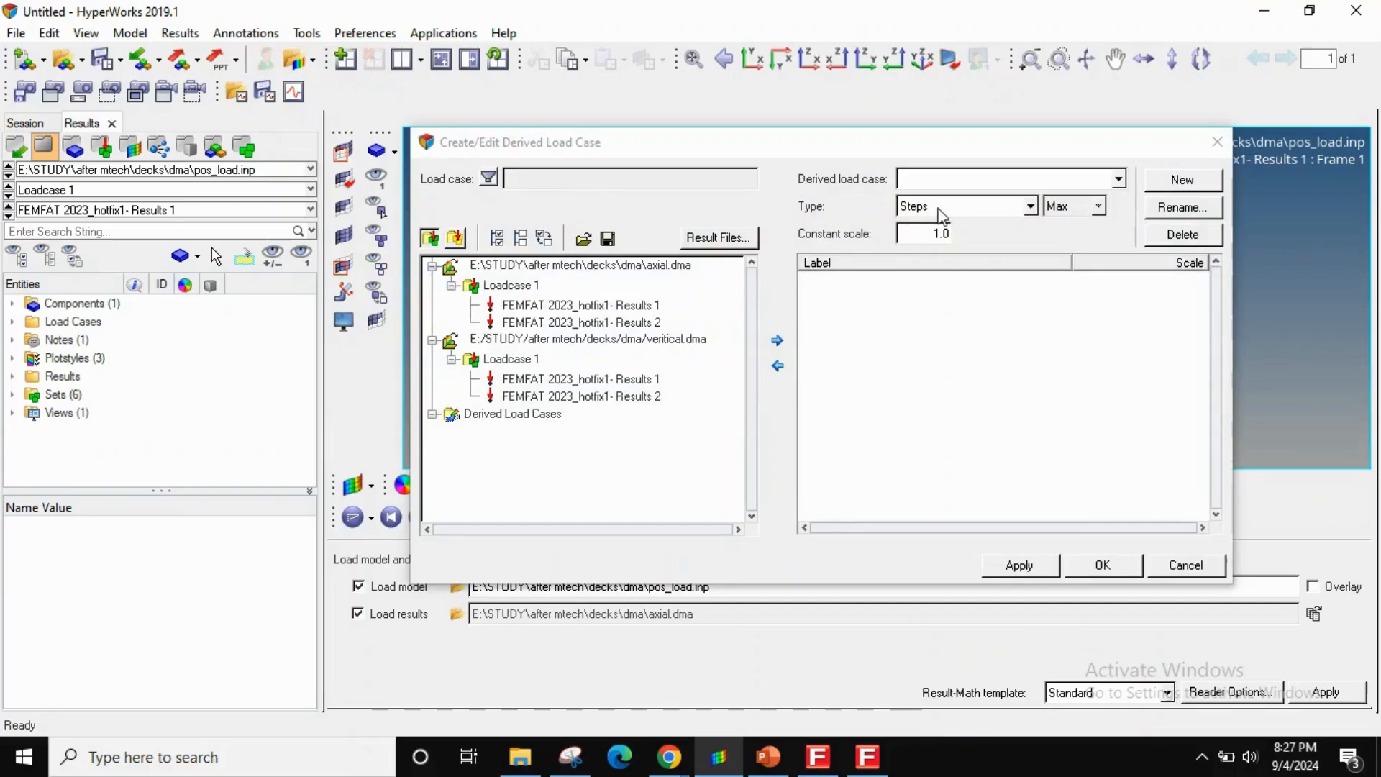
left_click(1027, 206)
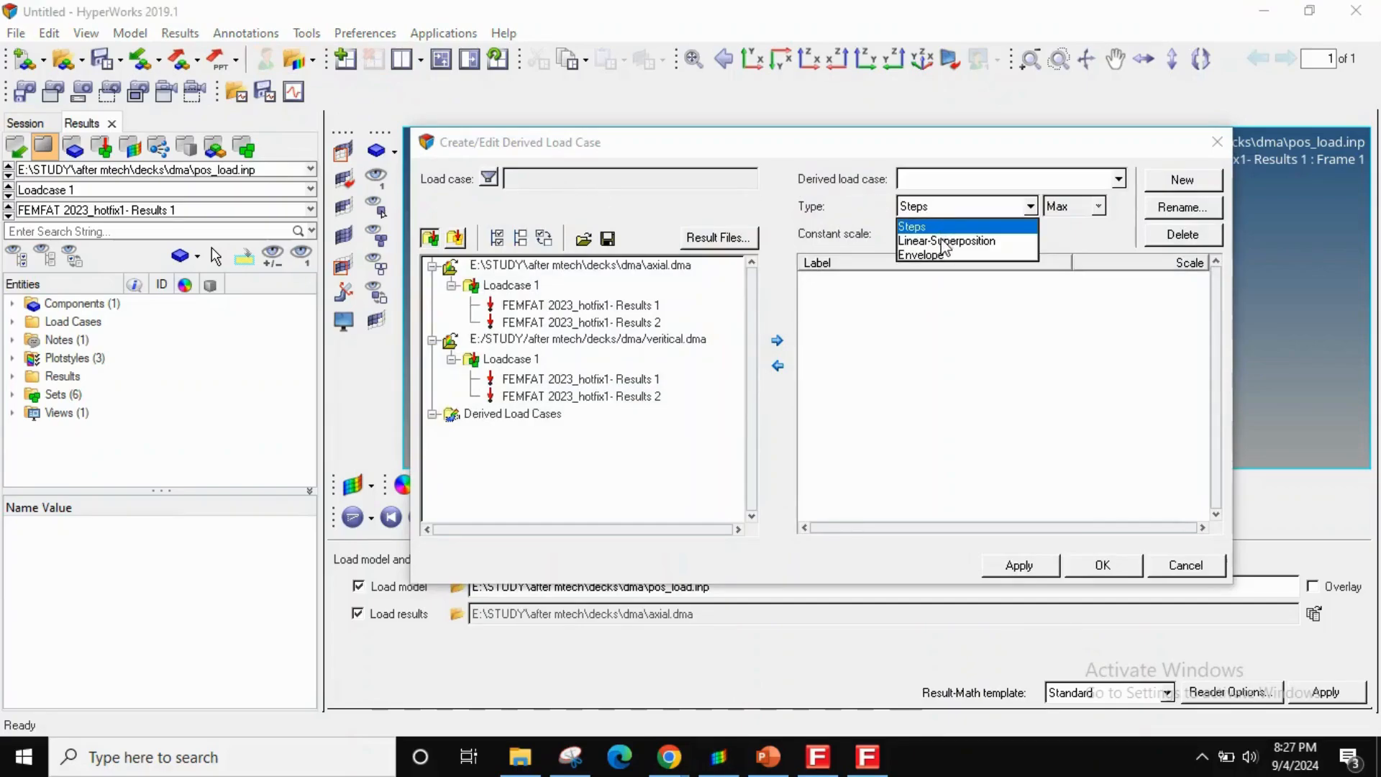
left_click(946, 240)
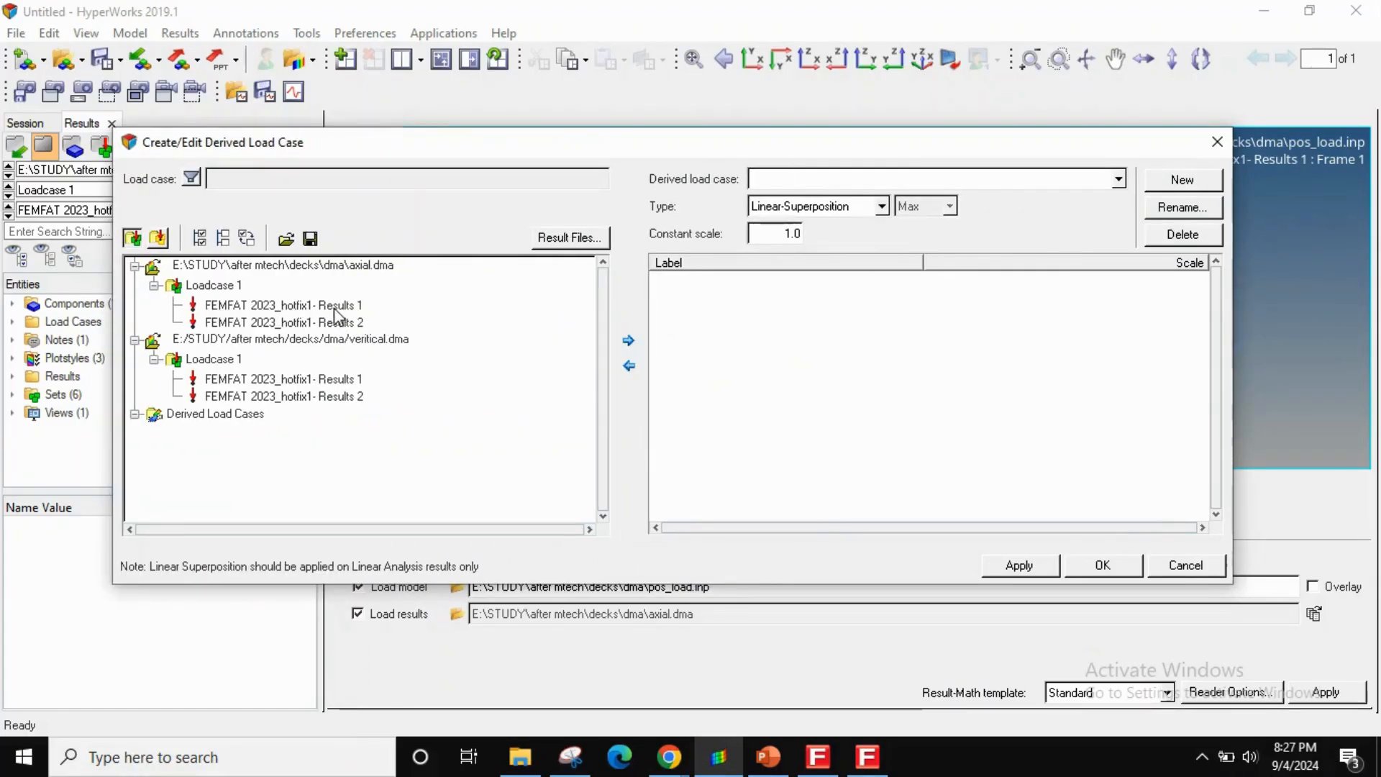
left_click(282, 305)
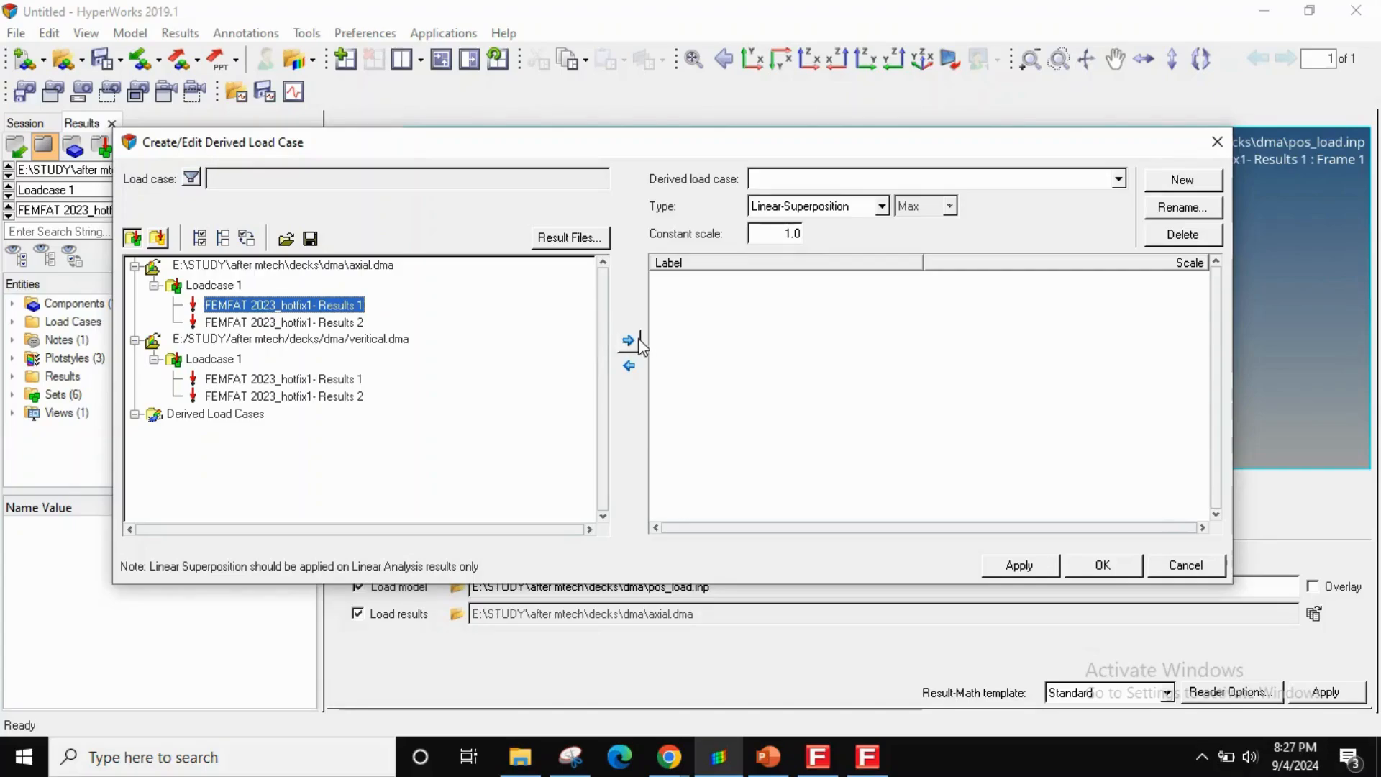
left_click(629, 341)
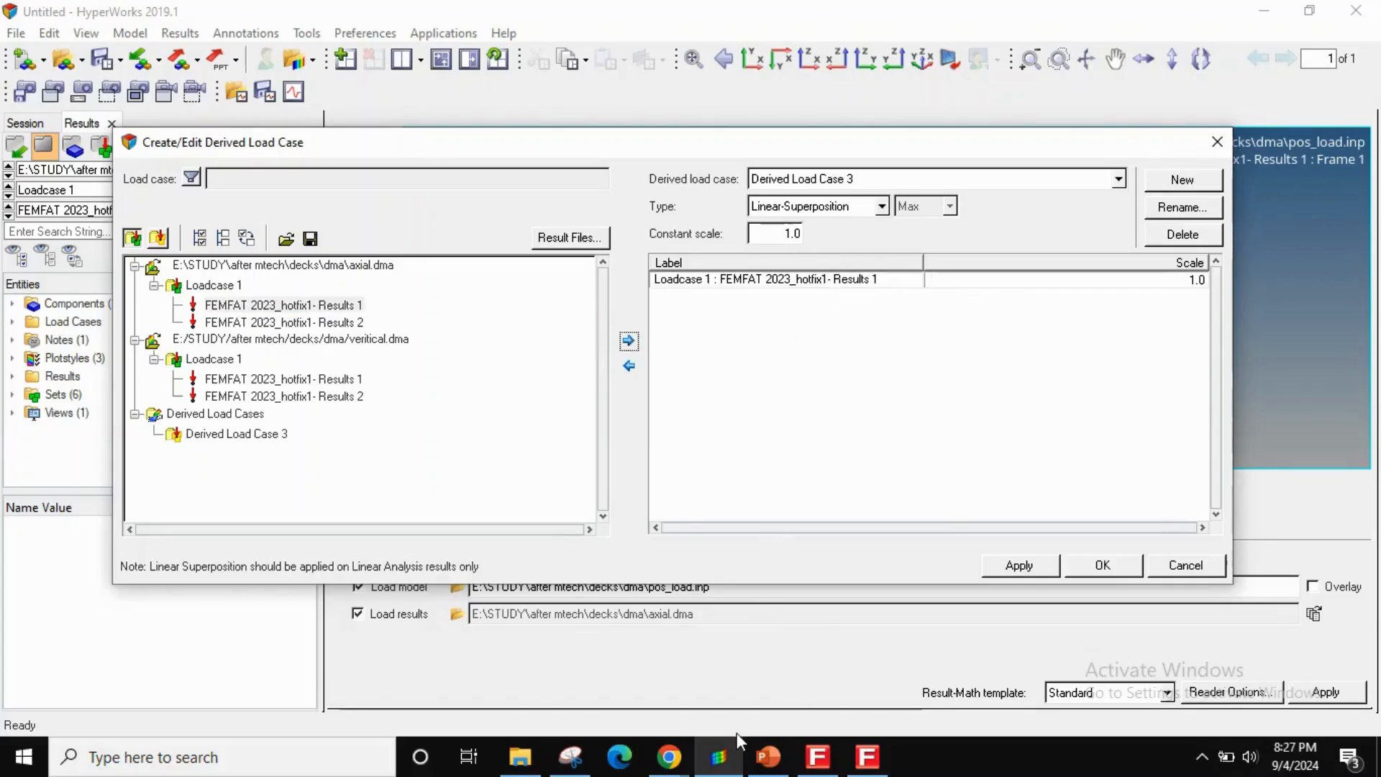
- Add the vertical Results 1 and set the scales to 500 (axial) and 100 (vertical)
left_click(765, 756)
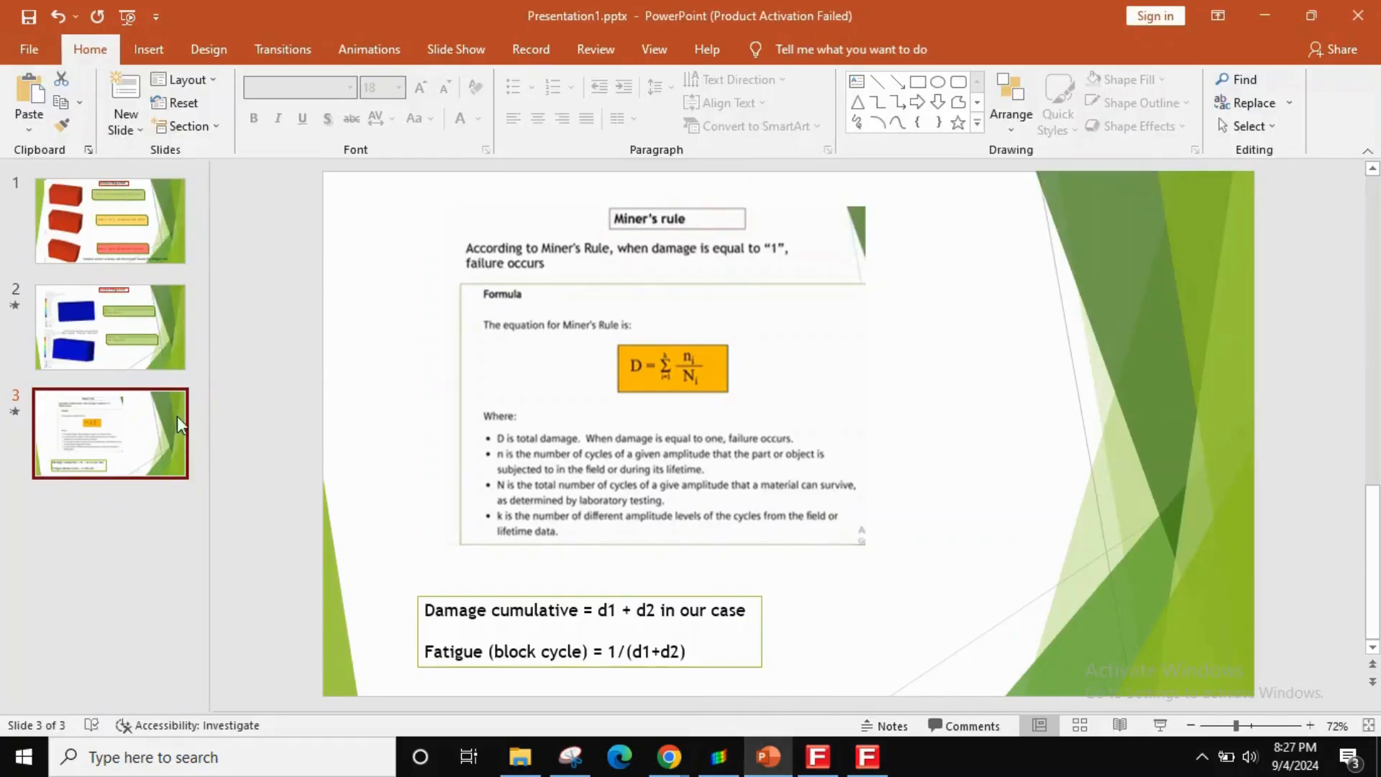
left_click(111, 326)
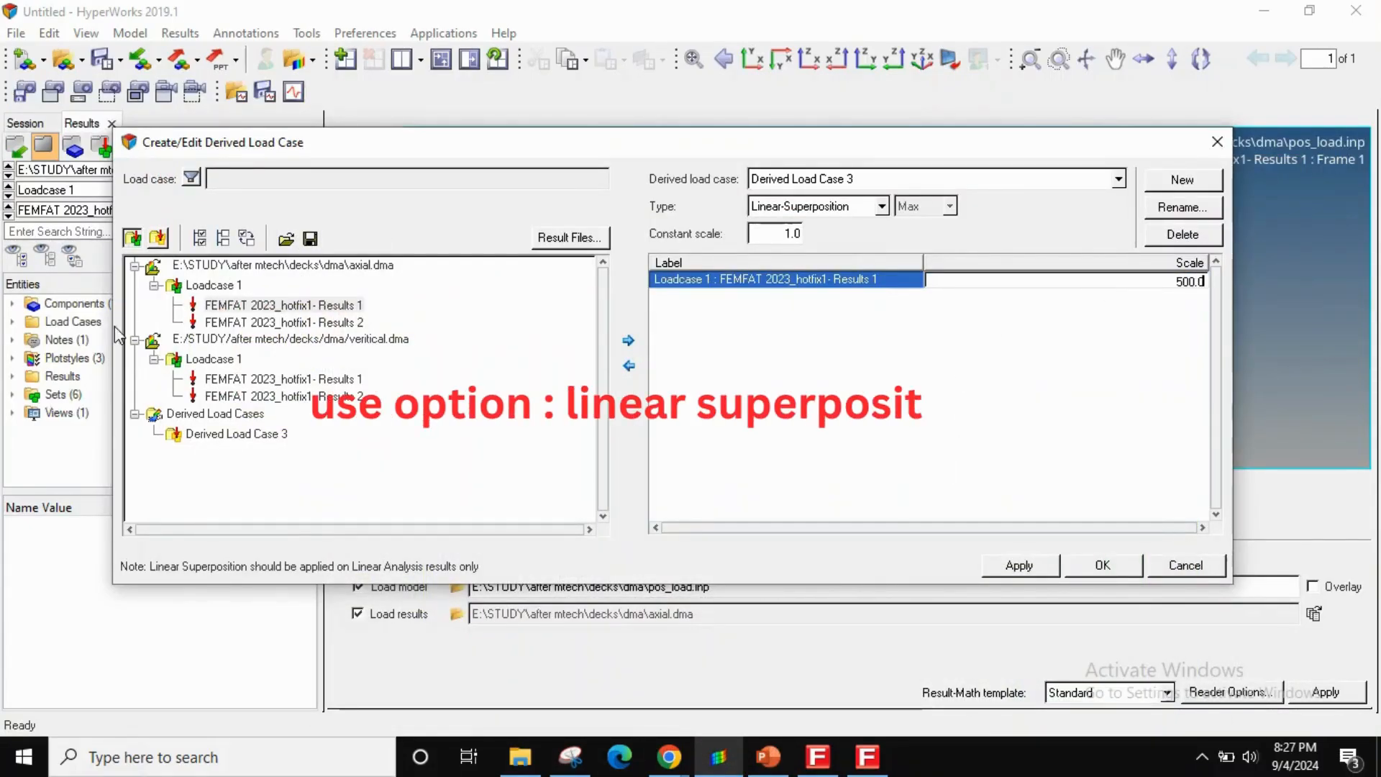
left_click(283, 378)
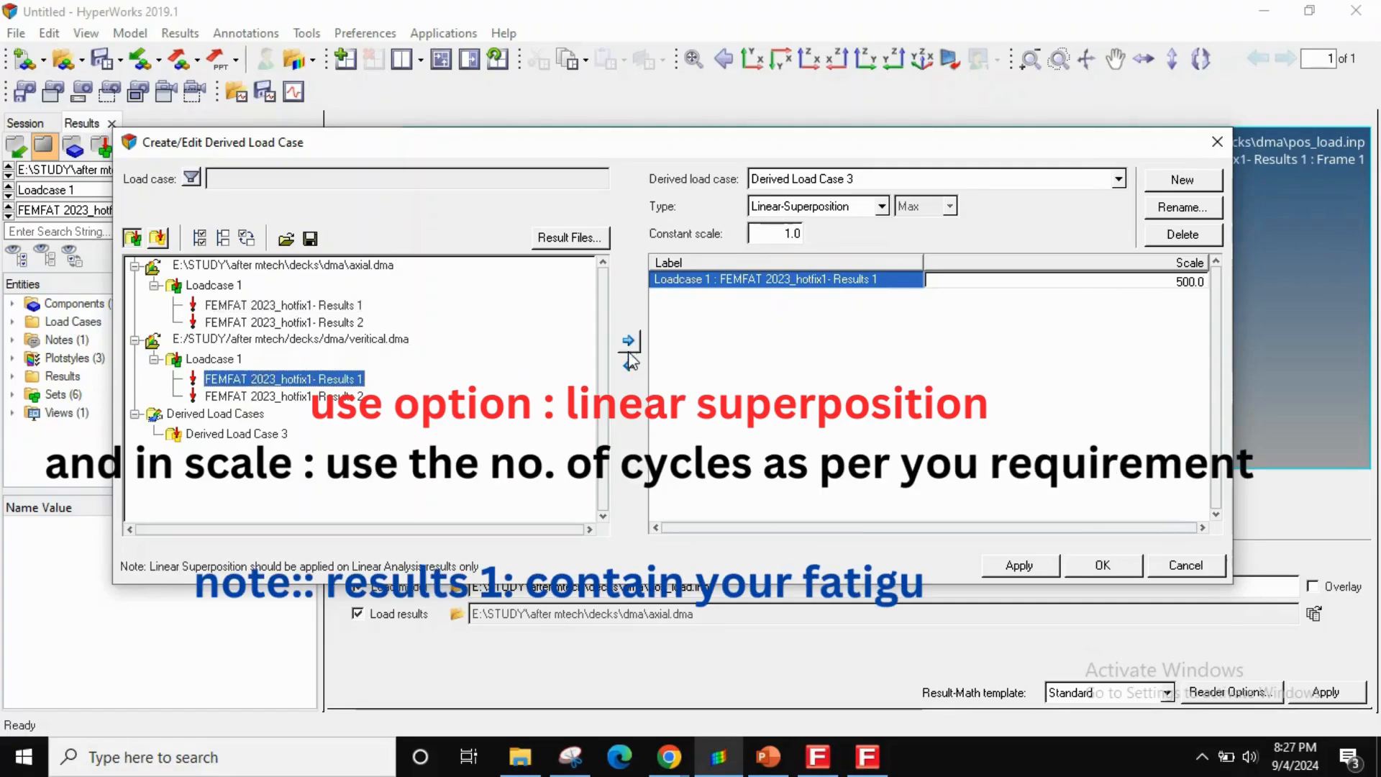
left_click(767, 757)
type("100")
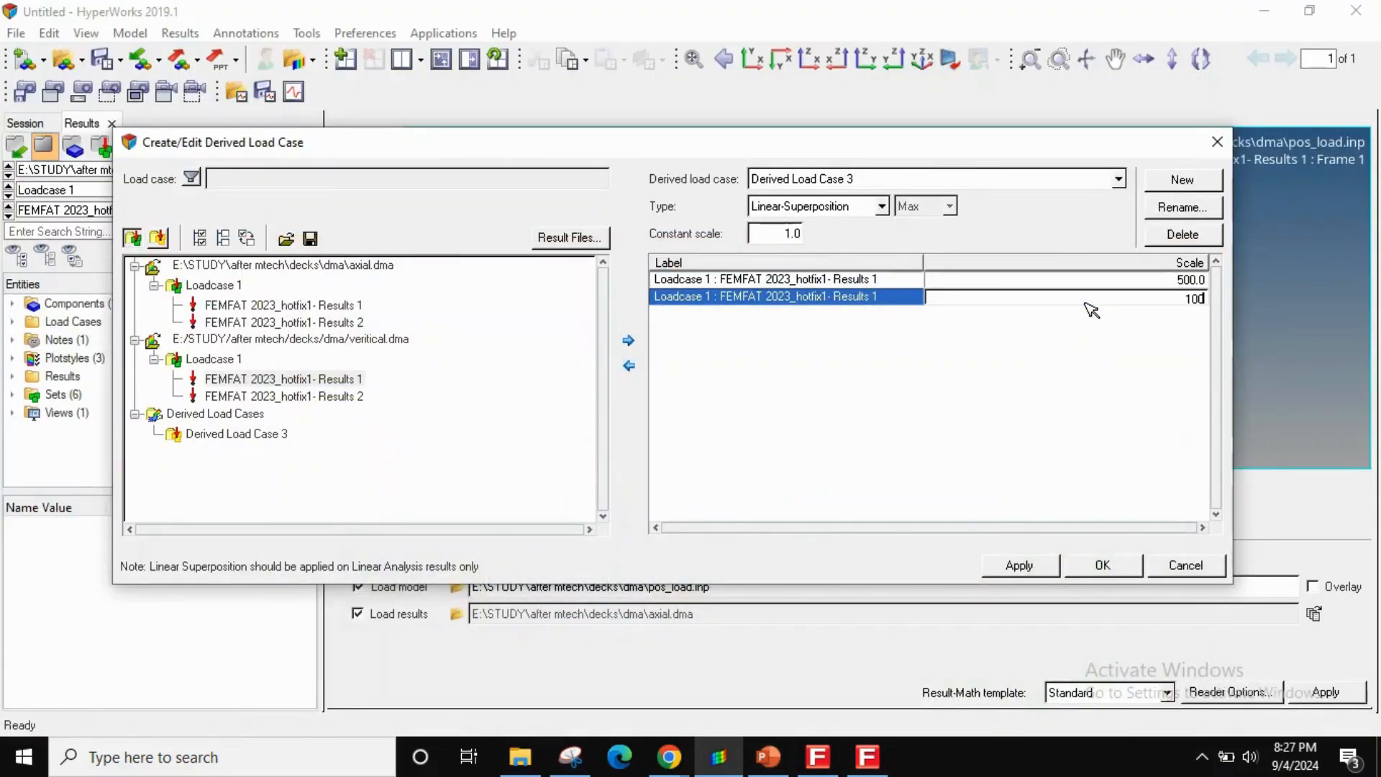
left_click(1117, 179)
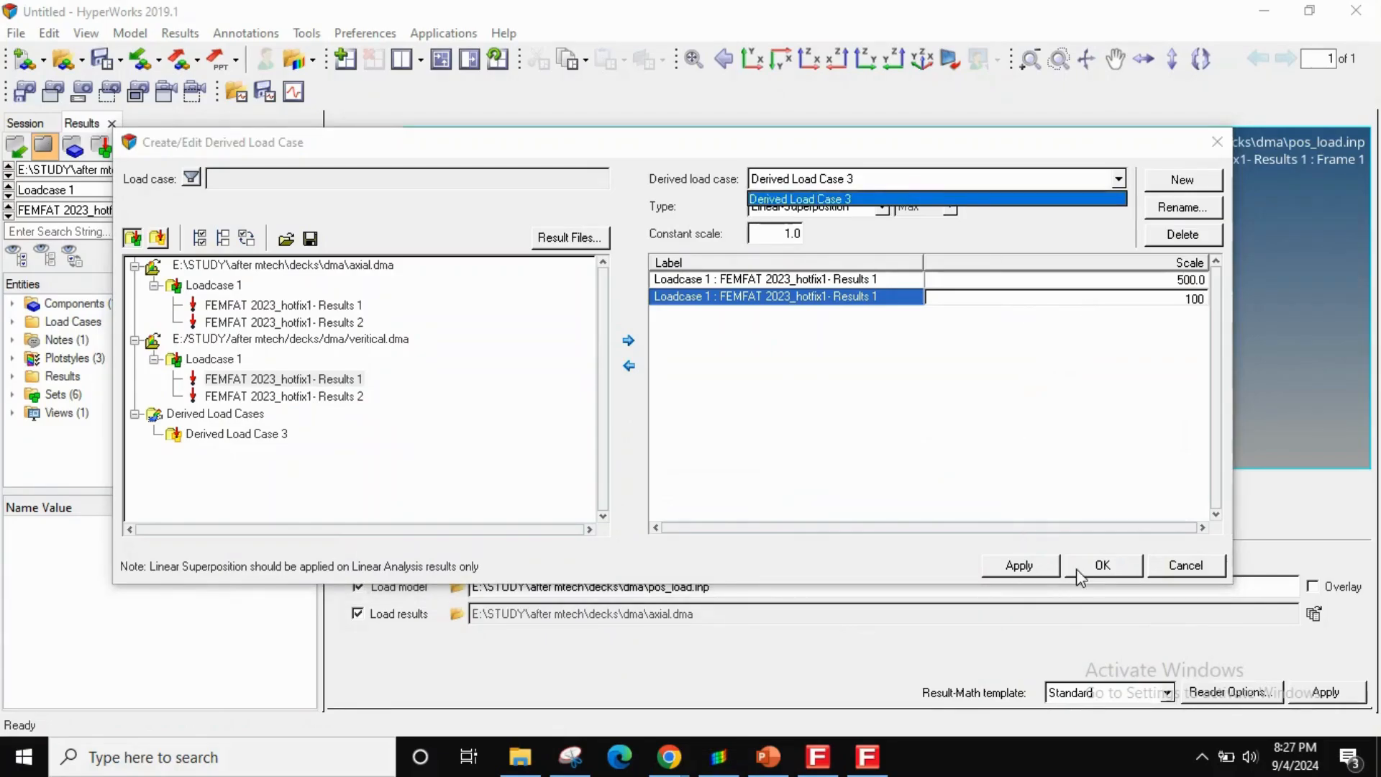
left_click(1100, 564)
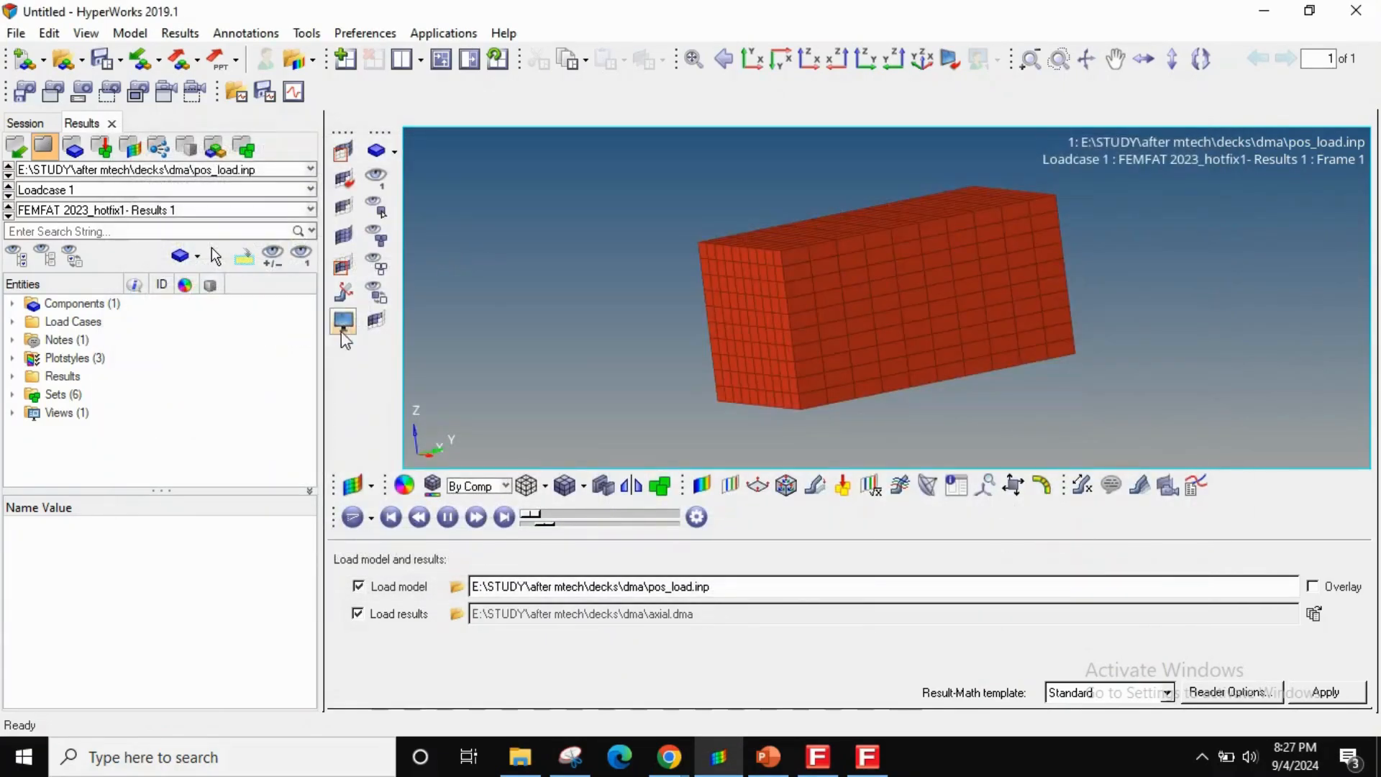
- Contour Damage M/mod on the block for Derived Load Case 3
left_click(308, 190)
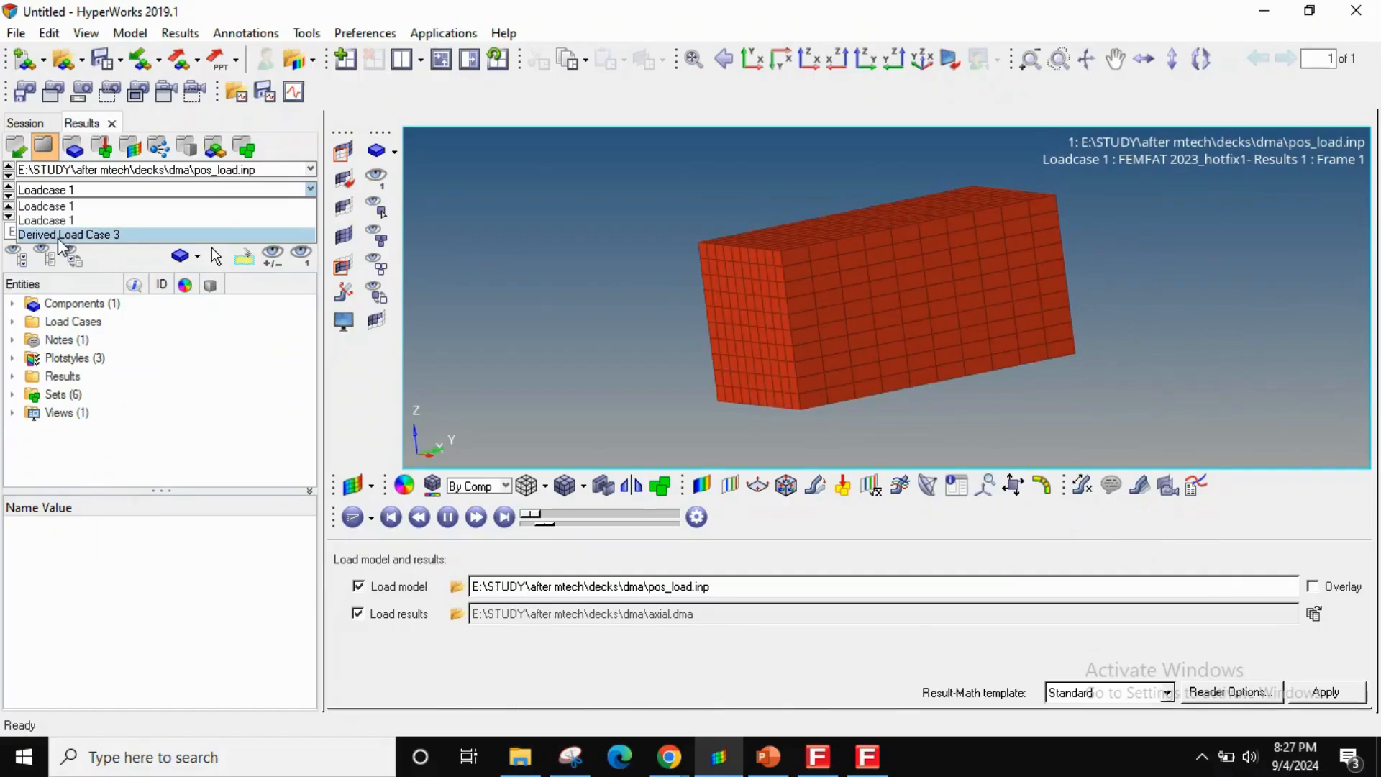
left_click(69, 234)
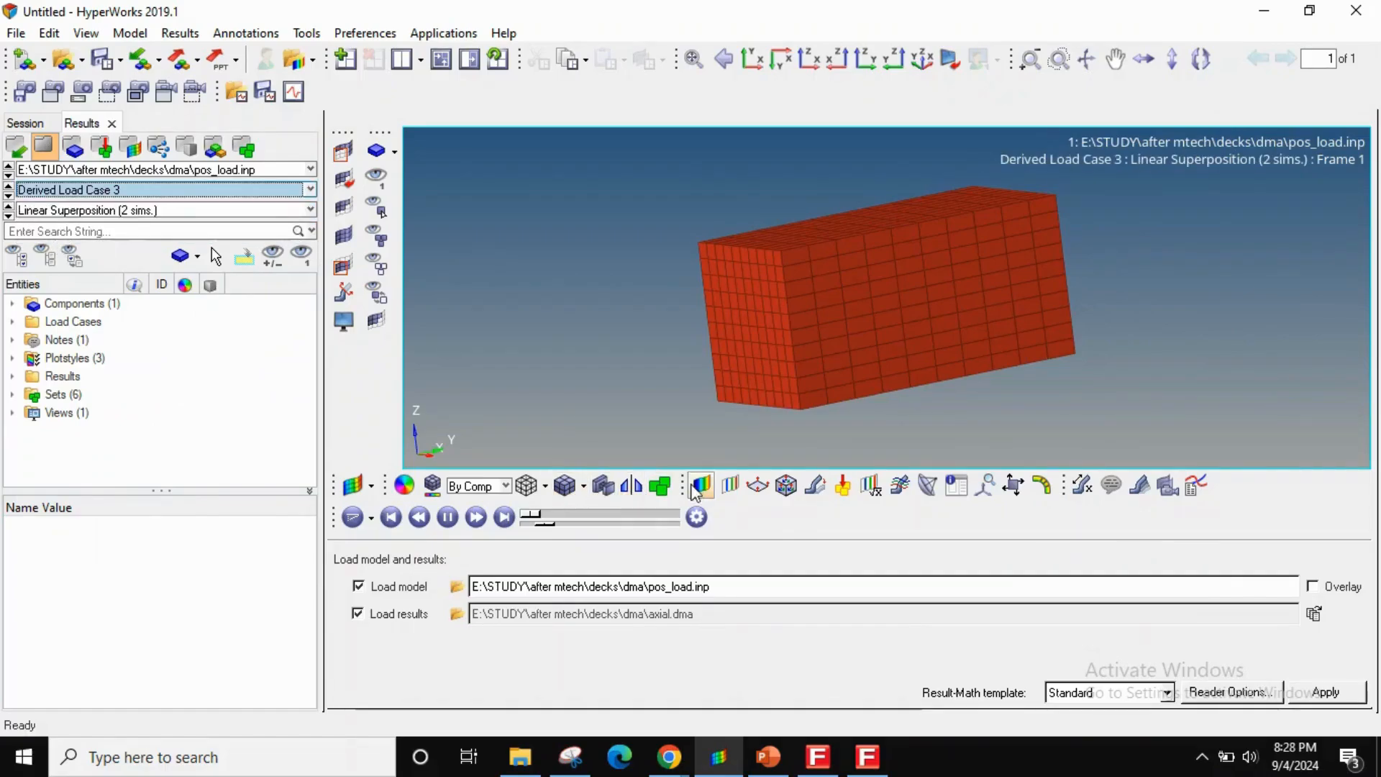
left_click(700, 484)
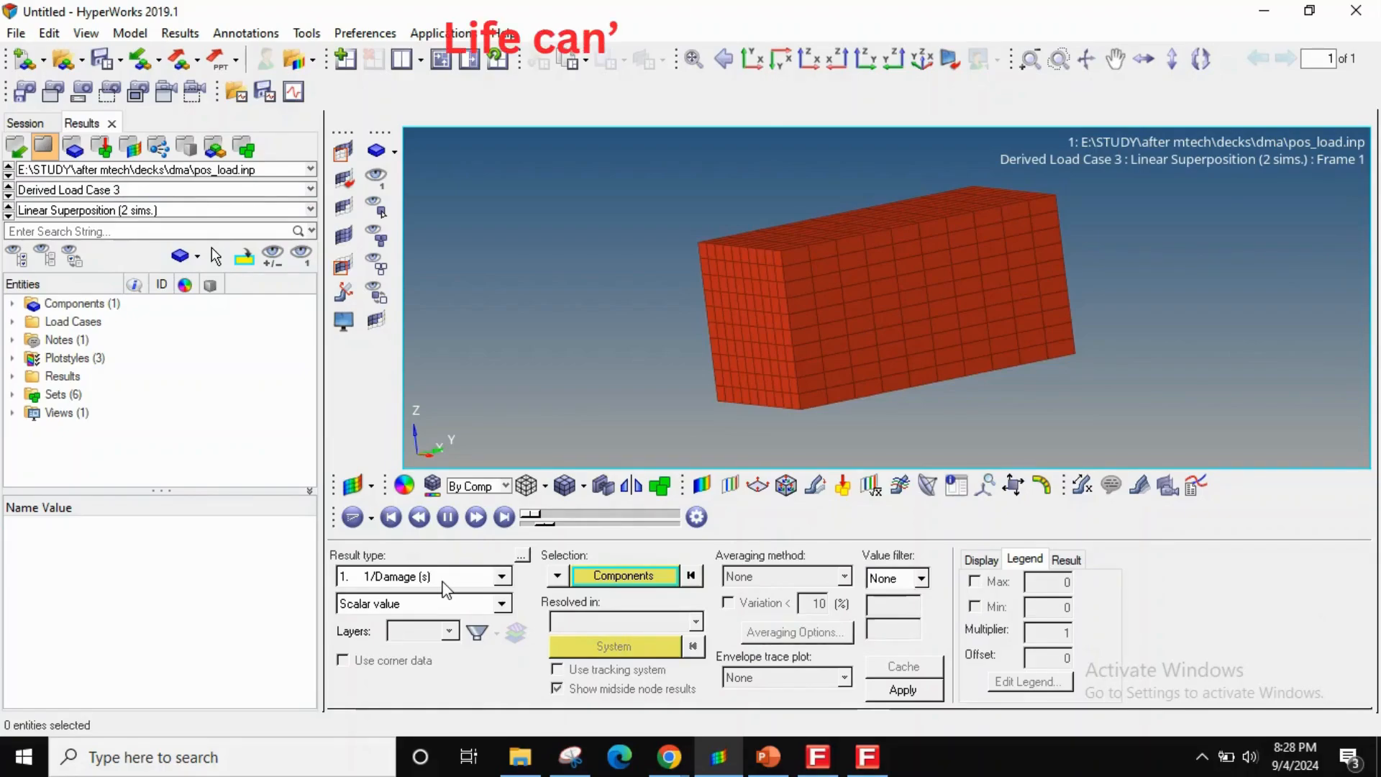
left_click(501, 576)
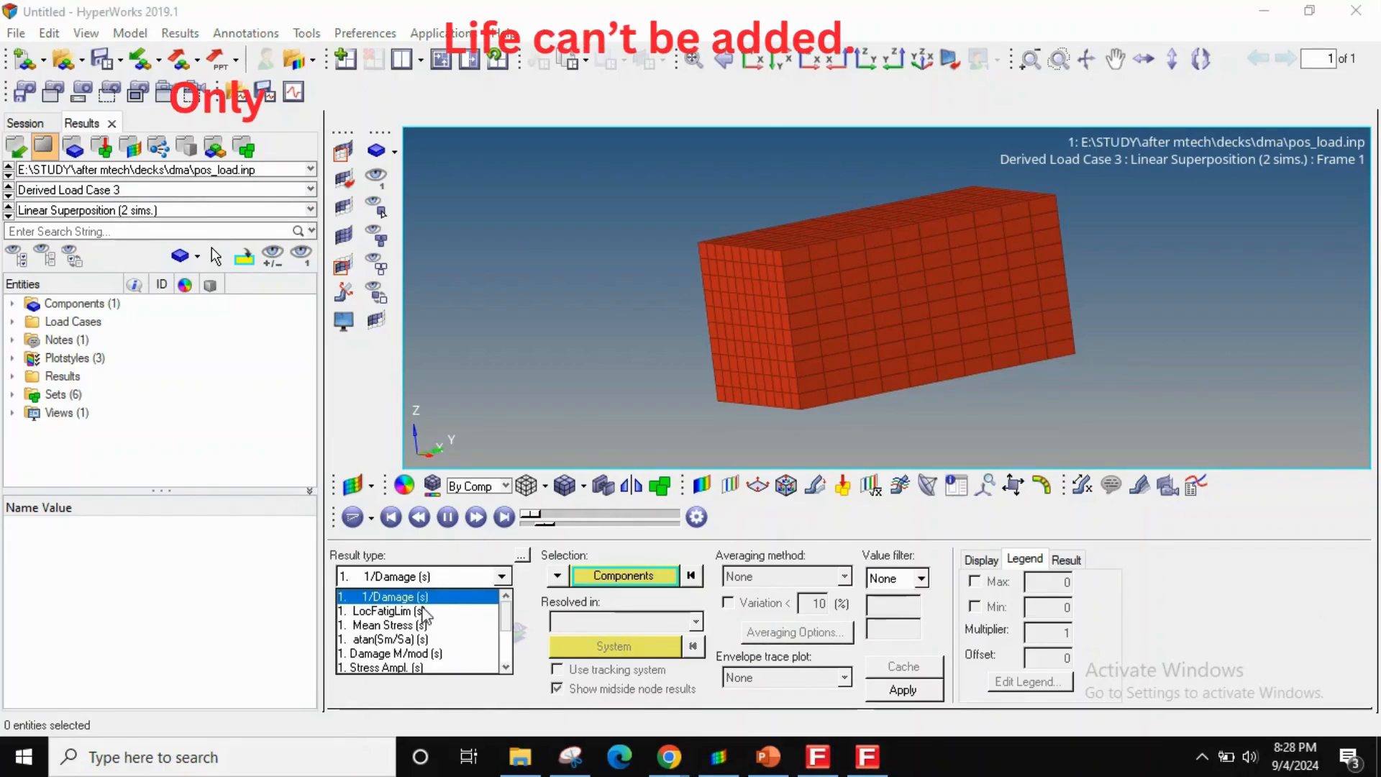
left_click(392, 653)
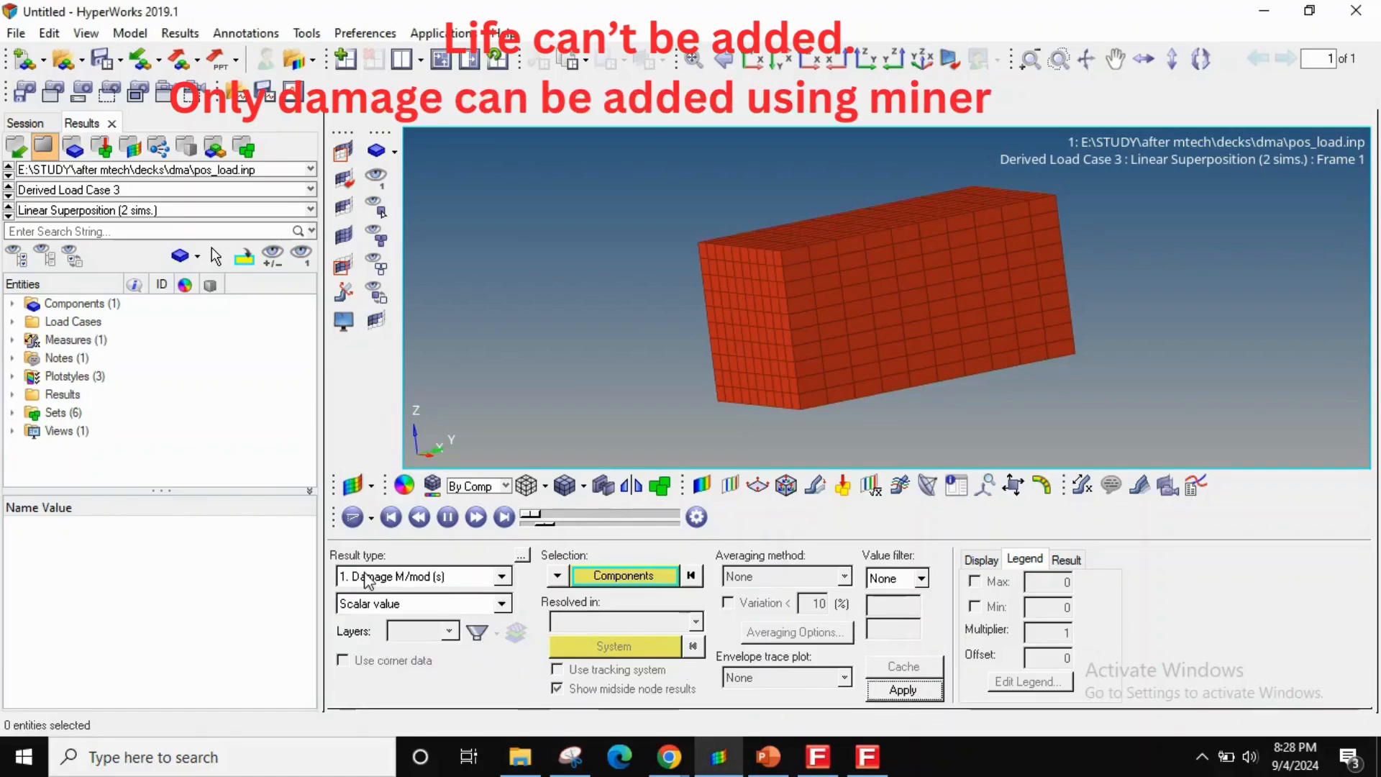
left_click(904, 689)
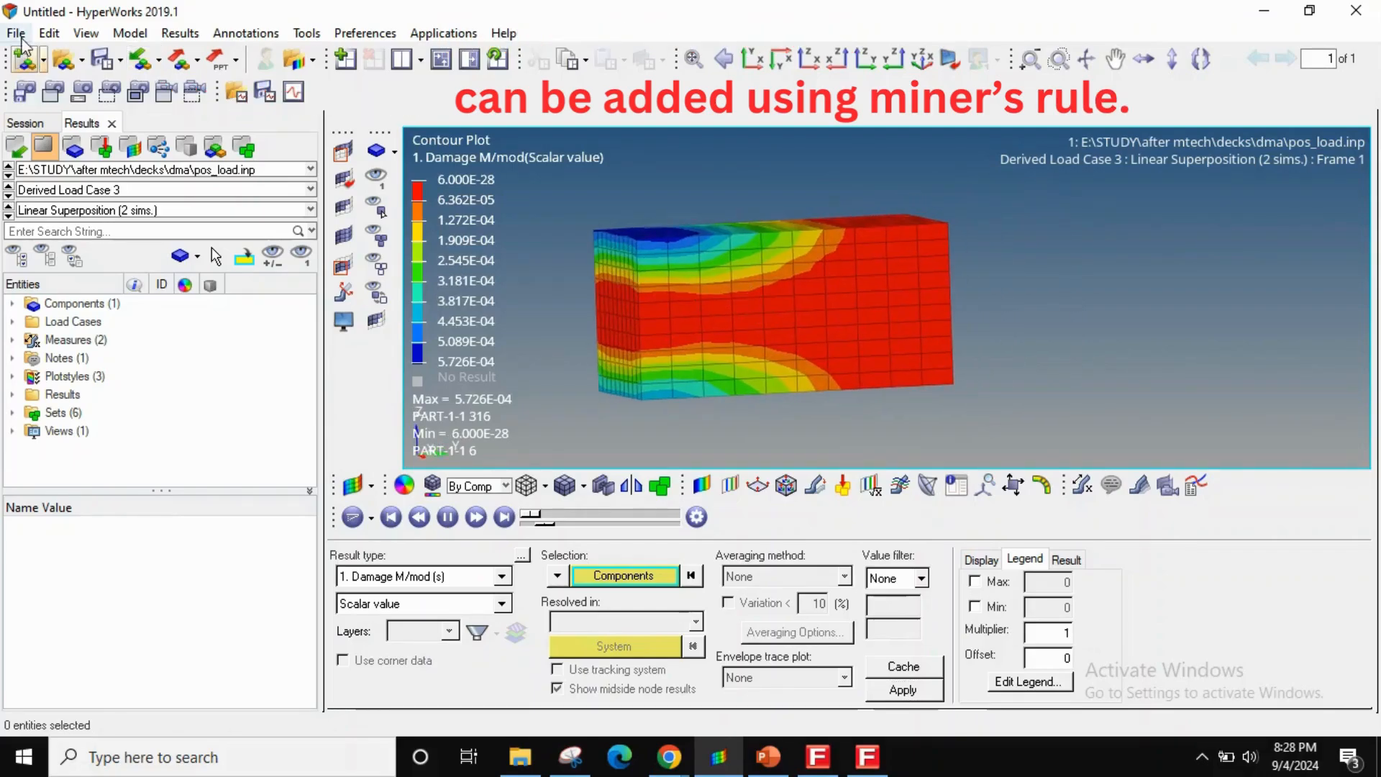
- Begin exporting the model as an H3D file from the File menu
left_click(14, 33)
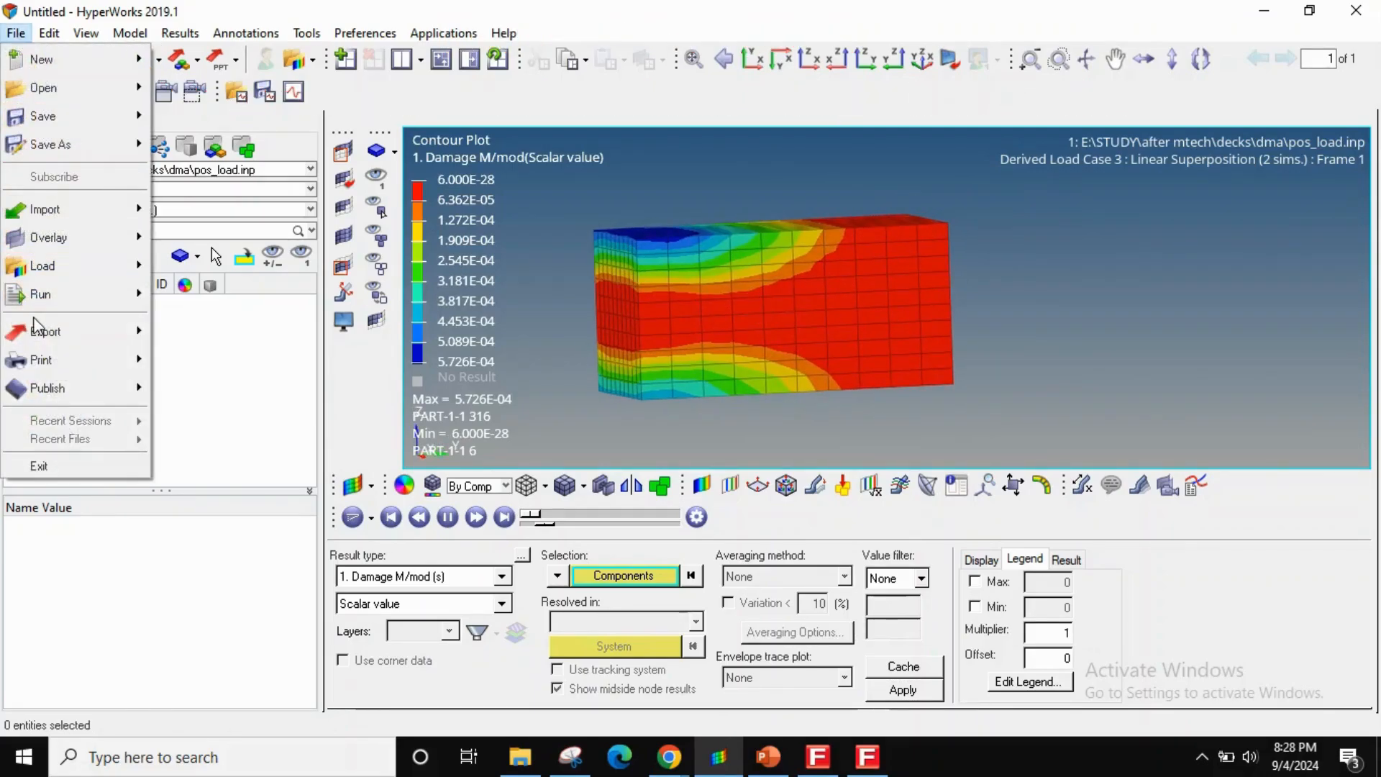
left_click(45, 331)
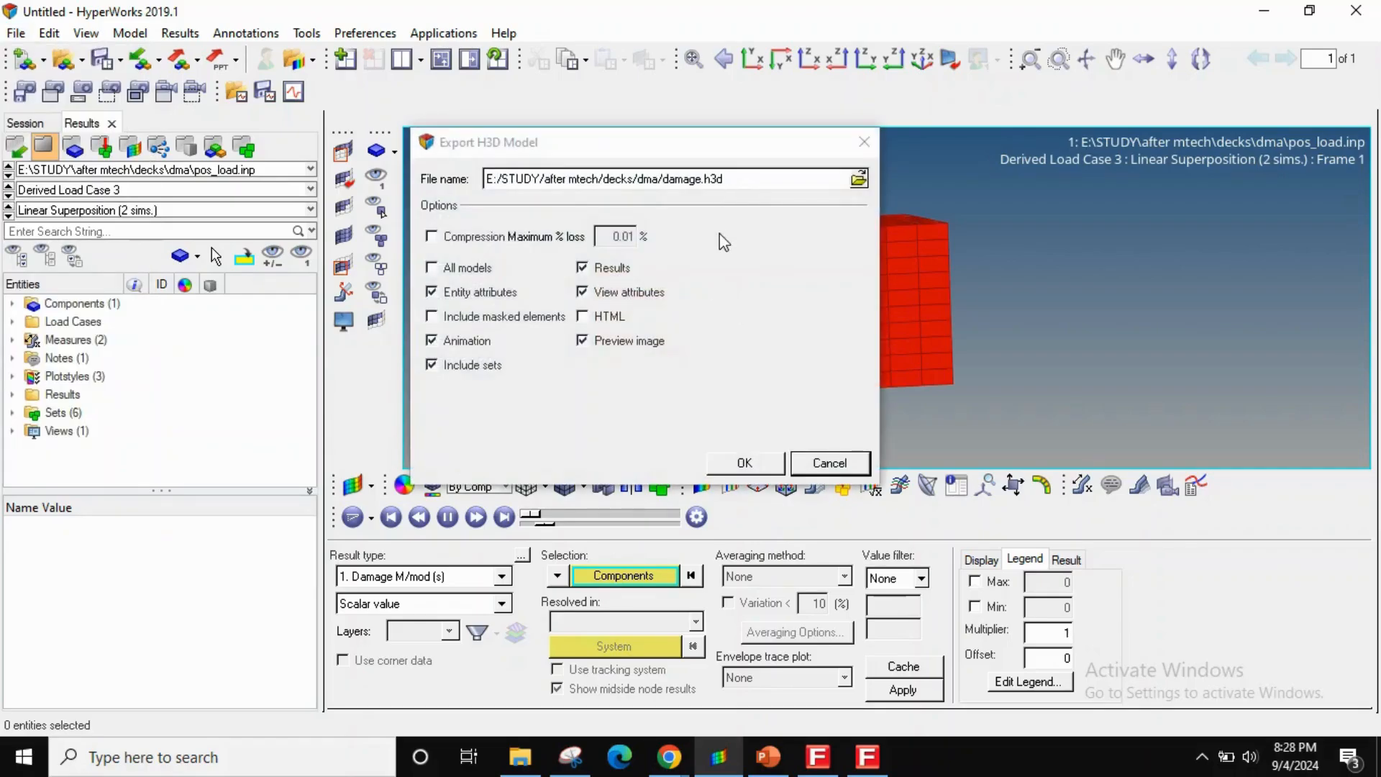
- Save the model with its damage contour as damage.h3d
left_click(744, 462)
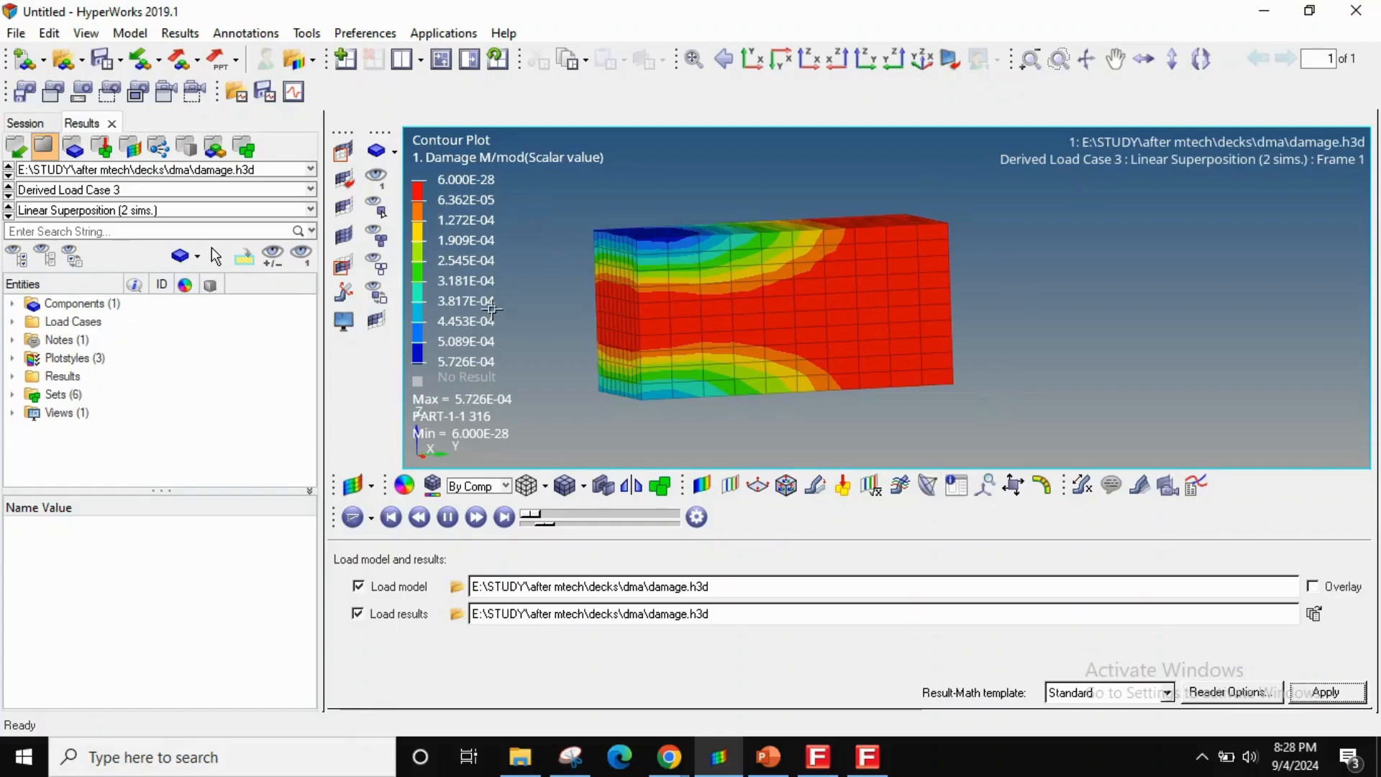
mouse_move(967, 423)
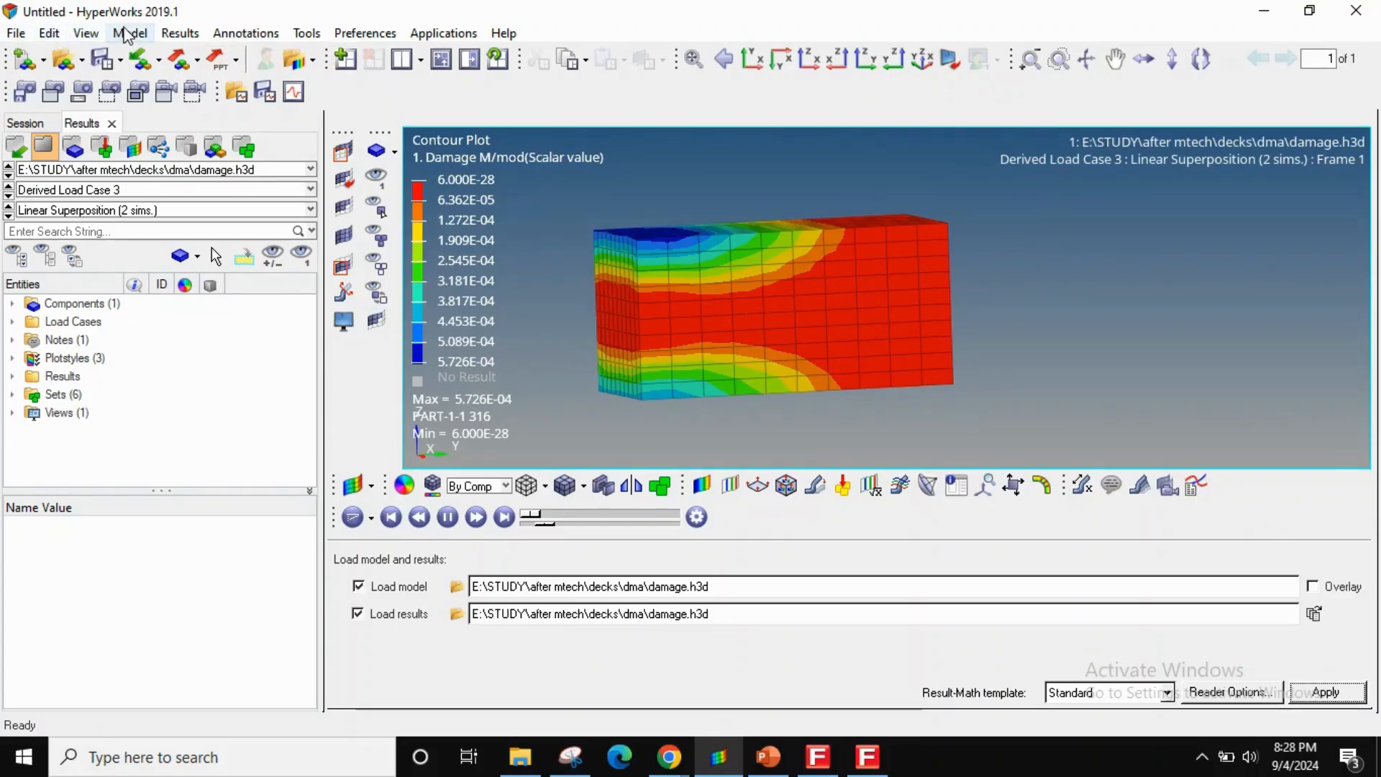
- Create a derived result 'fatigue cycles' defined as 1/ Damage M/mod (1/R2.S1)
left_click(180, 33)
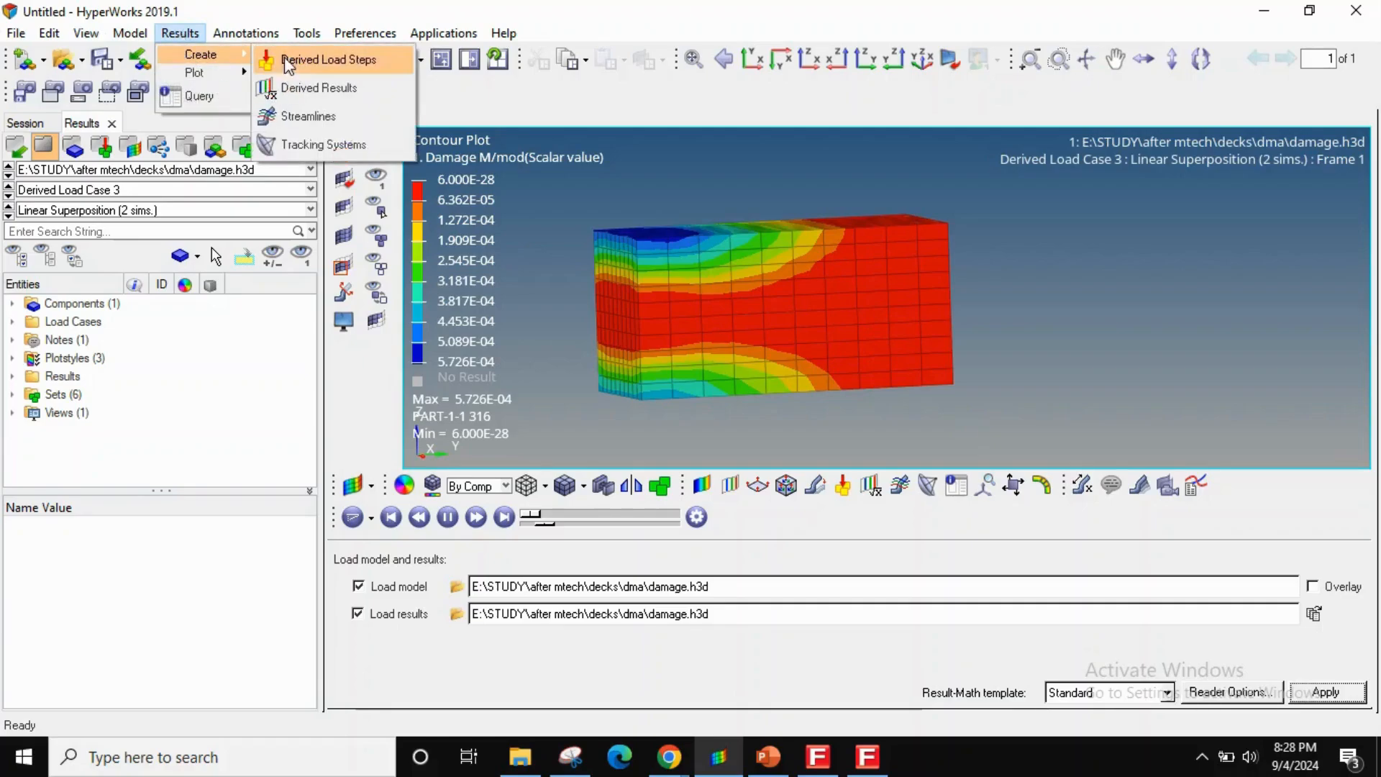
left_click(318, 88)
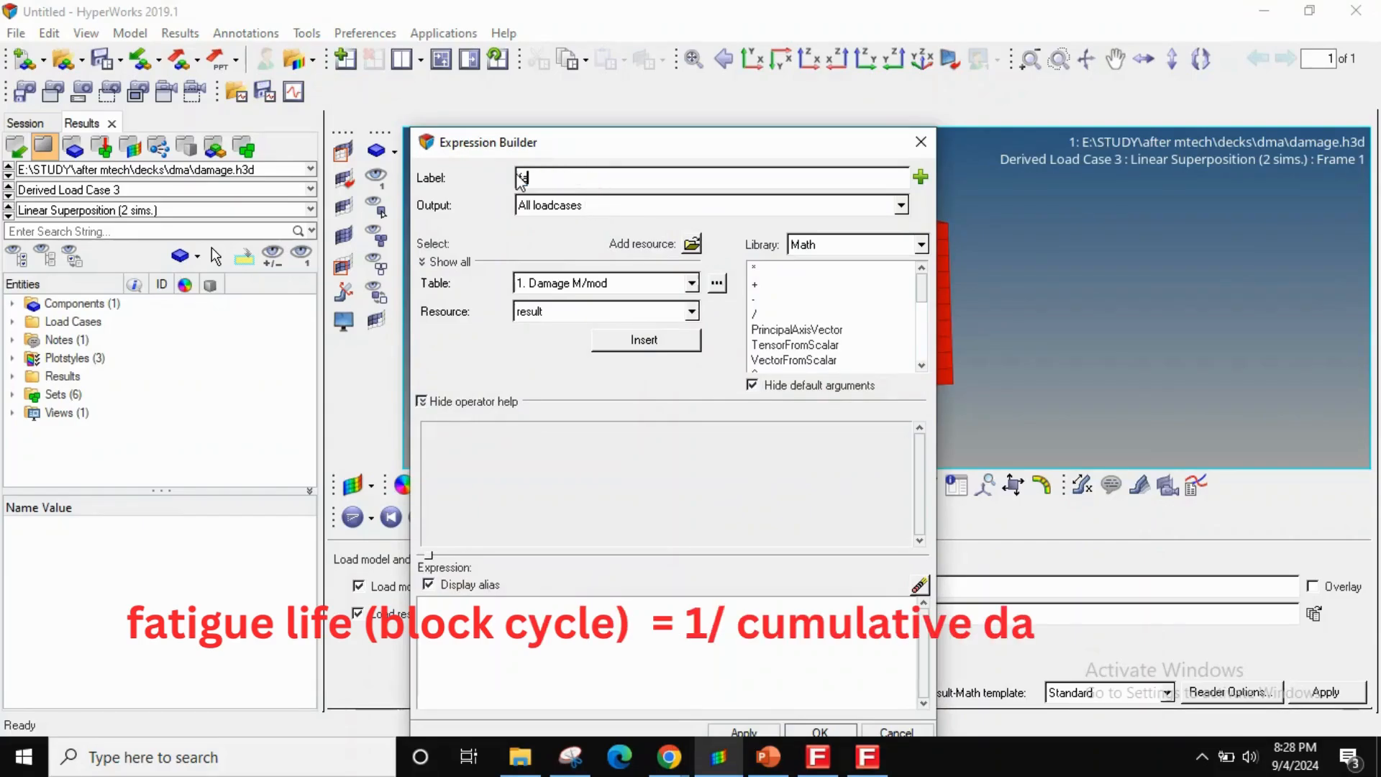
type("fatigue cycles")
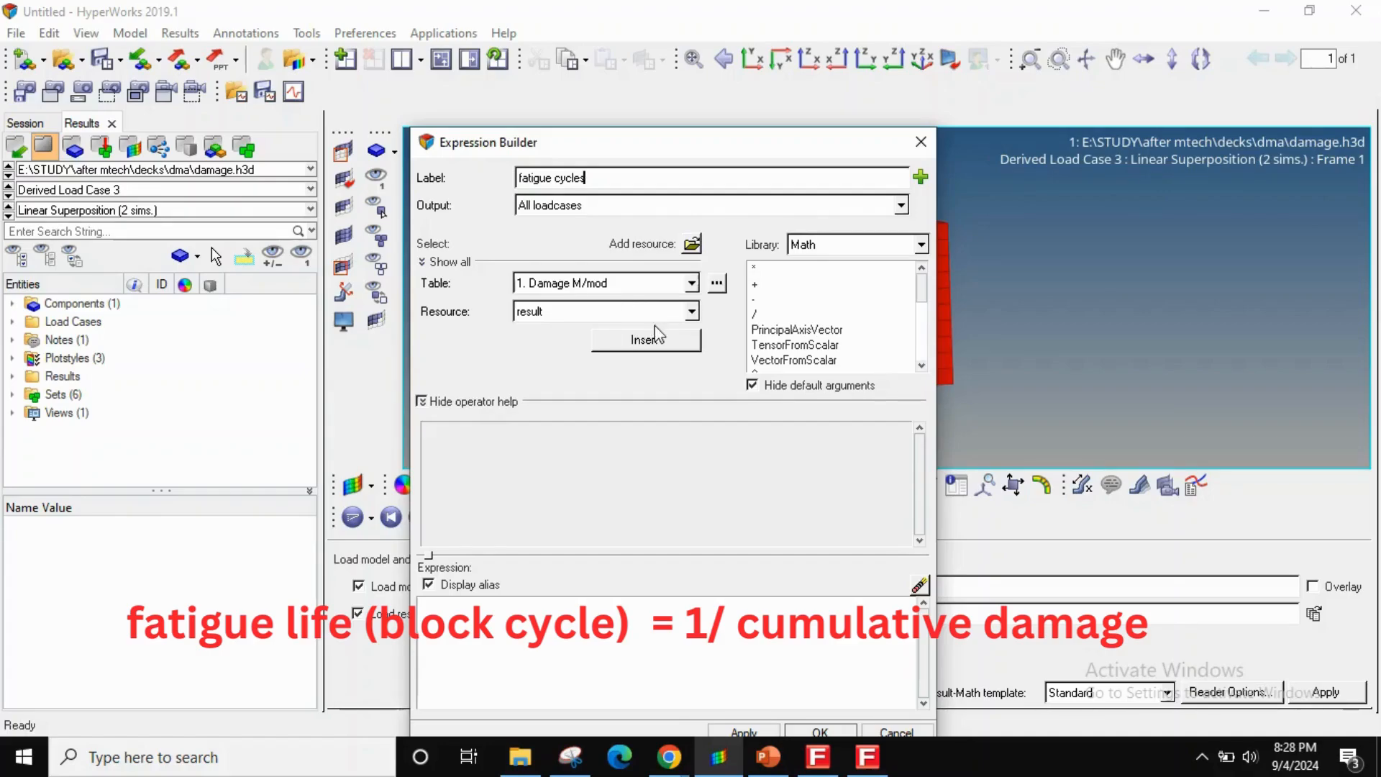
left_click(644, 340)
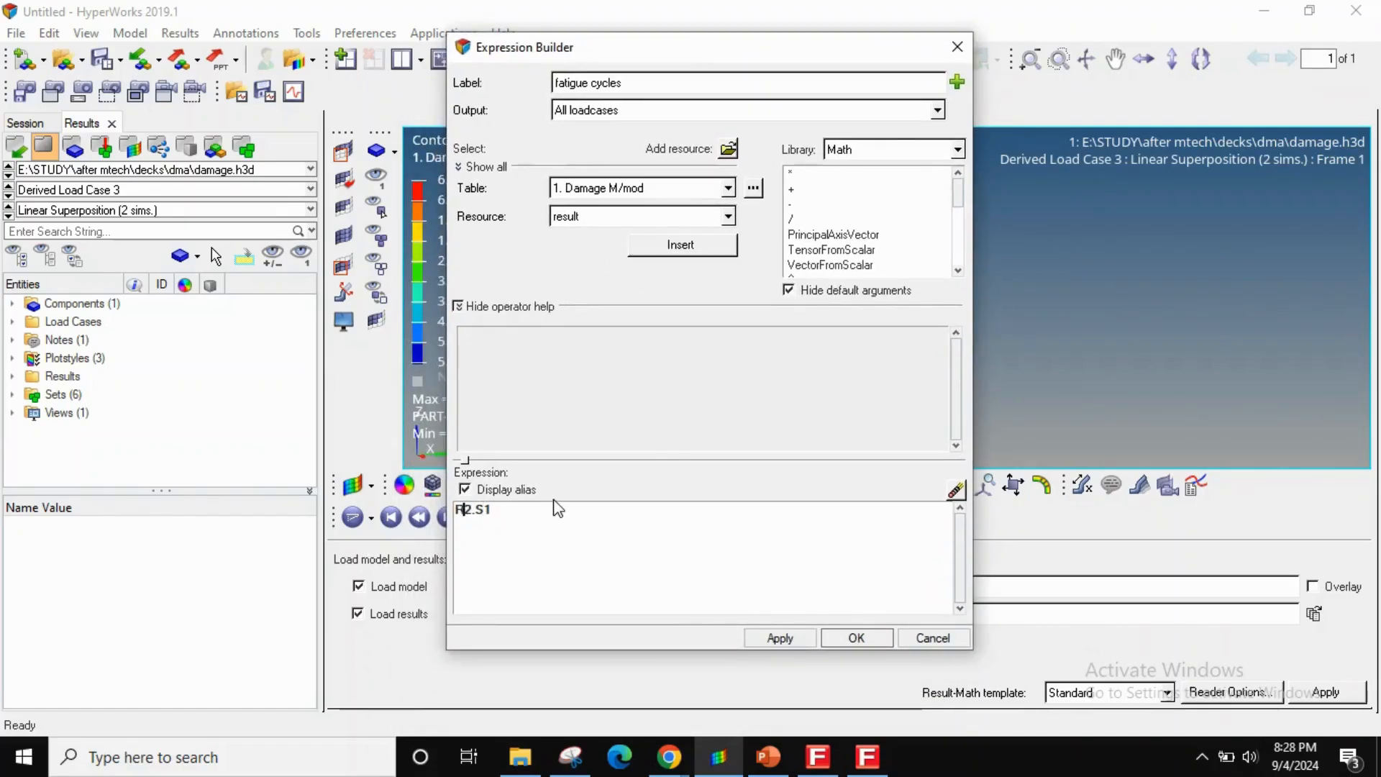
type("1/")
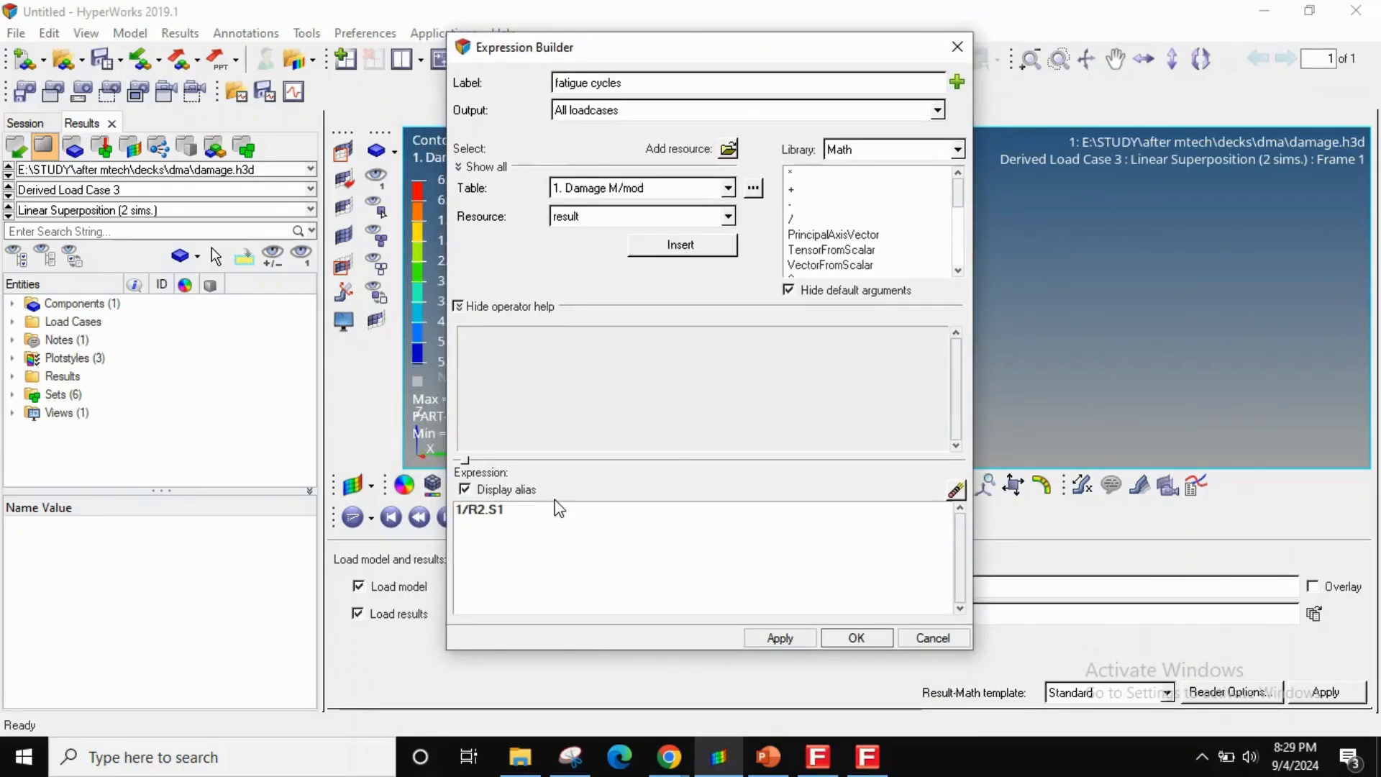
left_click(855, 637)
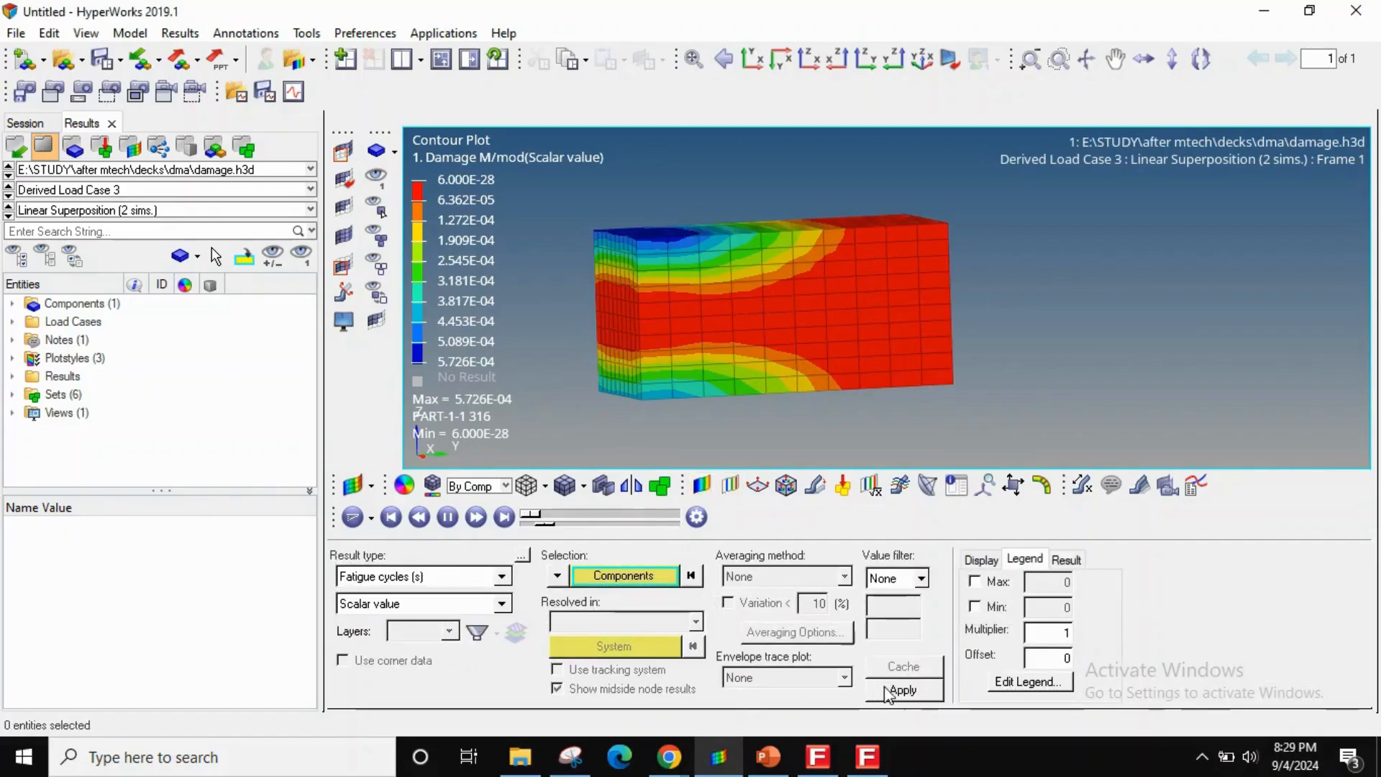
- Contour fatigue cycles and enable a Dynamic MinMax label showing minimum 1746.530 at element 316
left_click(902, 689)
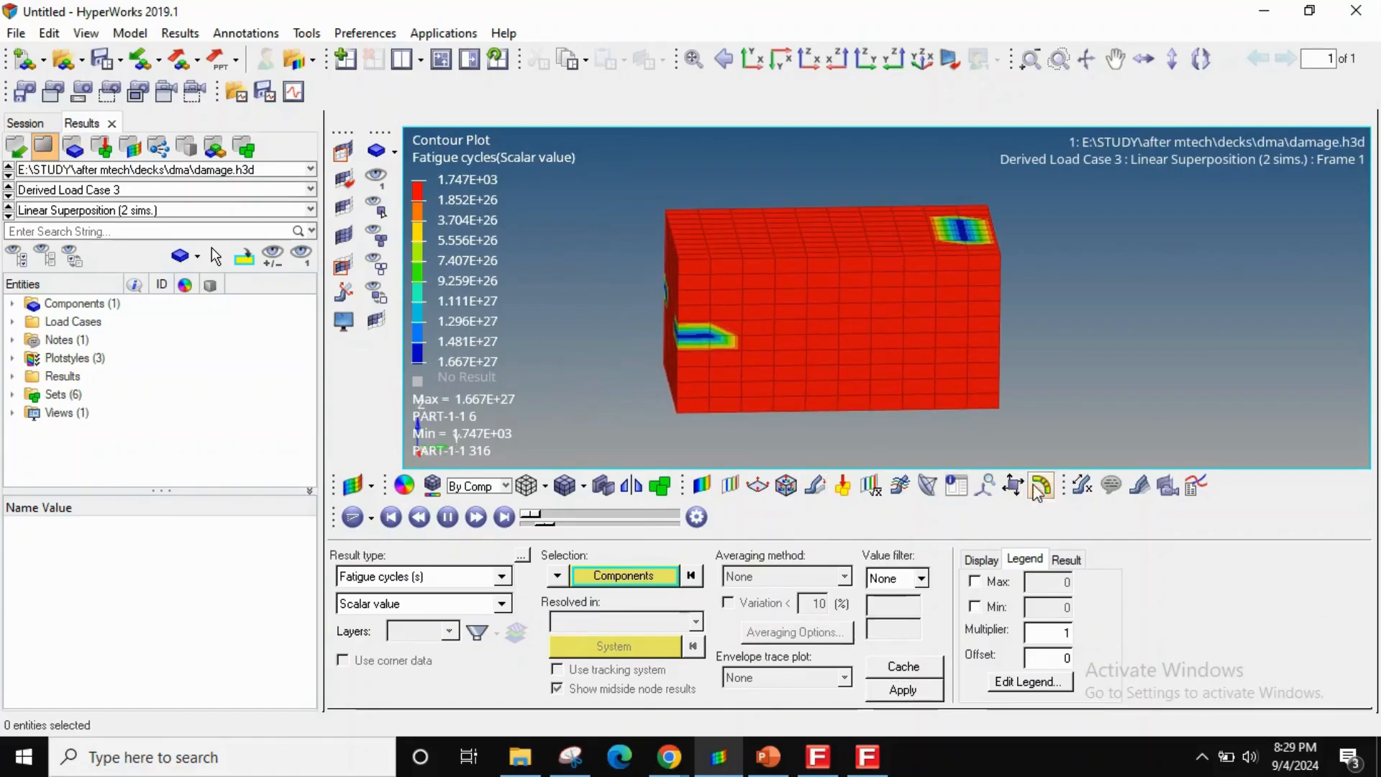
left_click(1013, 485)
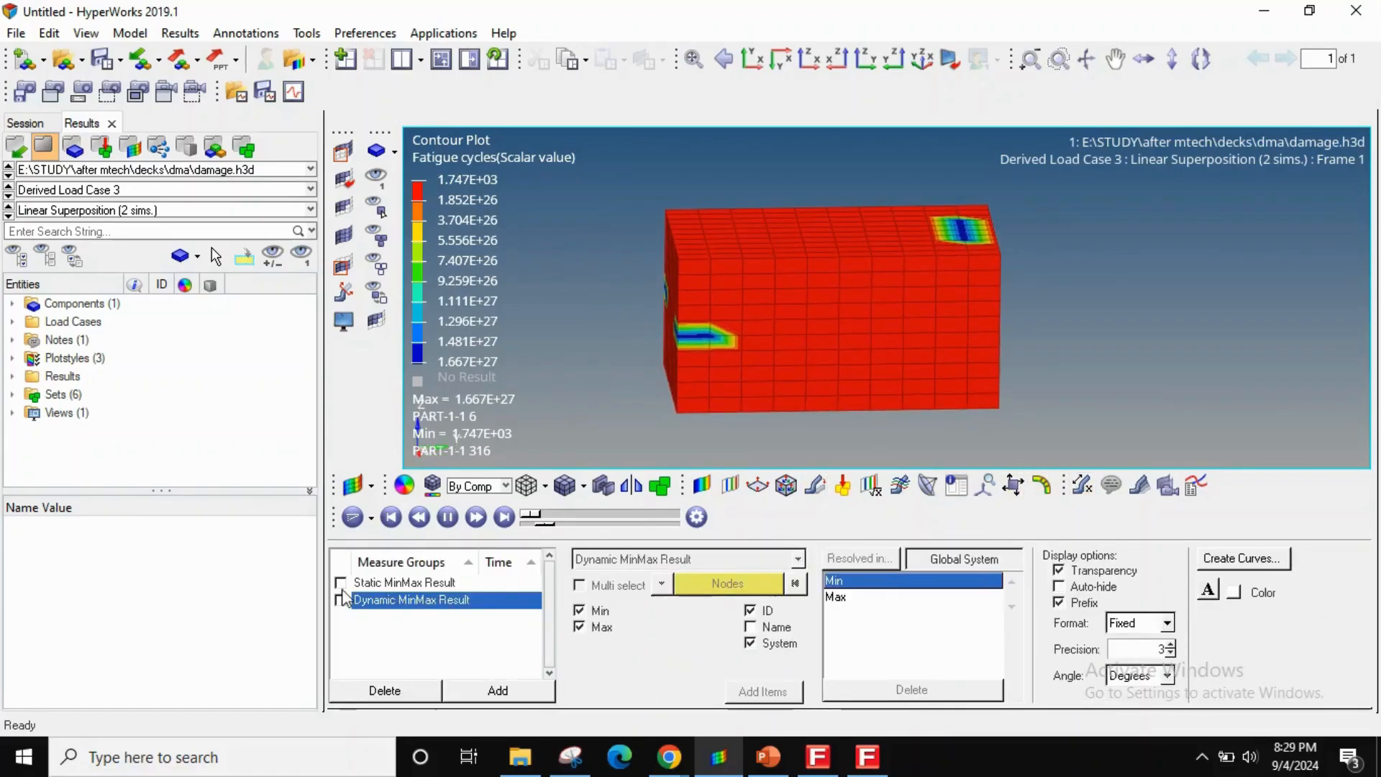
left_click(341, 600)
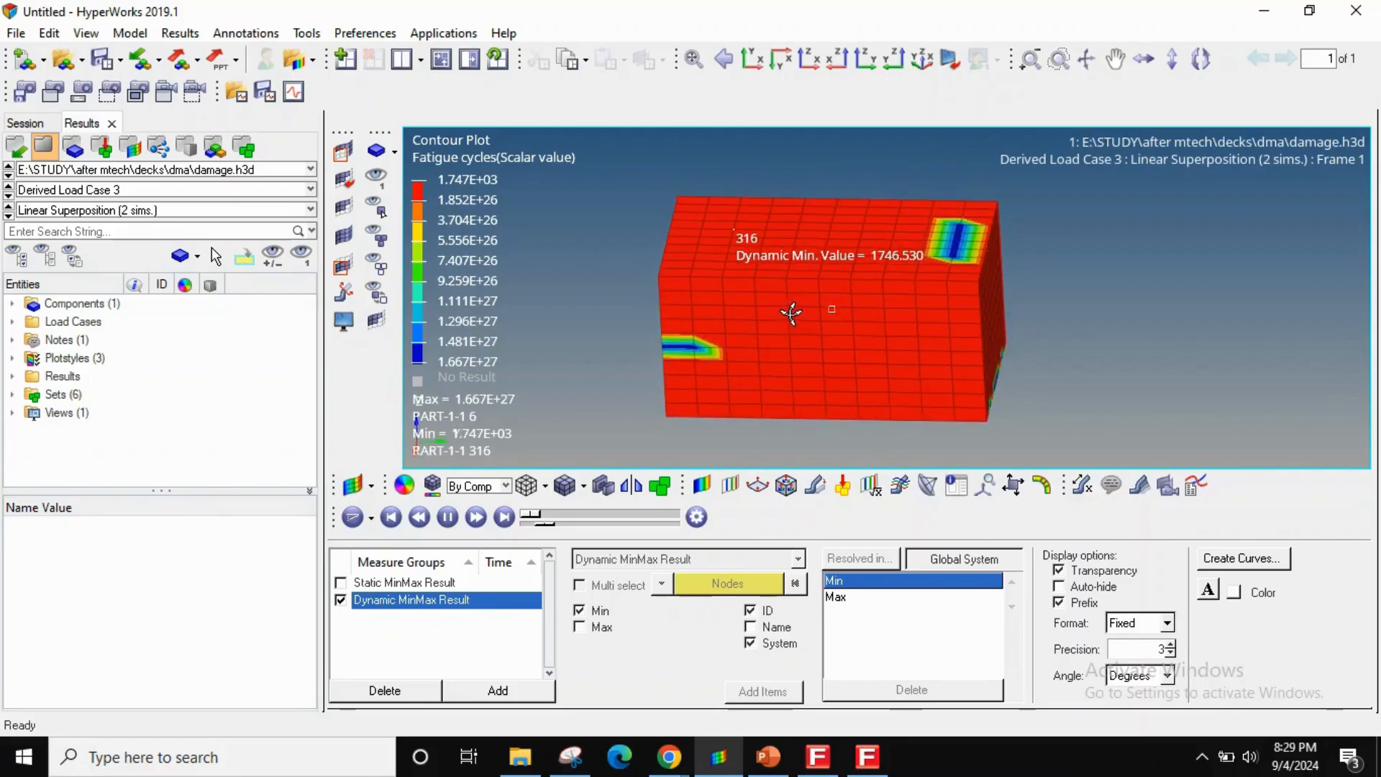
mouse_move(788, 315)
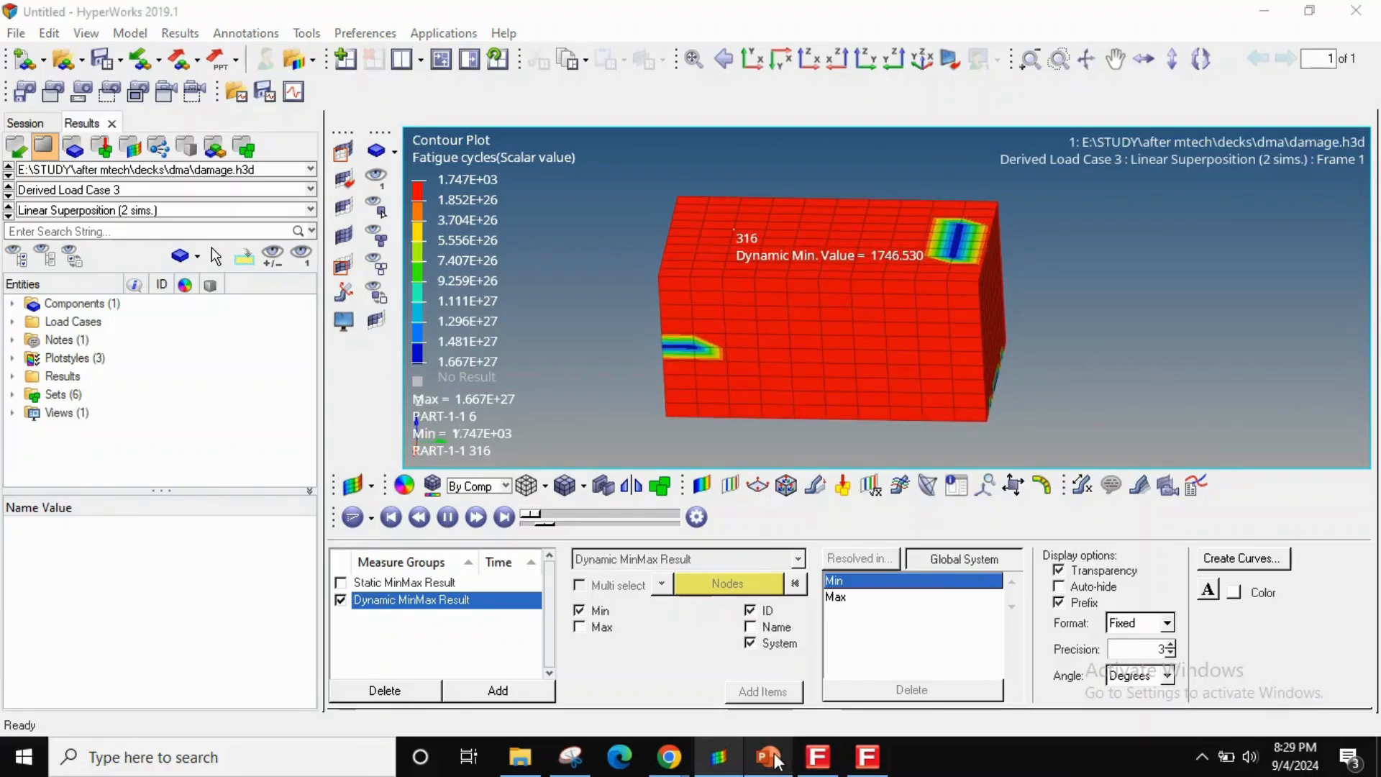
- Bring the PowerPoint Sample Fatigue test slide back to the front
left_click(769, 757)
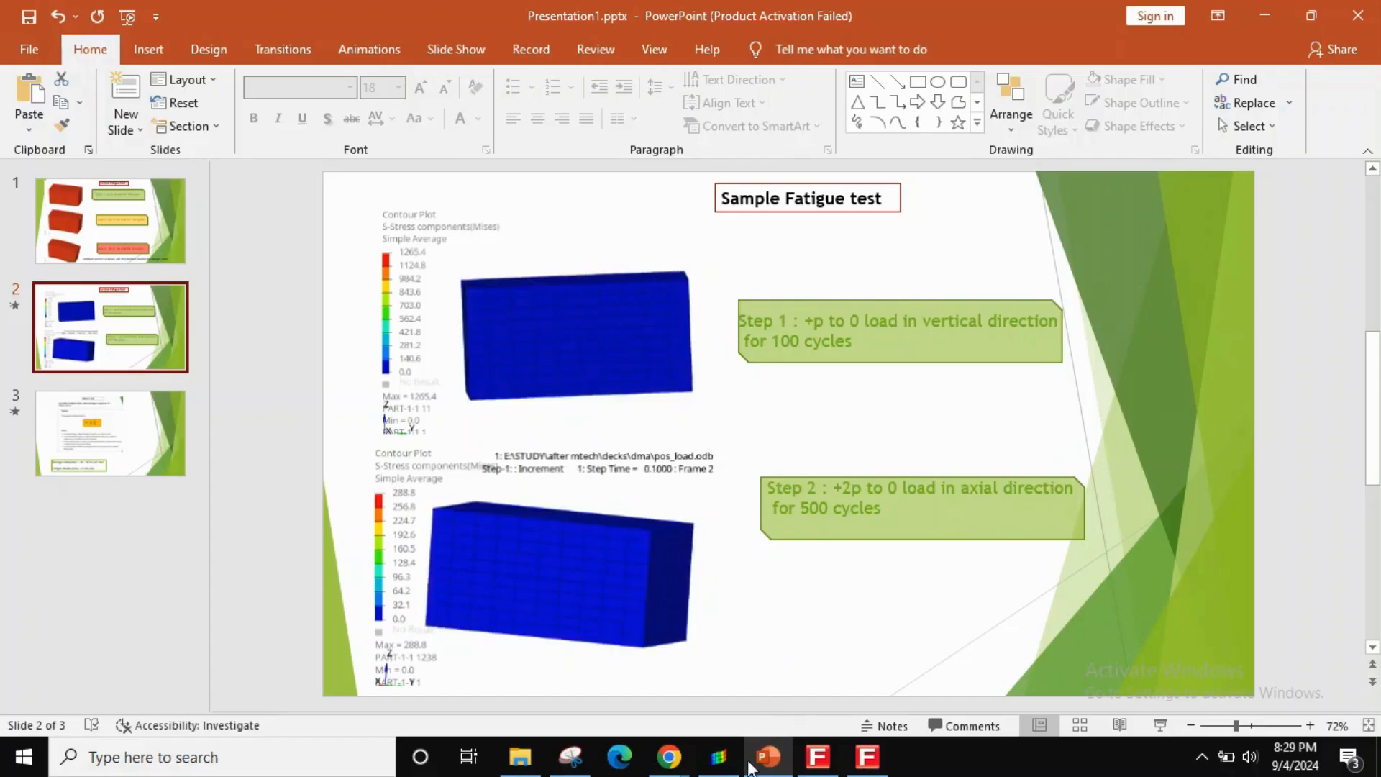
mouse_move(766, 757)
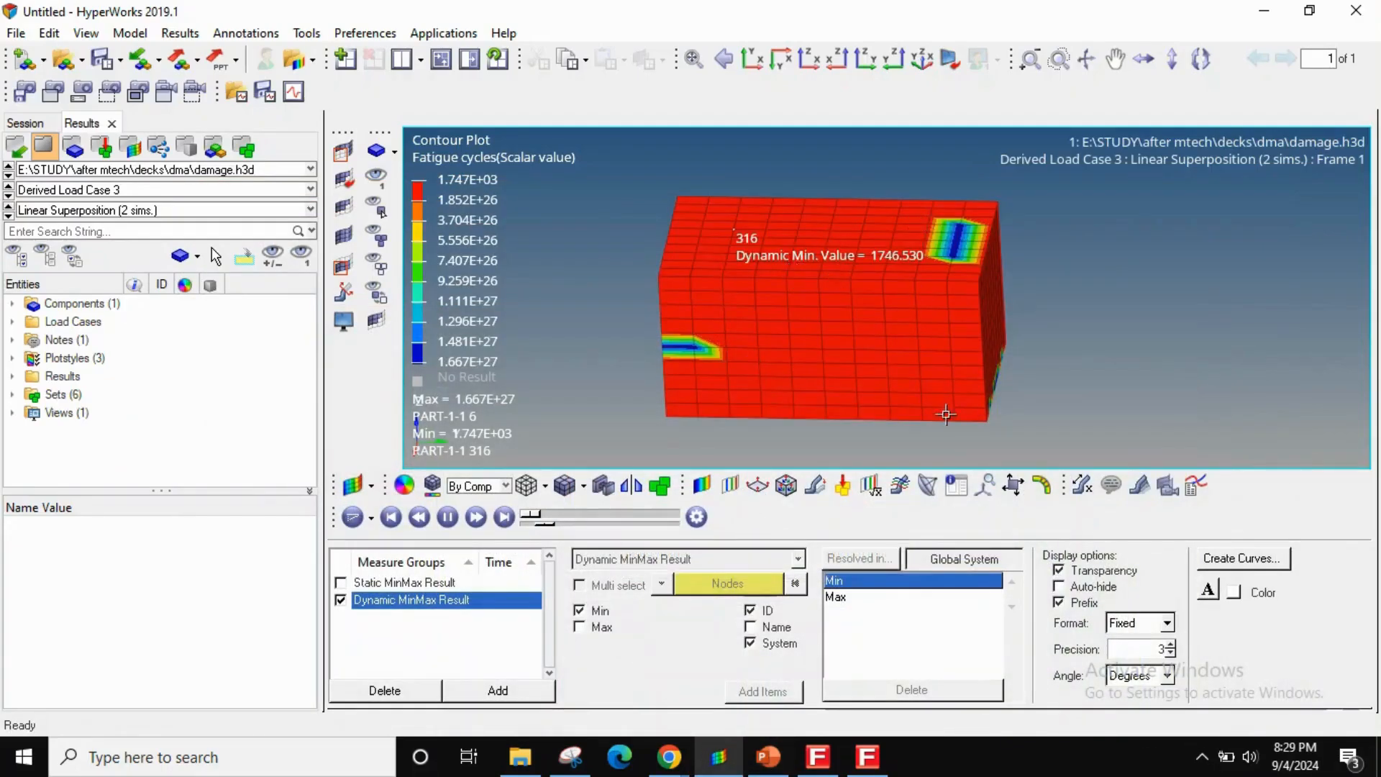
mouse_move(687, 551)
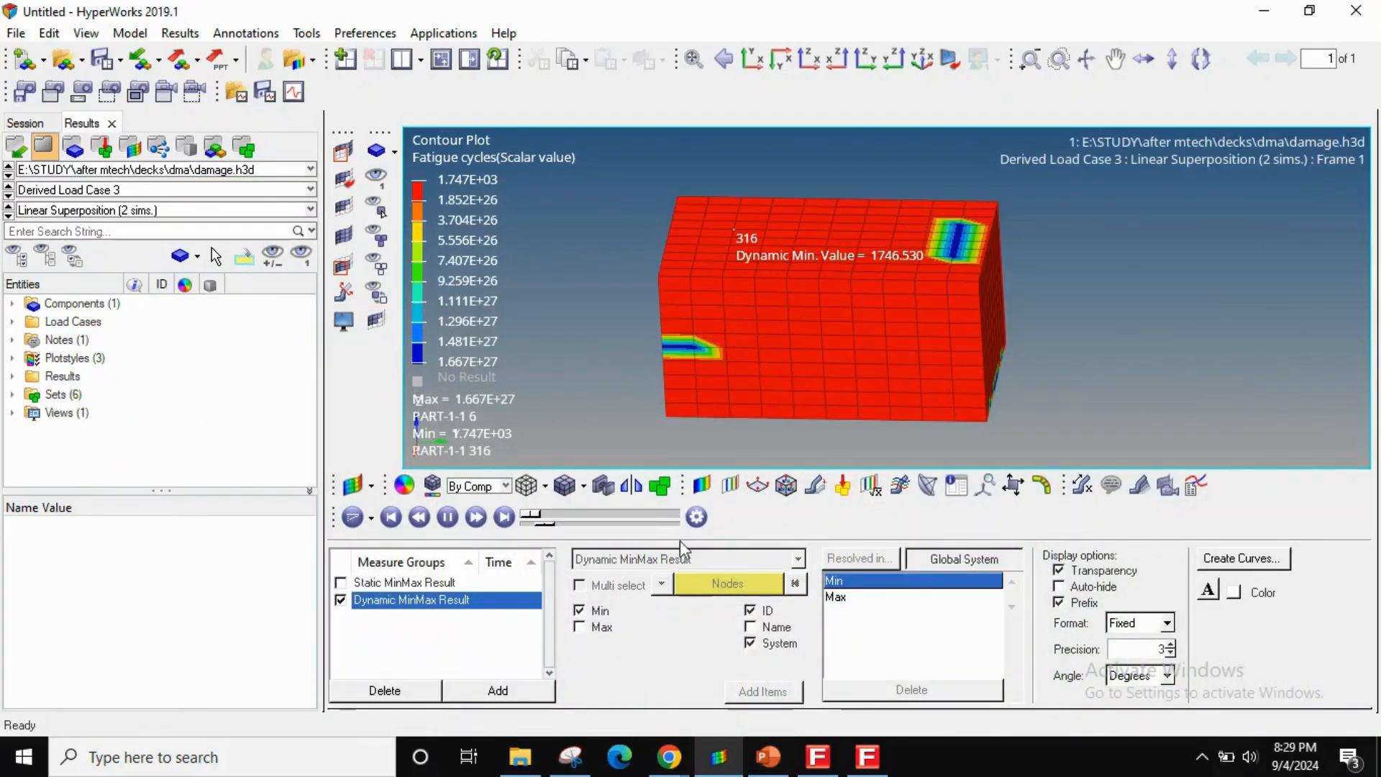
mouse_move(765, 755)
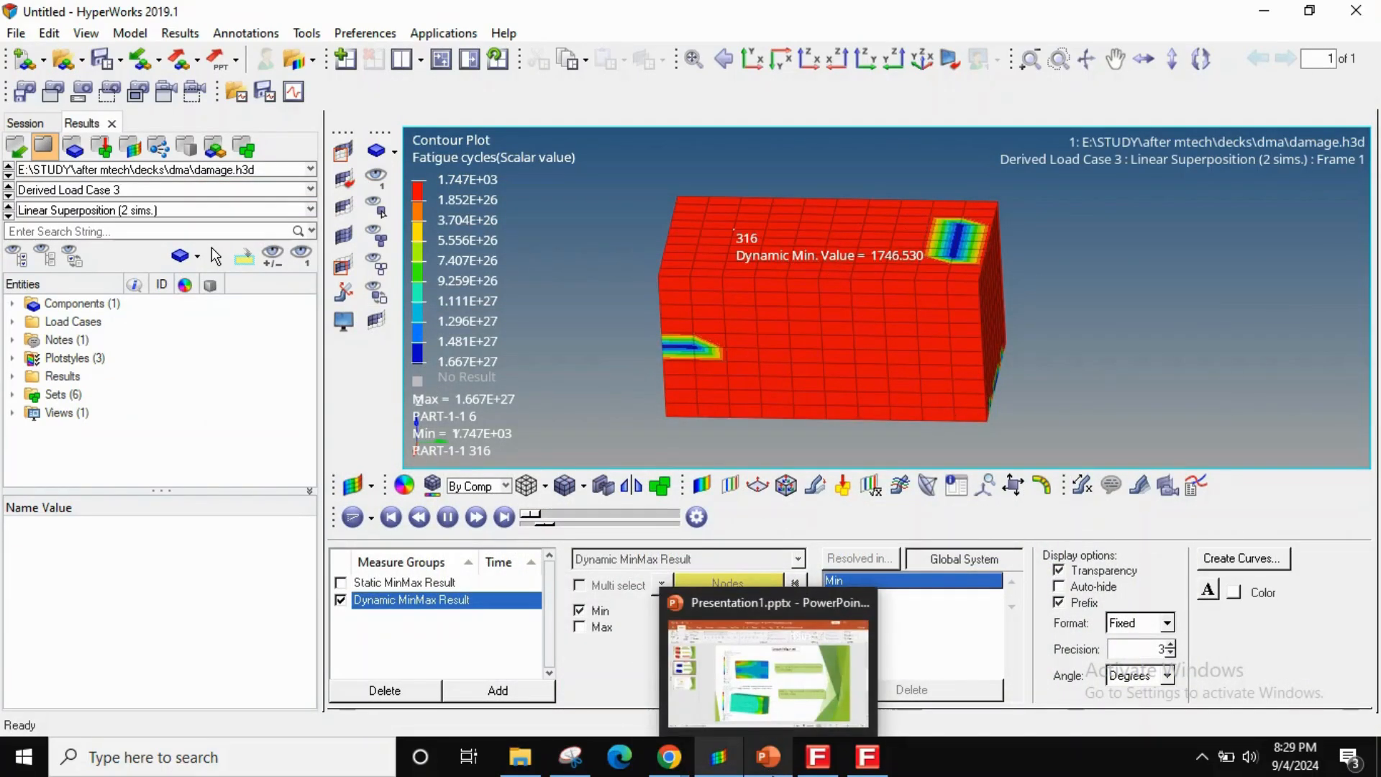
left_click(768, 673)
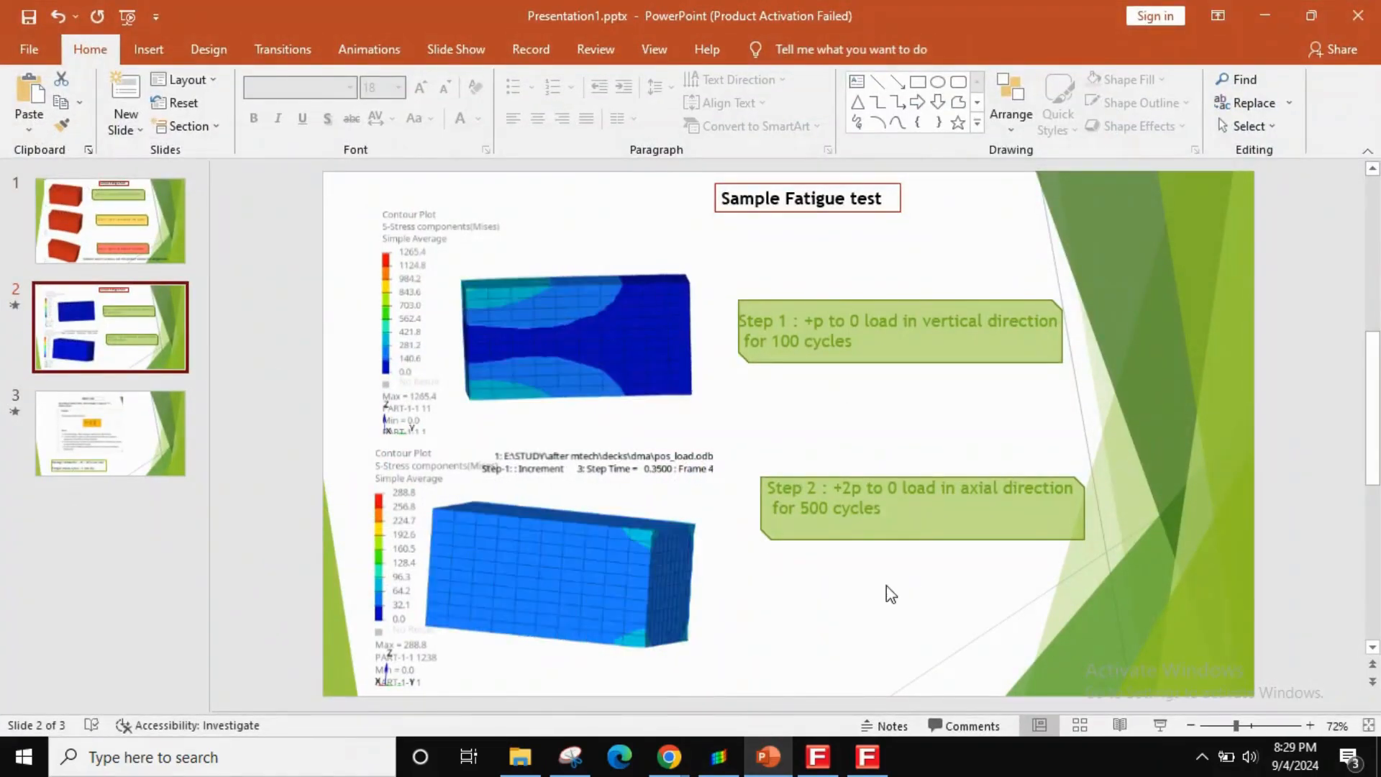